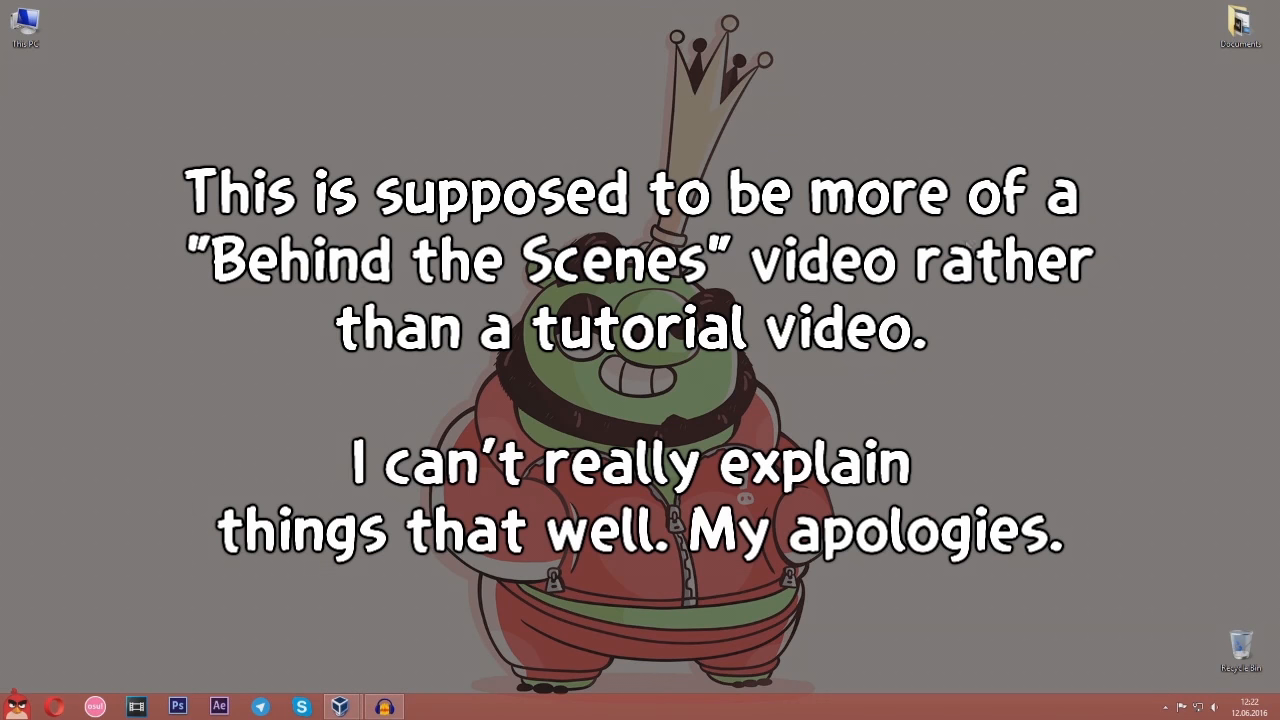
# Launch Vegas Pro from the taskbar with an empty untitled project
pyautogui.click(138, 704)
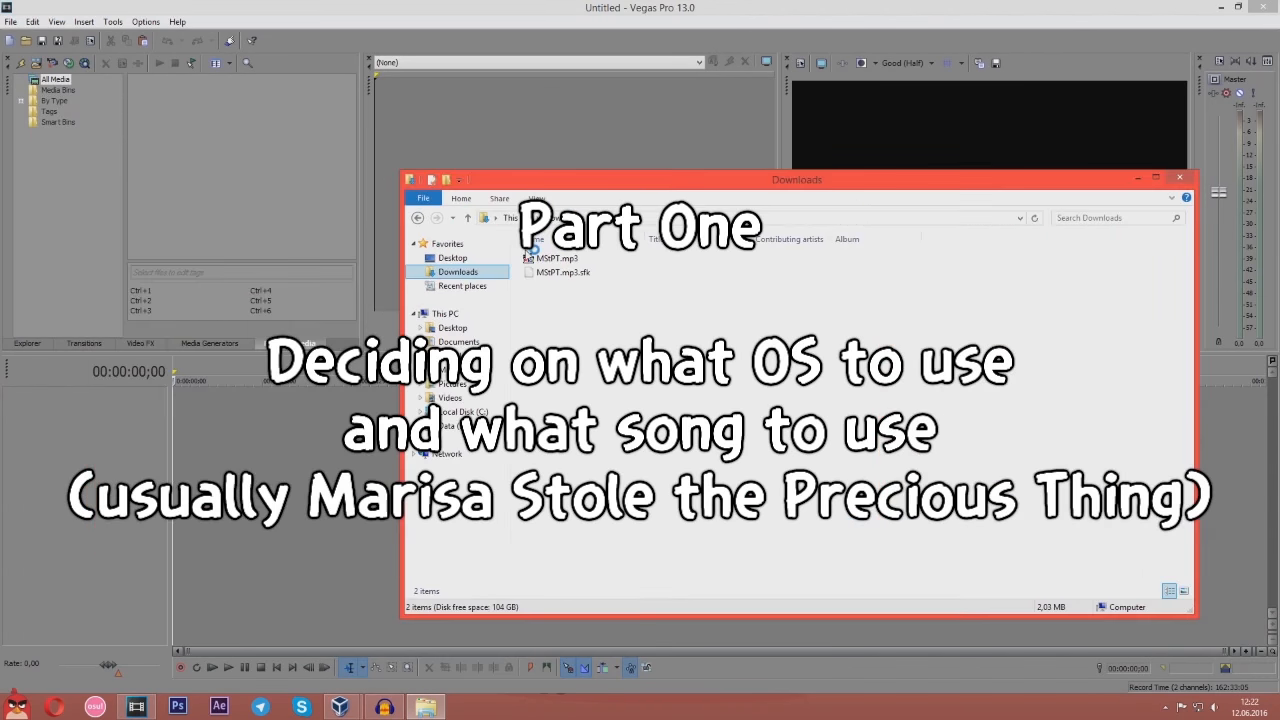
# Place MSPT.mp3 on the timeline and open the WinXPMedia sound folder on drive D:
pyautogui.moveTo(556, 258); pyautogui.dragTo(290, 404)
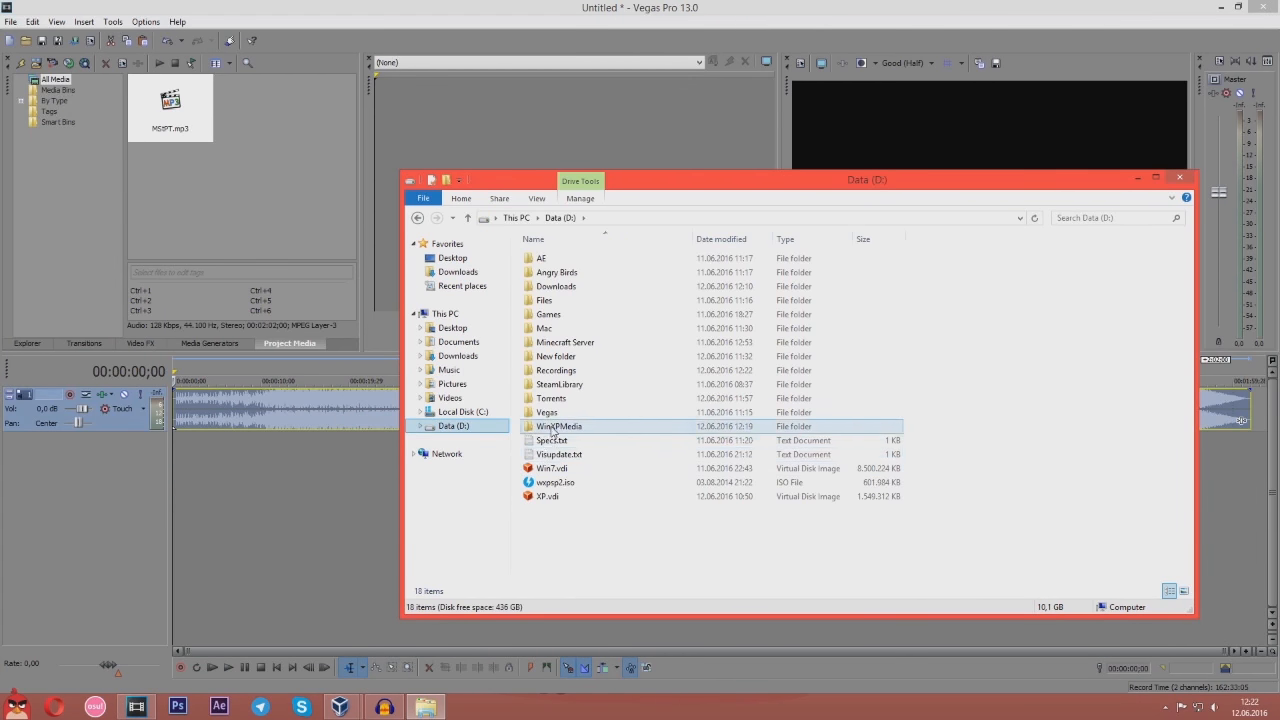
pyautogui.doubleClick(556, 426)
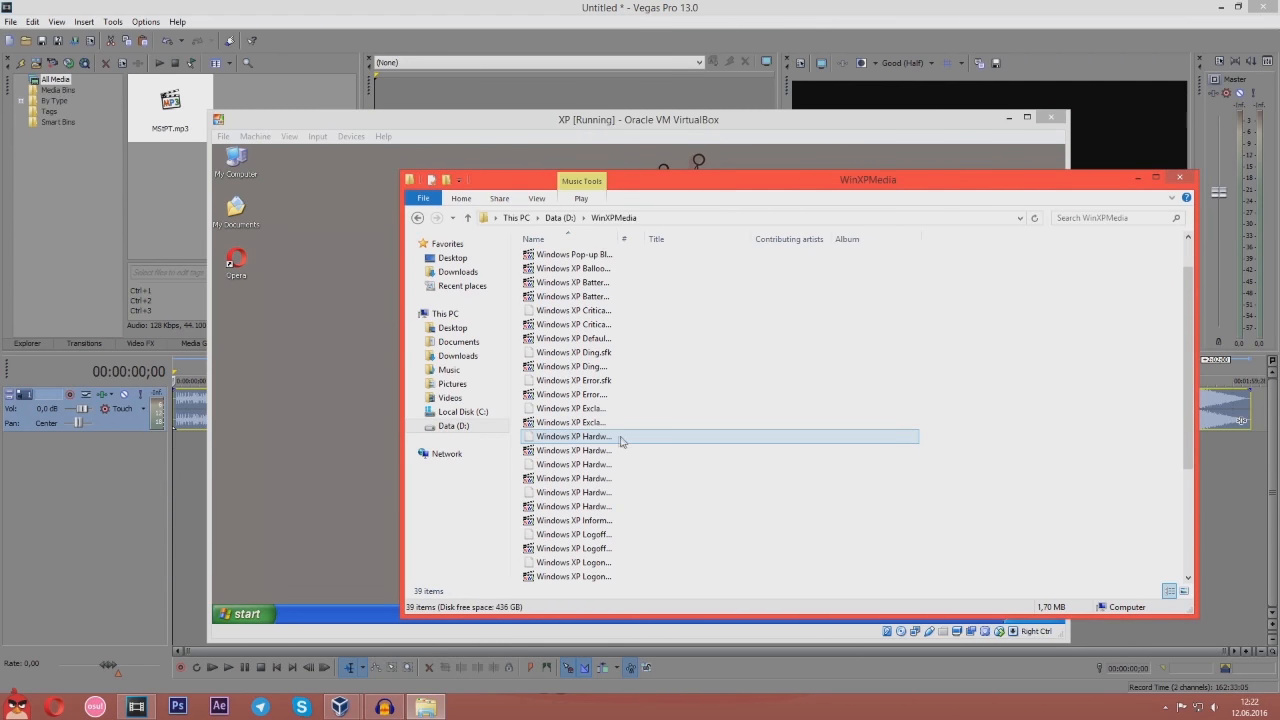
# Select Windows XP sound files in WinXPMedia to add onto new audio tracks
pyautogui.click(572, 520)
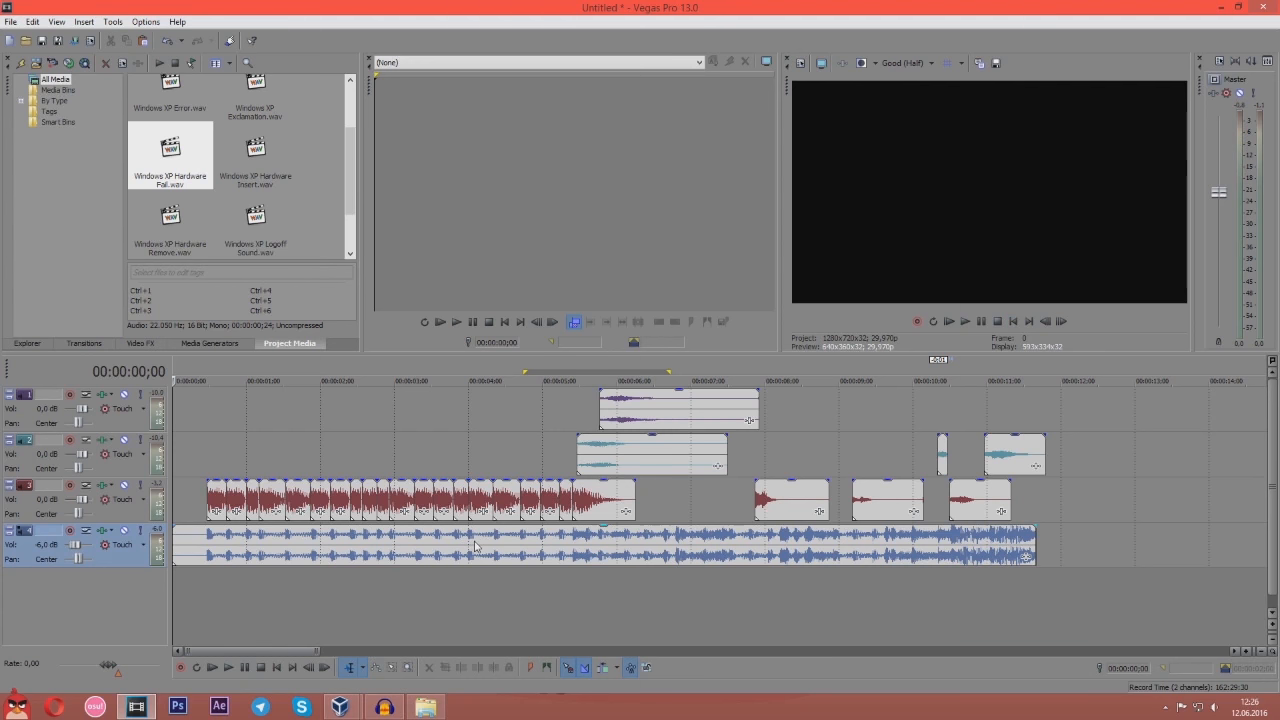
pyautogui.moveTo(412, 566)
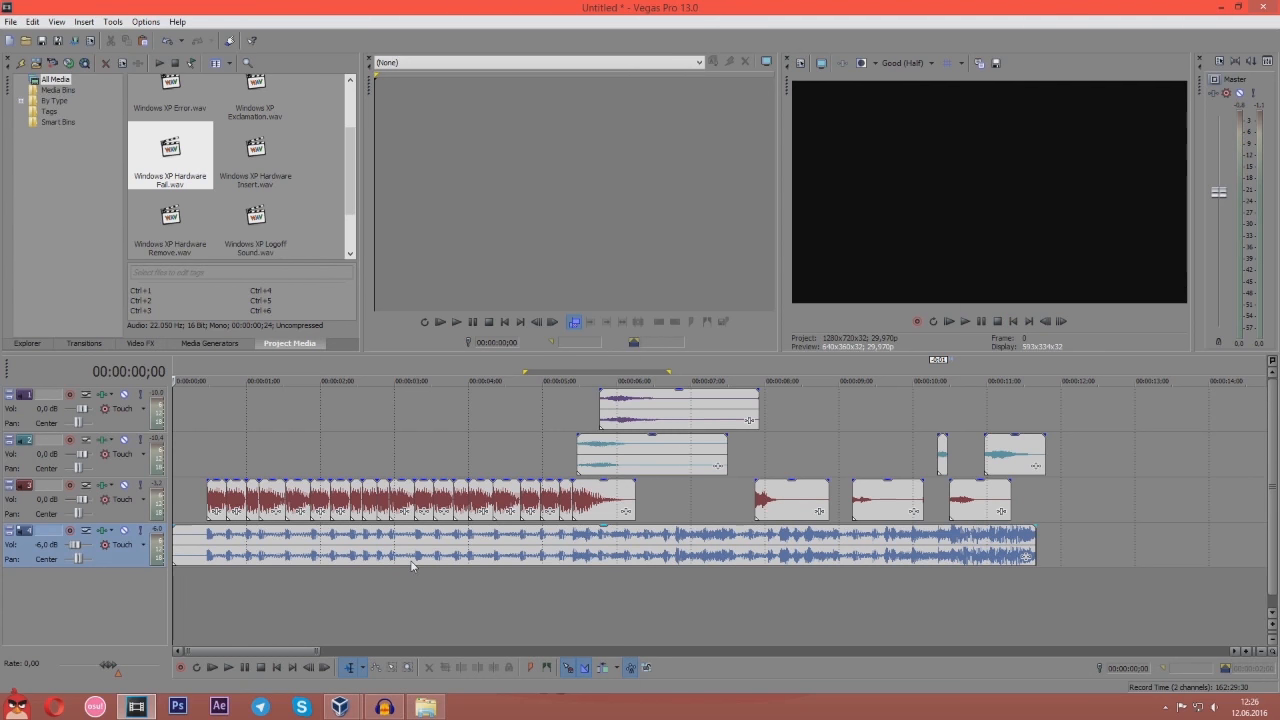
pyautogui.moveTo(316, 600)
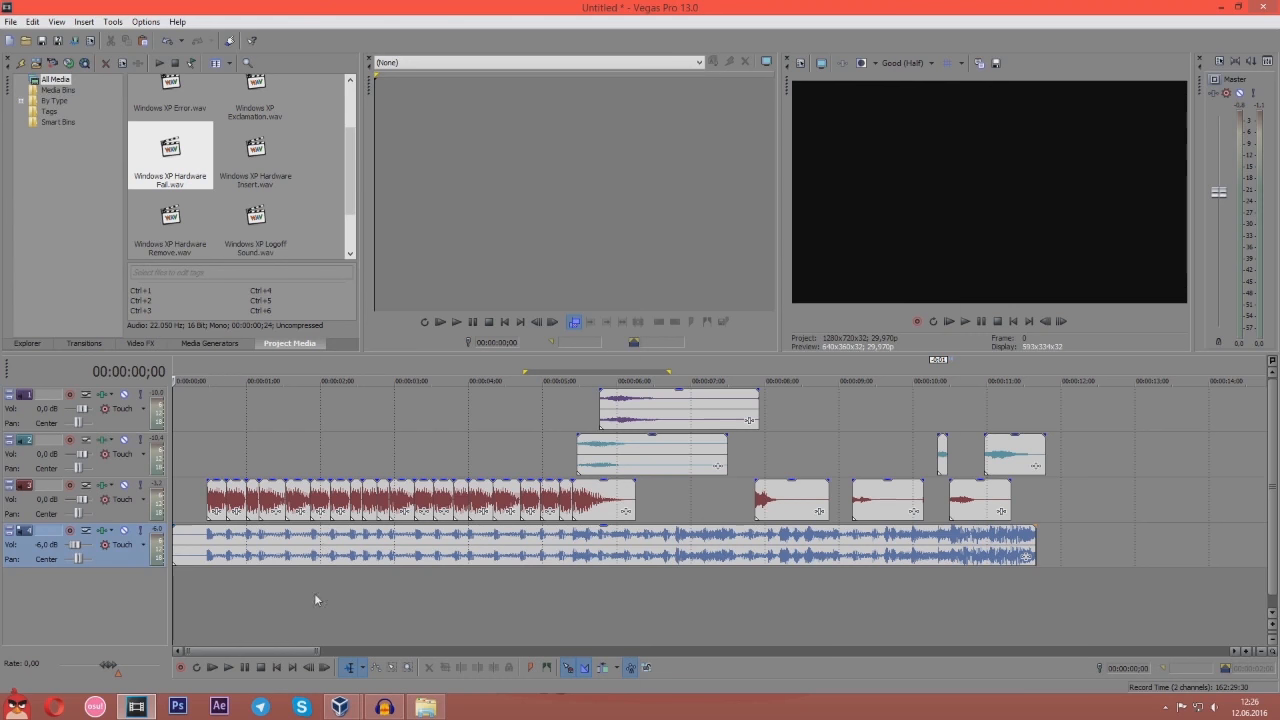
pyautogui.moveTo(668, 496)
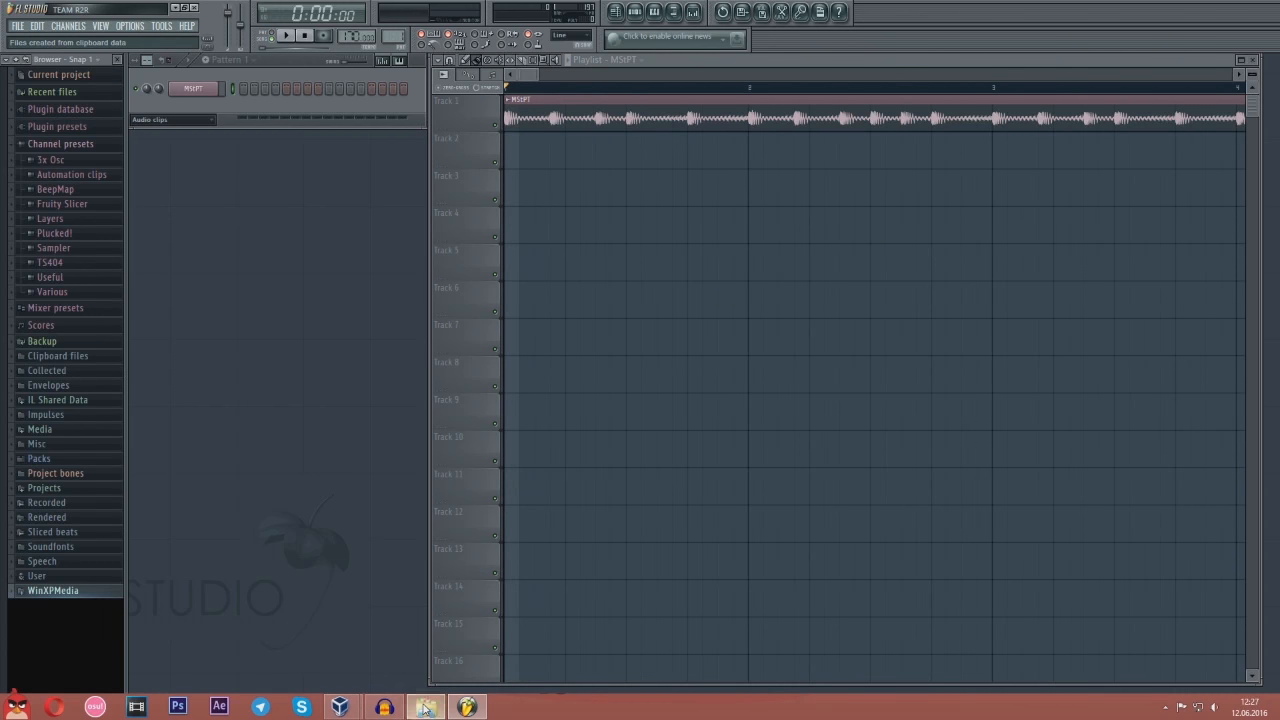
# Add the WinXPMedia folder from the Data drive to the FL Studio browser
pyautogui.click(432, 704)
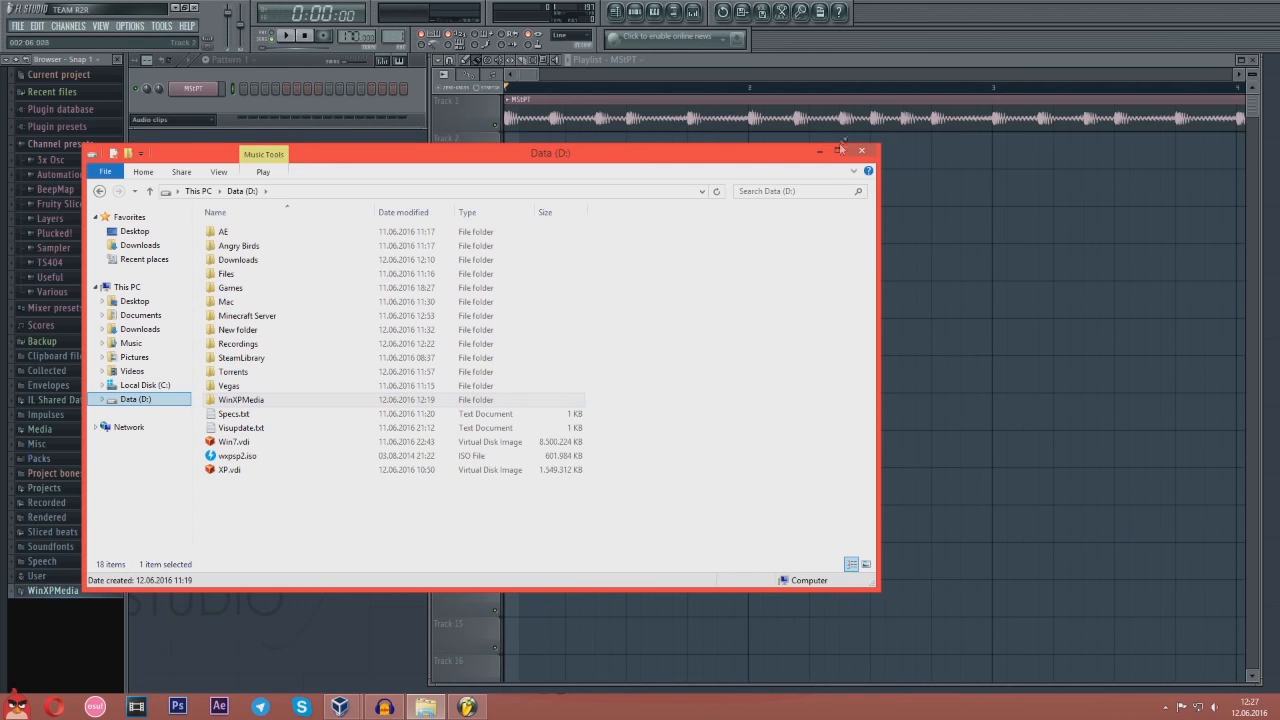
pyautogui.click(862, 150)
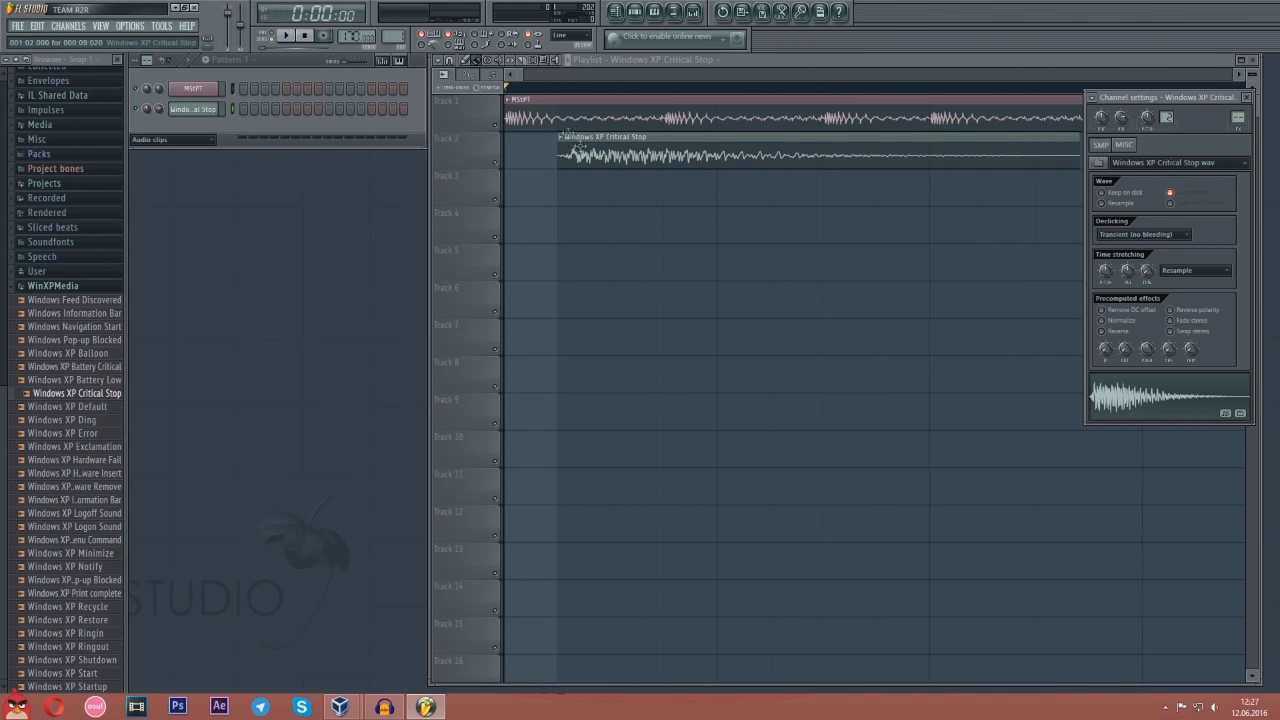
pyautogui.click(1136, 148)
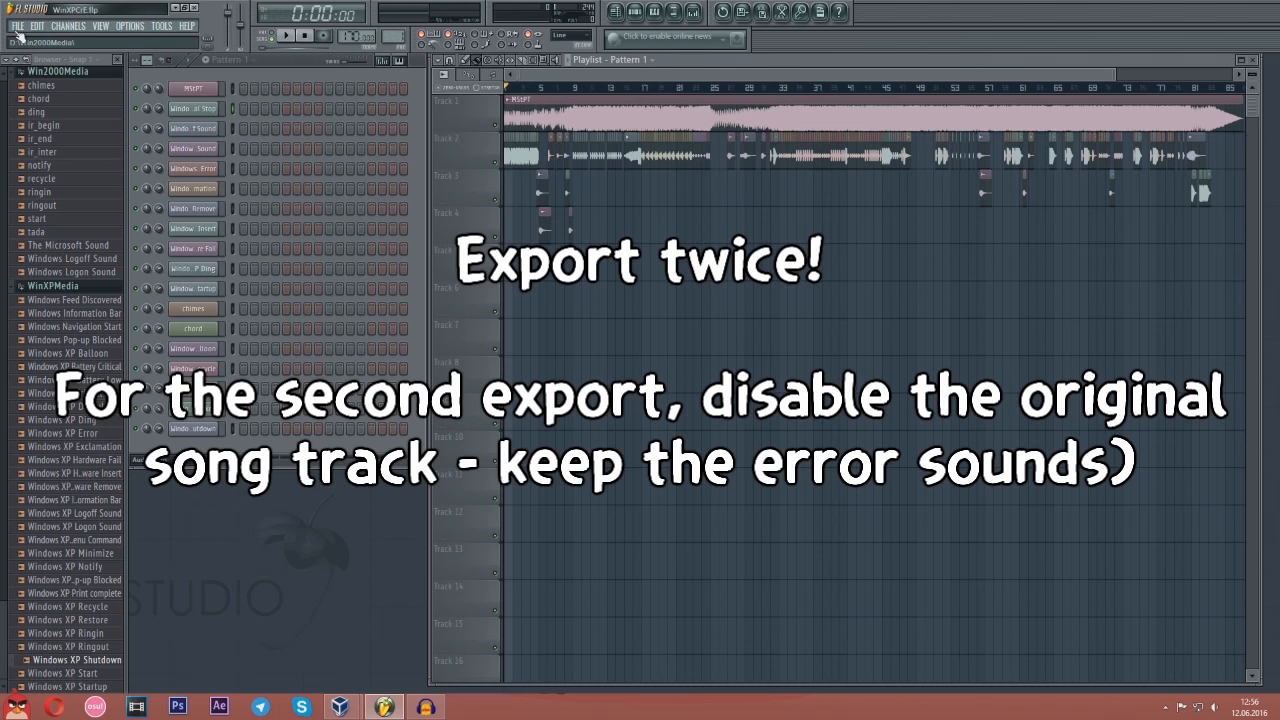
# Export the FL Studio arrangement as an MP3 file and confirm its save location
pyautogui.click(12, 24)
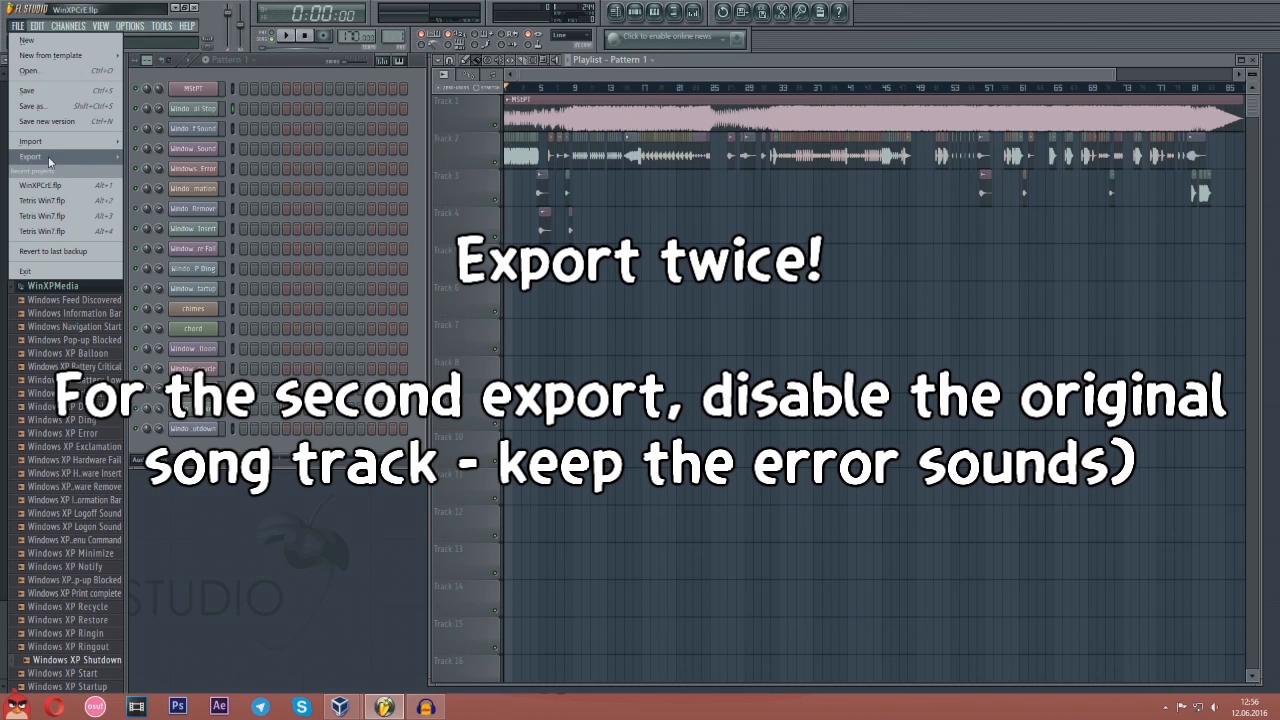
pyautogui.click(30, 156)
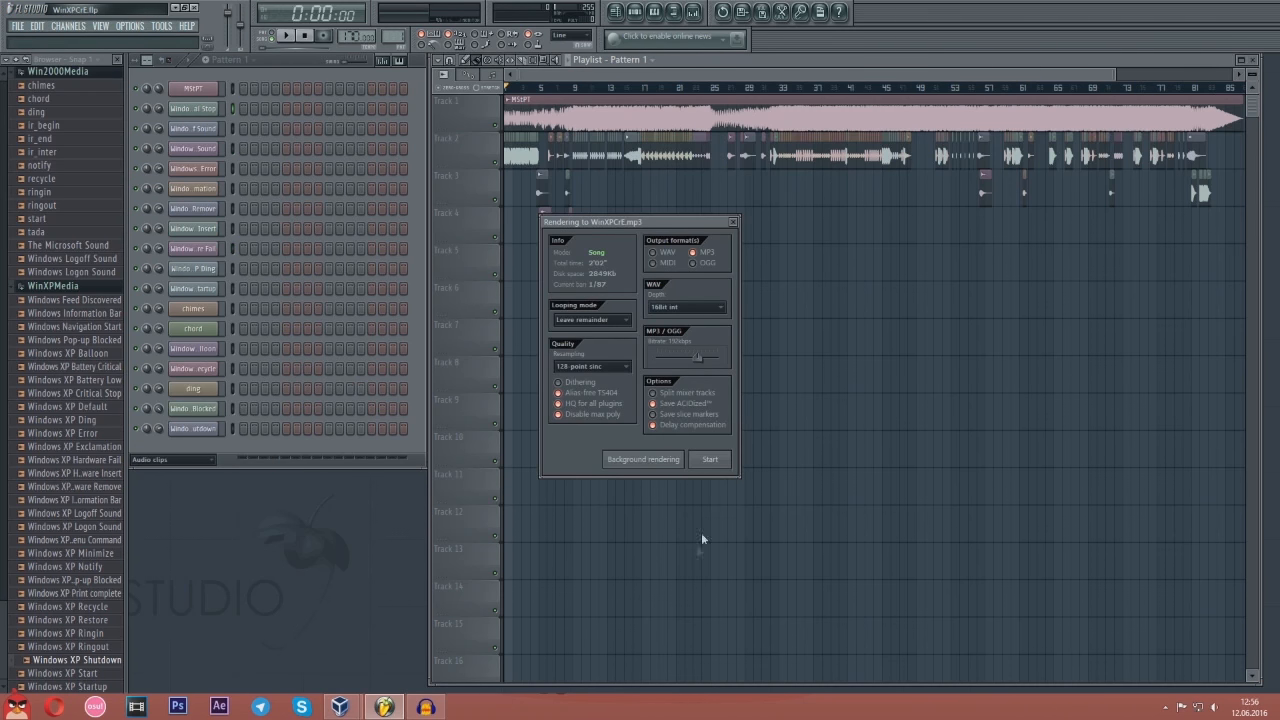
pyautogui.click(12, 28)
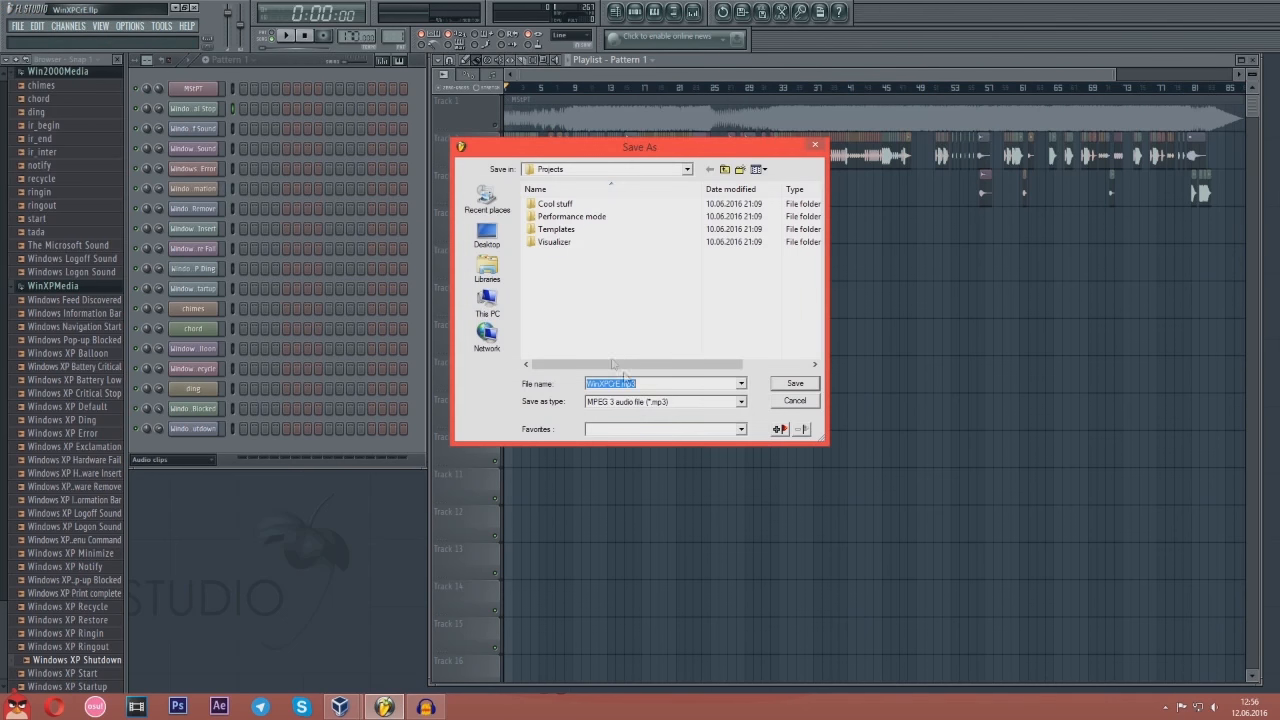
pyautogui.click(488, 236)
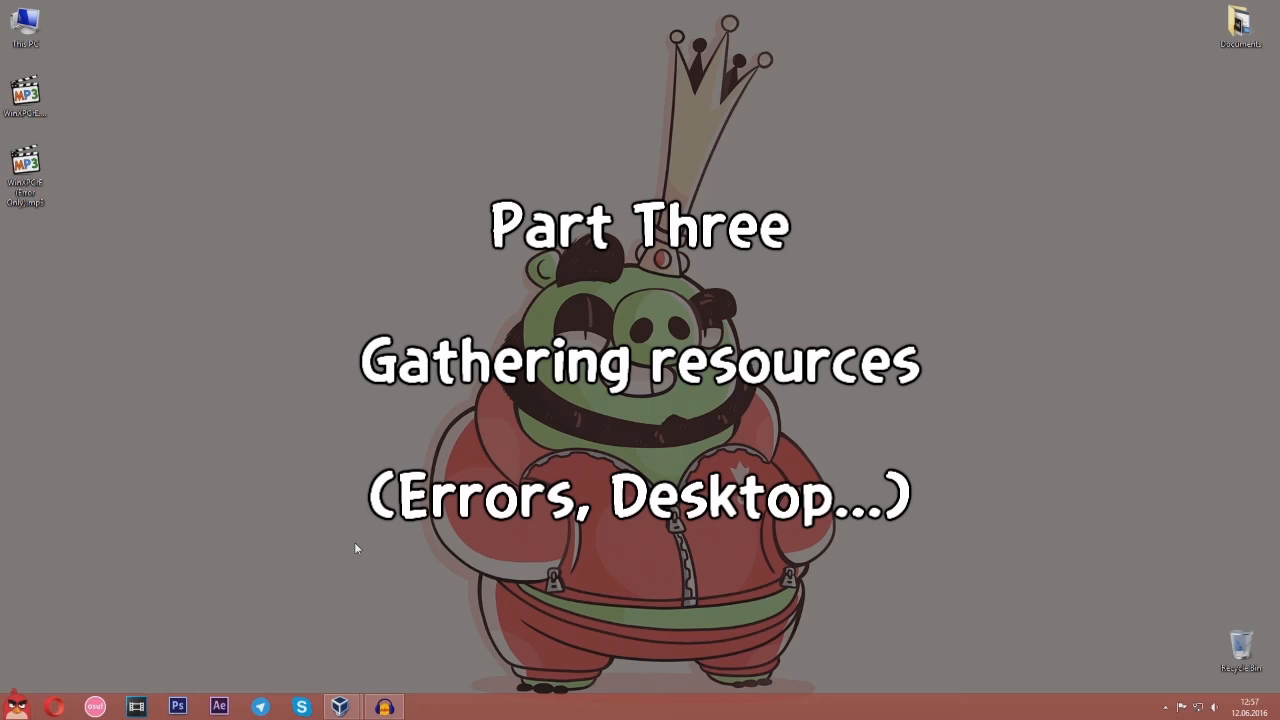
# Bring the Windows XP VirtualBox machine forward to browse Local Disk (C:)
pyautogui.click(344, 704)
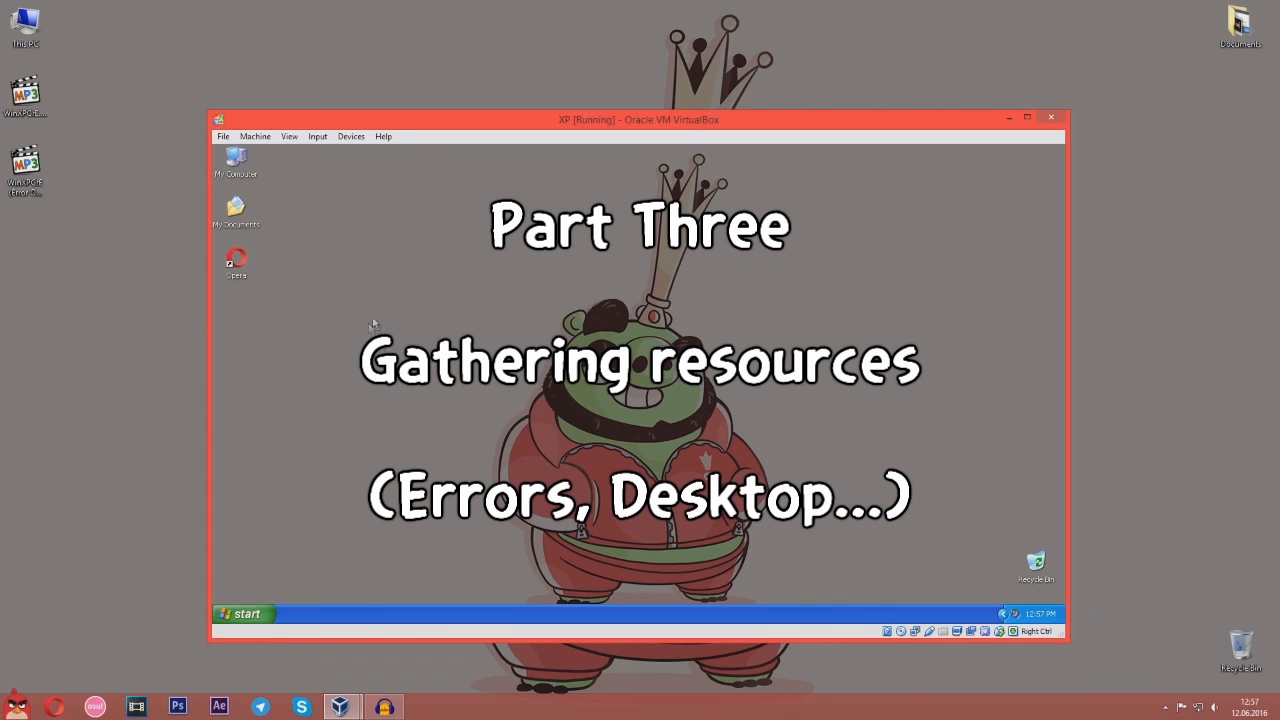
pyautogui.moveTo(276, 320)
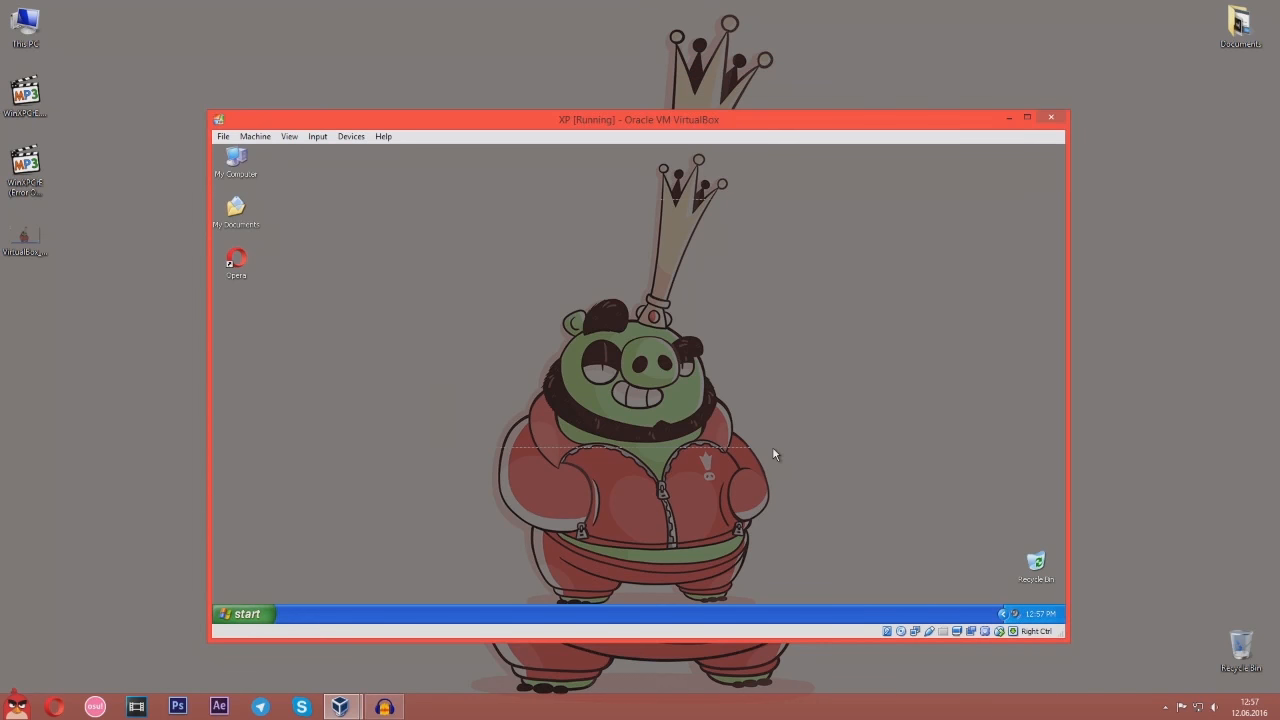
pyautogui.moveTo(552, 546)
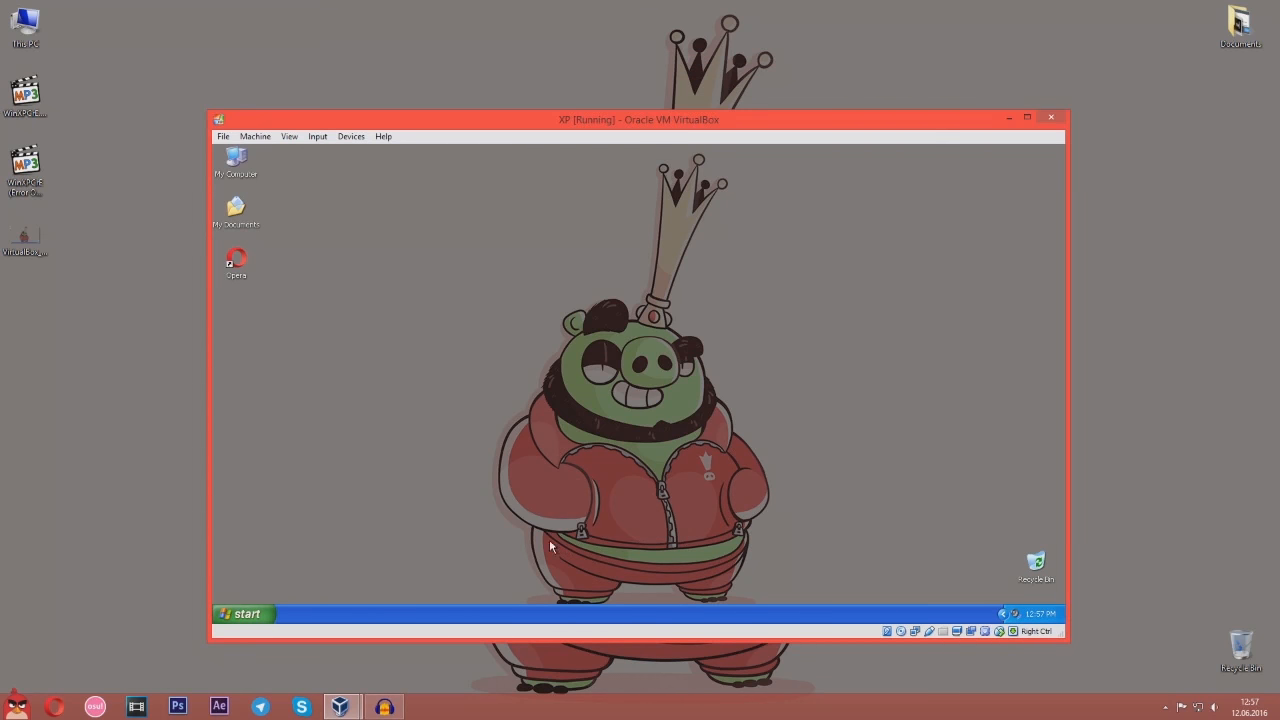
pyautogui.moveTo(298, 614)
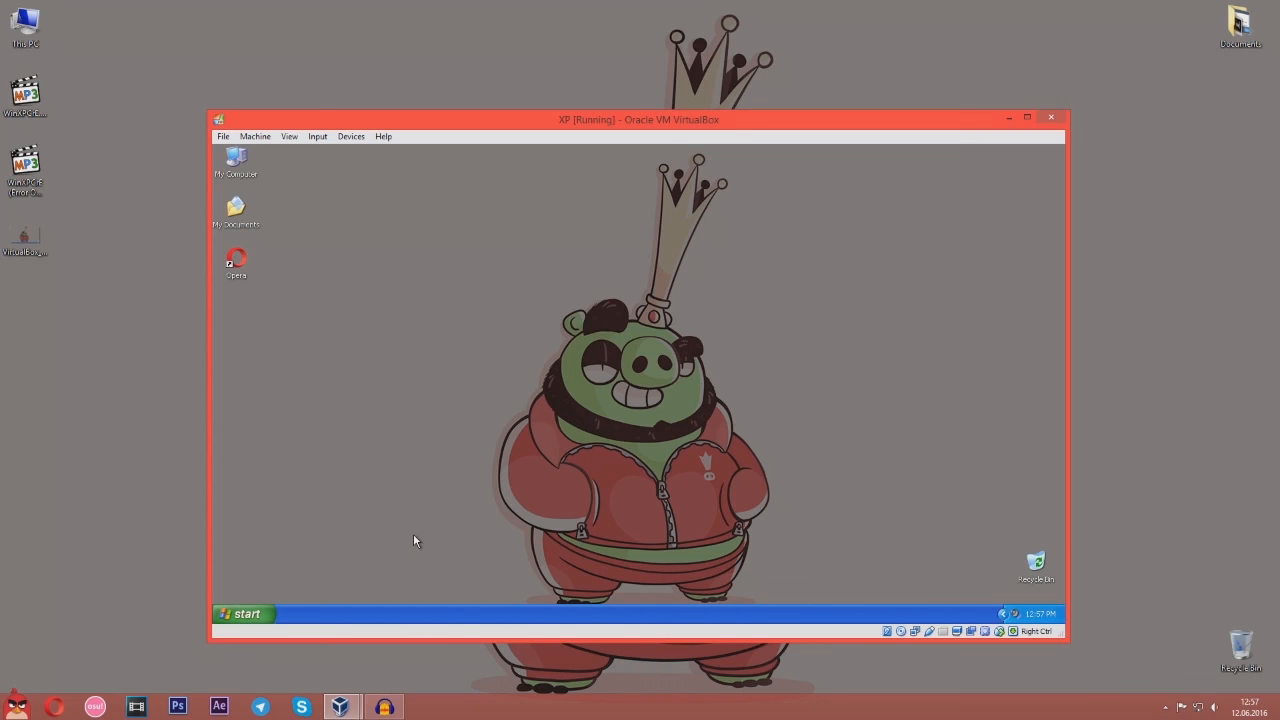
pyautogui.moveTo(352, 460)
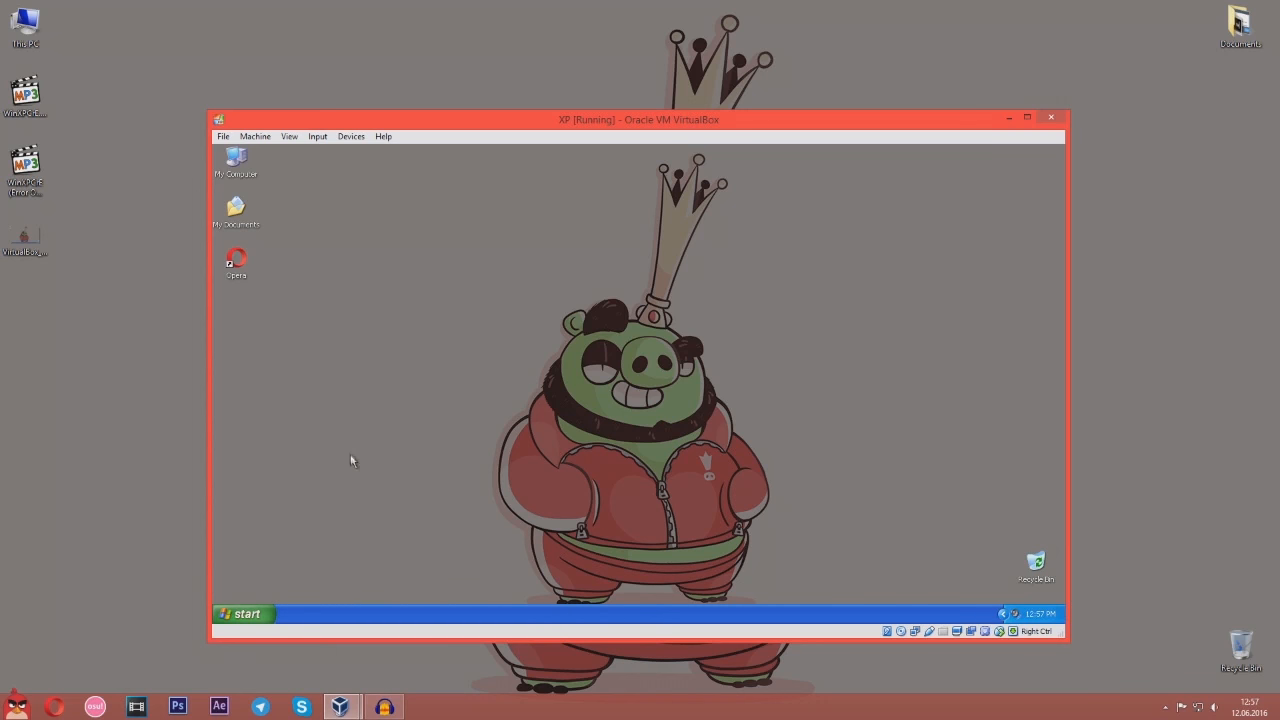
pyautogui.moveTo(468, 424)
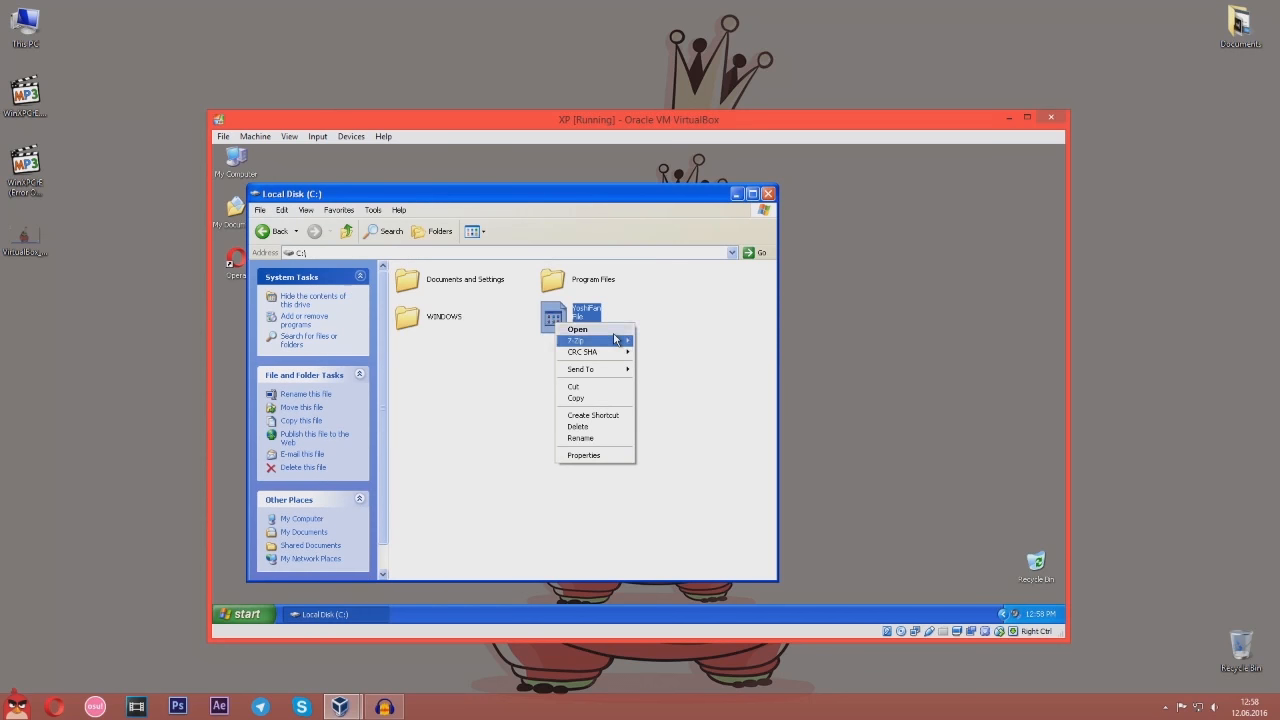
# Trigger the 7-Zip 'cannot open file as archive' error on a C: file, screenshot it and dismiss it
pyautogui.click(578, 340)
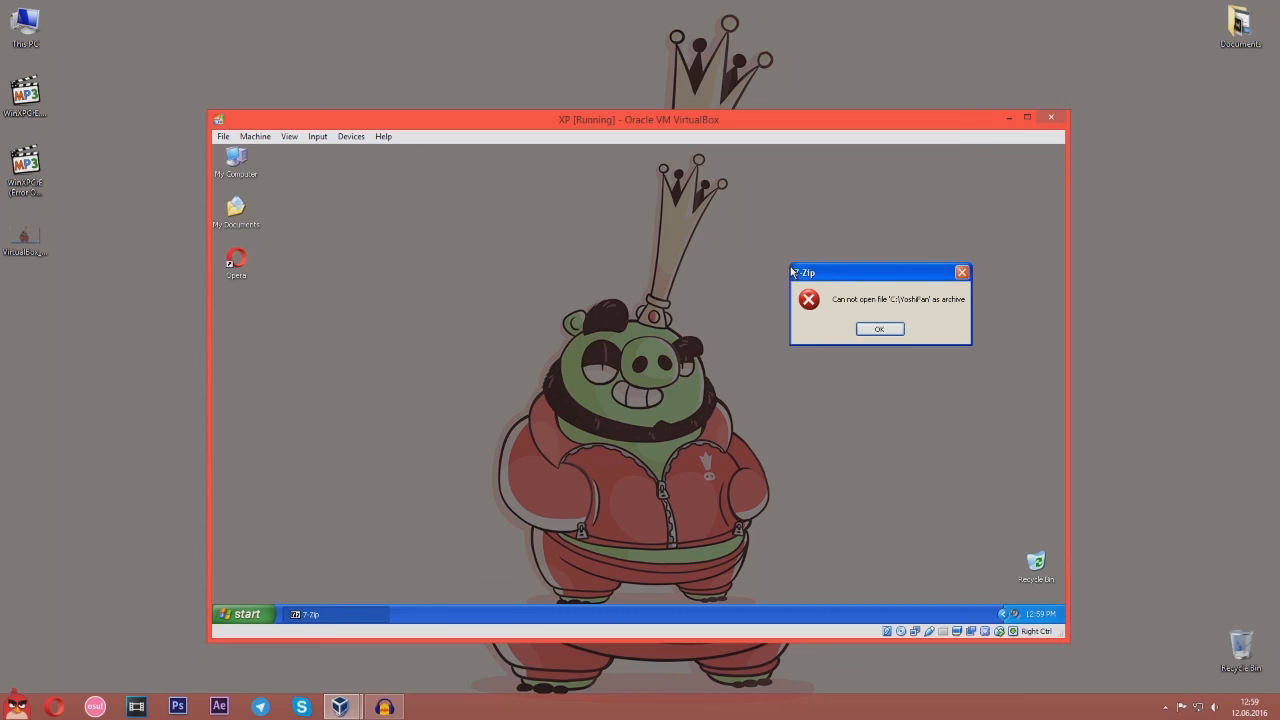
pyautogui.click(256, 136)
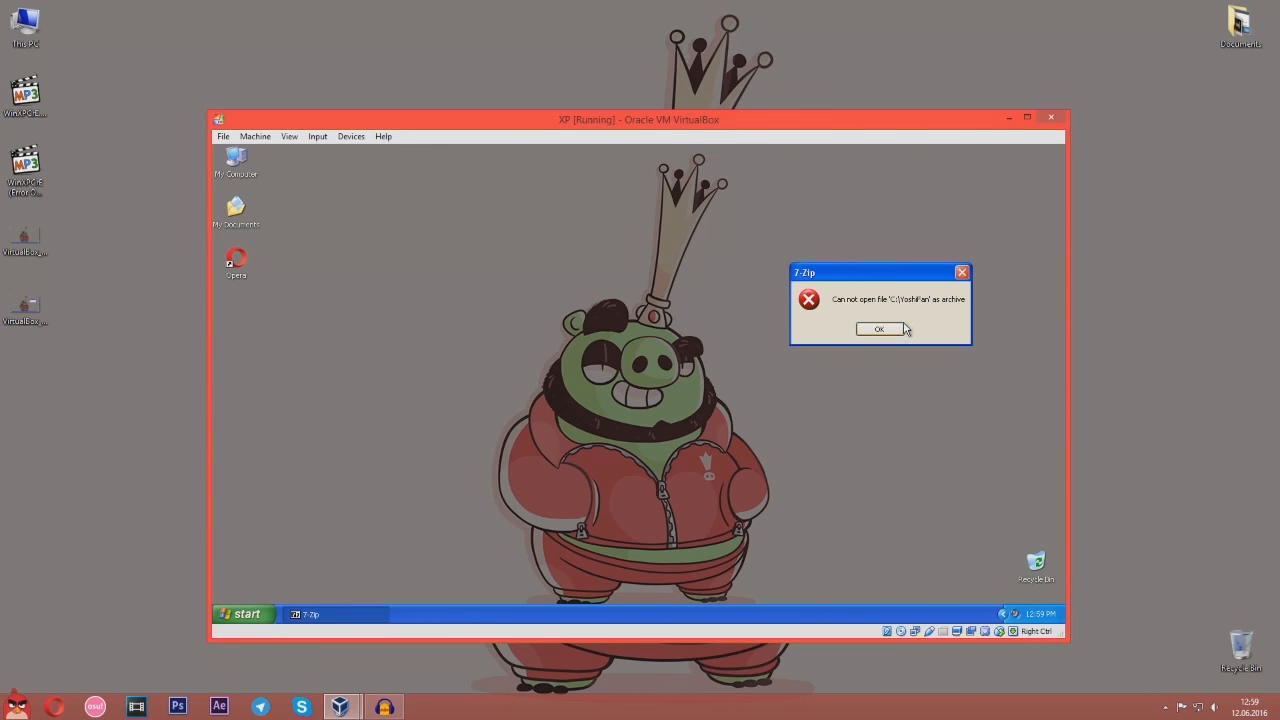
pyautogui.click(880, 330)
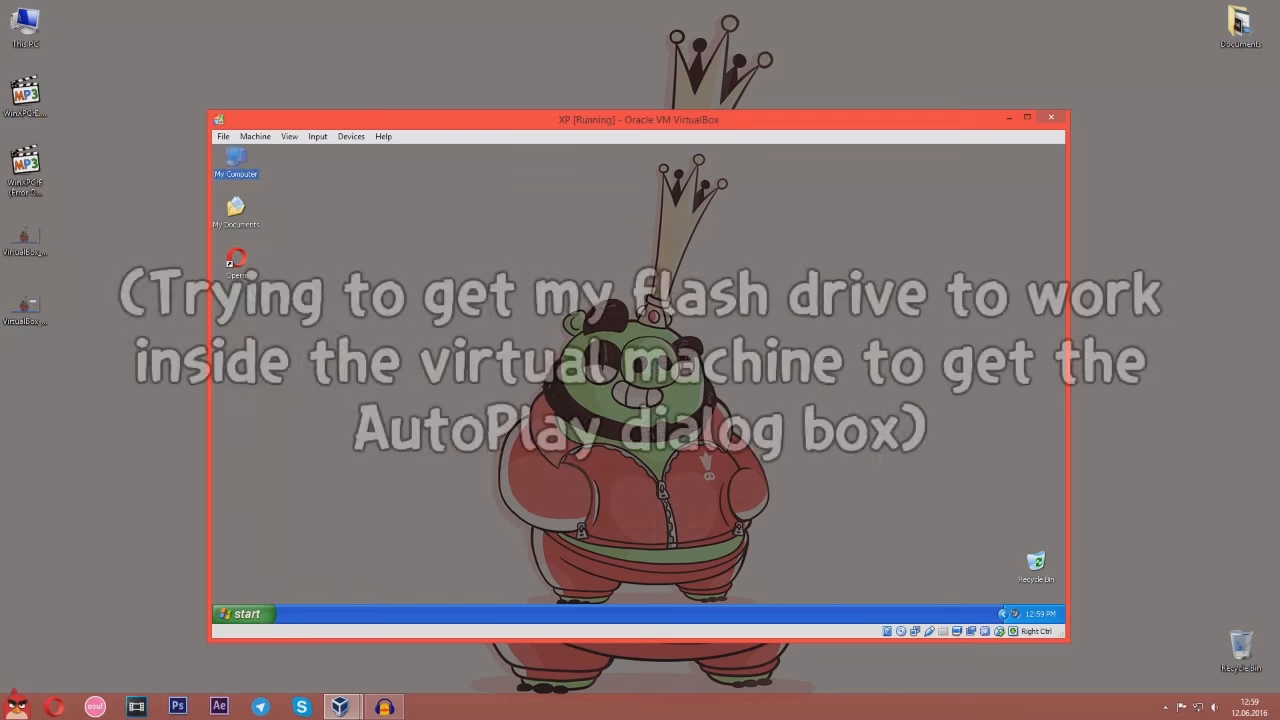
# Close Paint in the XP machine to trigger the save-dialog error prompt
pyautogui.click(944, 628)
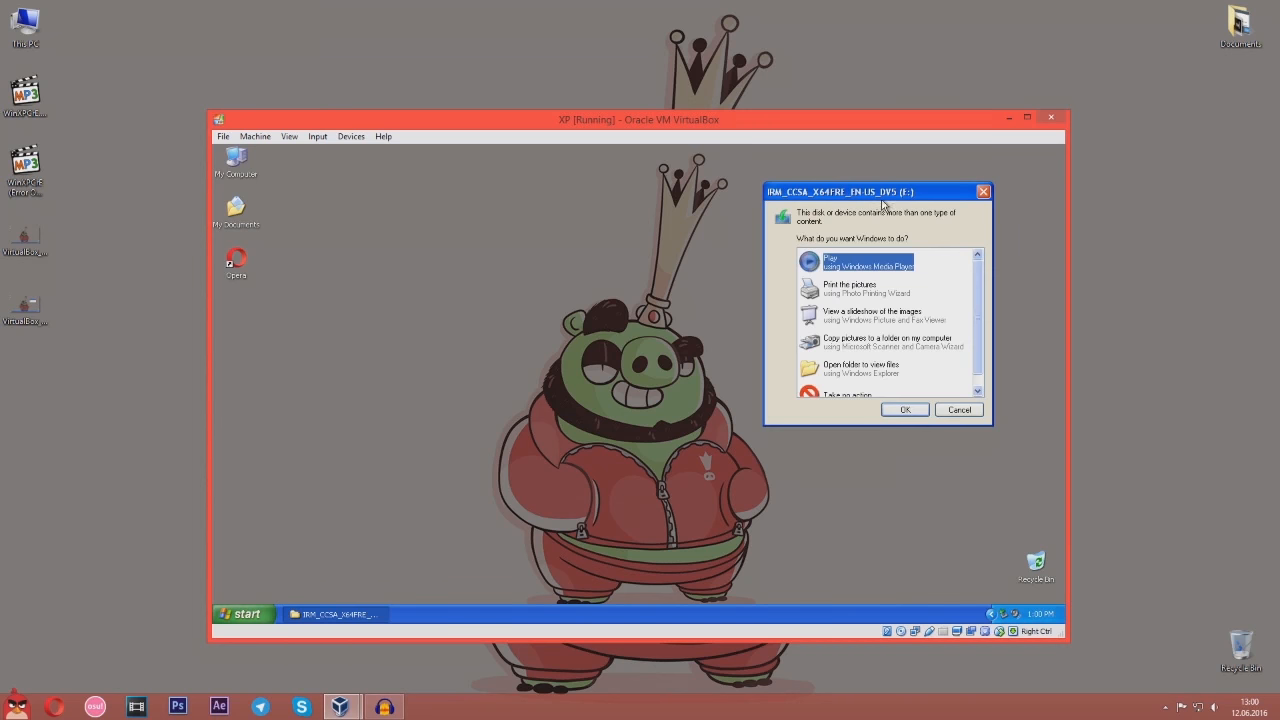
pyautogui.moveTo(900, 384)
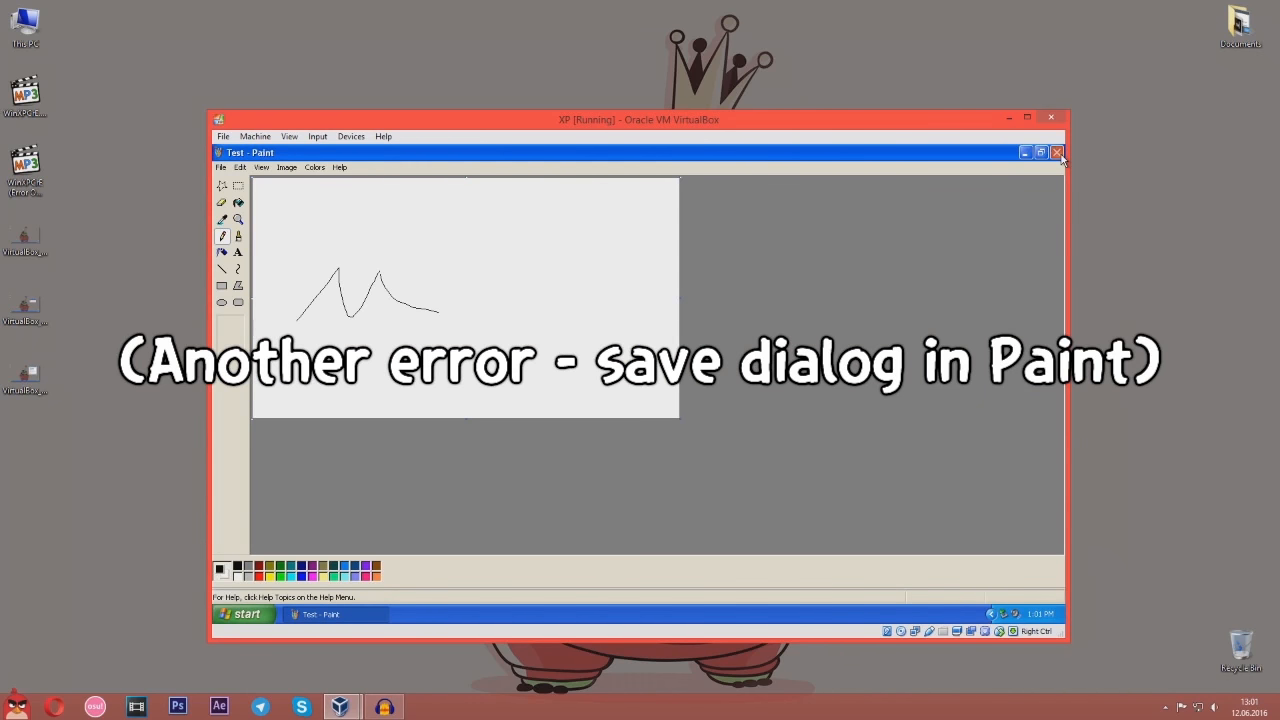
pyautogui.click(1056, 152)
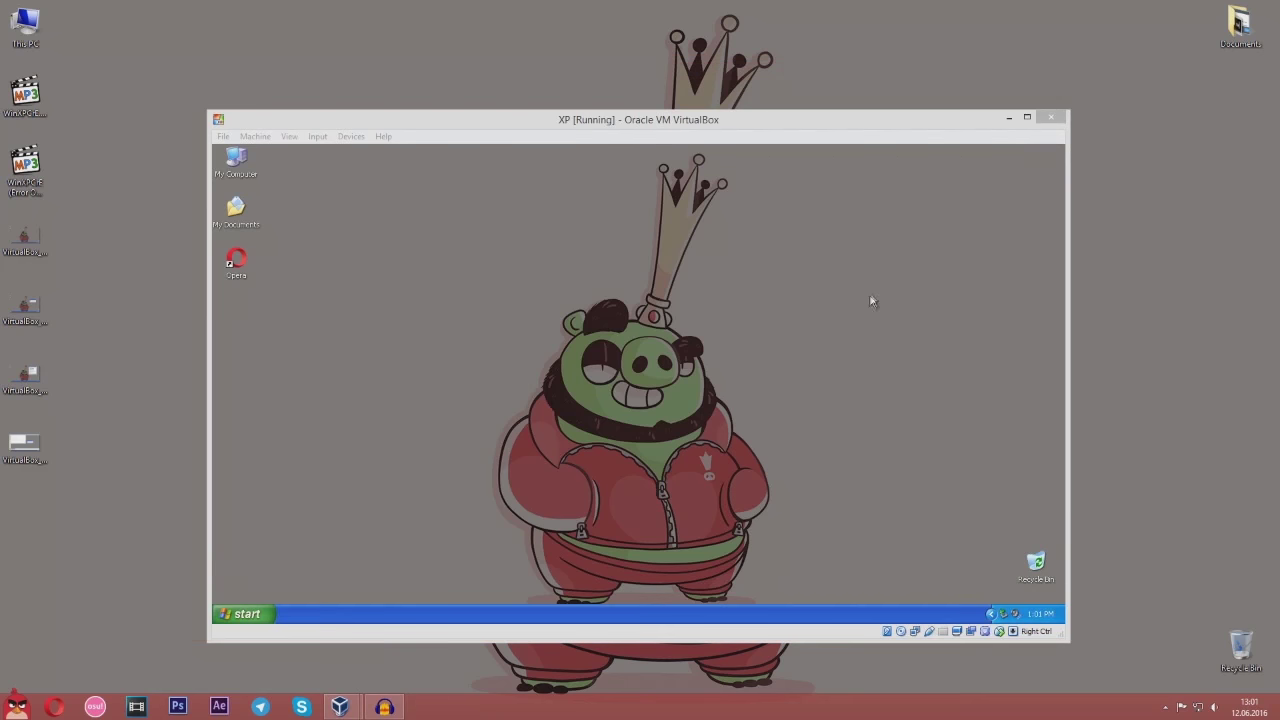
pyautogui.moveTo(1140, 614)
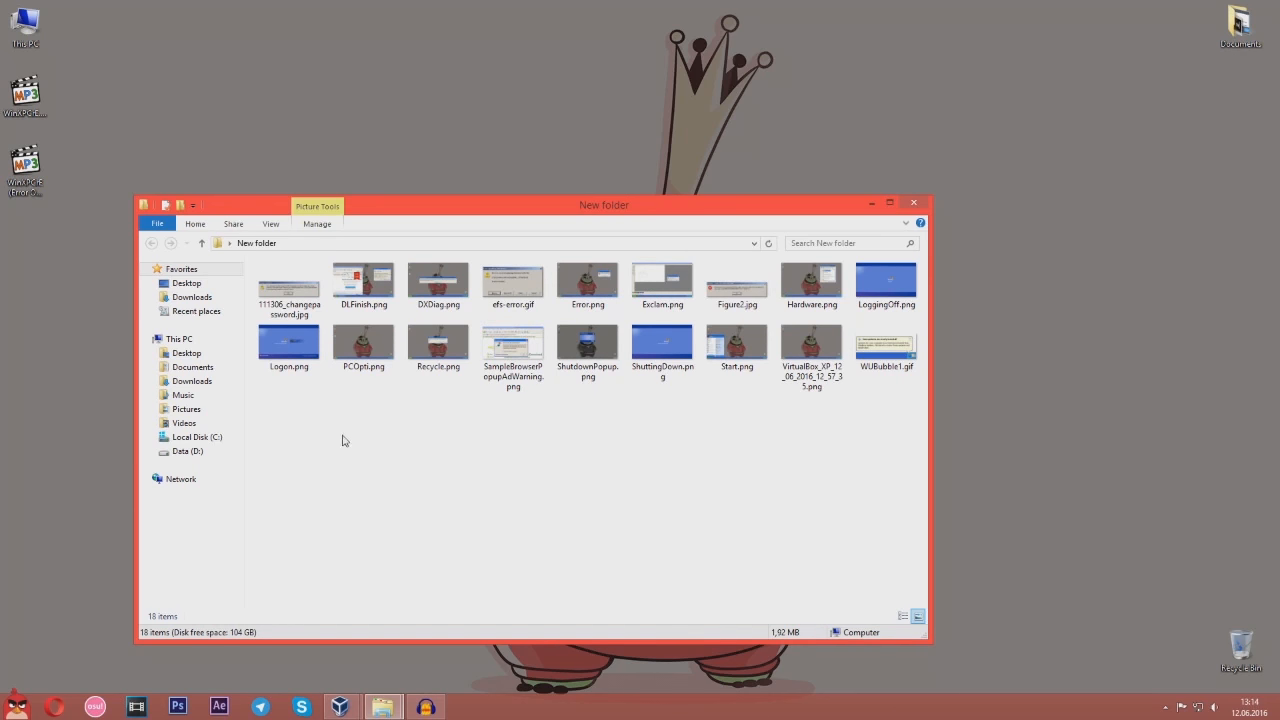
# Open a captured XP screenshot from the folder in Photoshop for editing
pyautogui.doubleClick(812, 342)
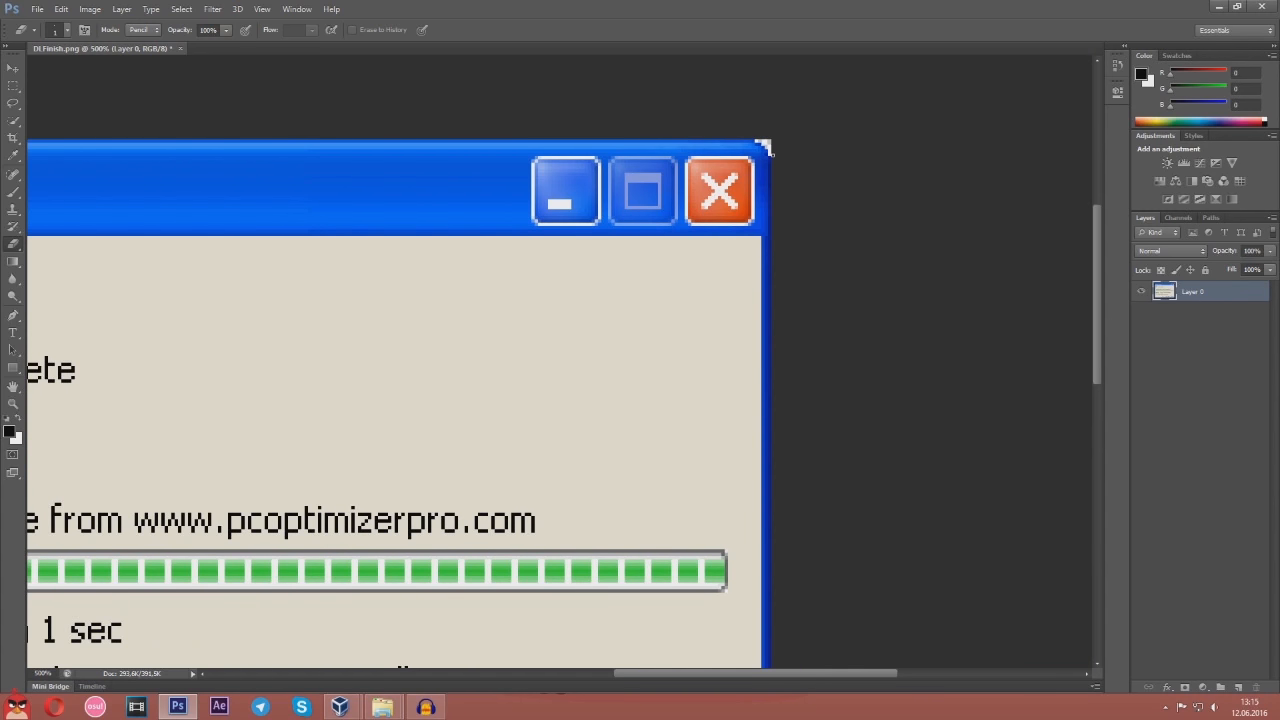
pyautogui.moveTo(854, 684)
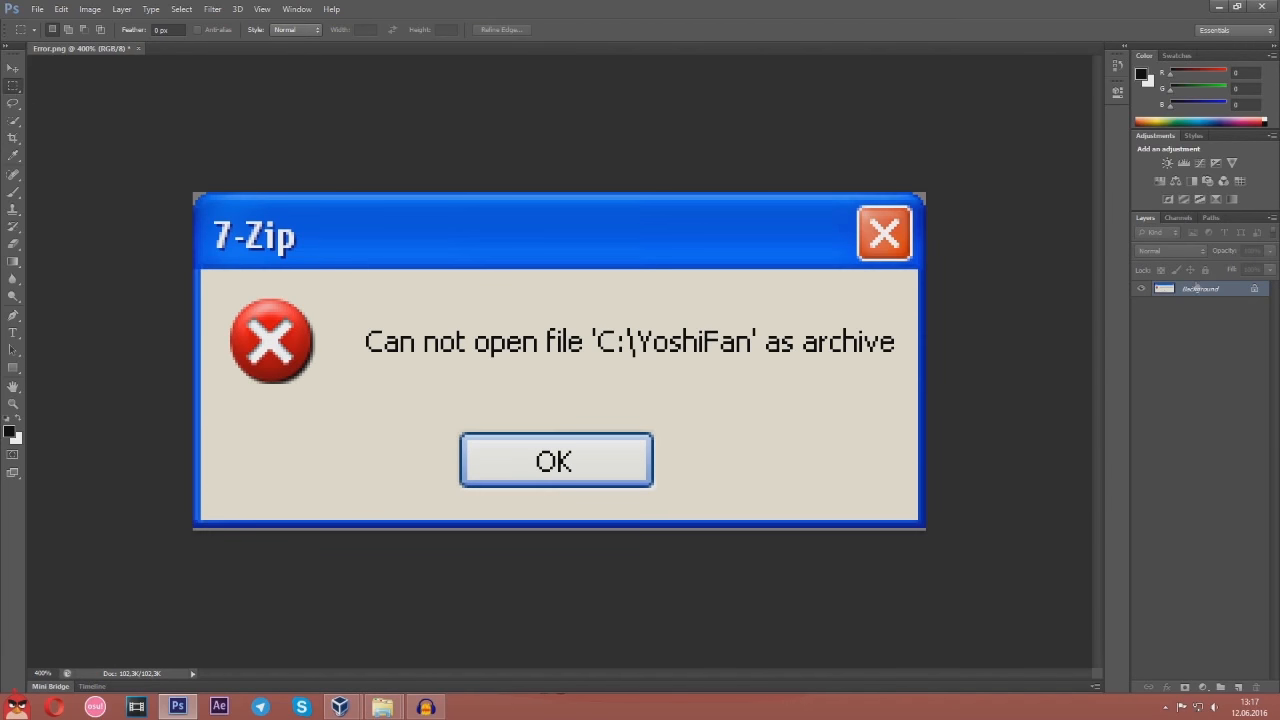
# Return to the screenshots folder, open one screenshot in Photoshop and clear the multi-file selection
pyautogui.click(556, 460)
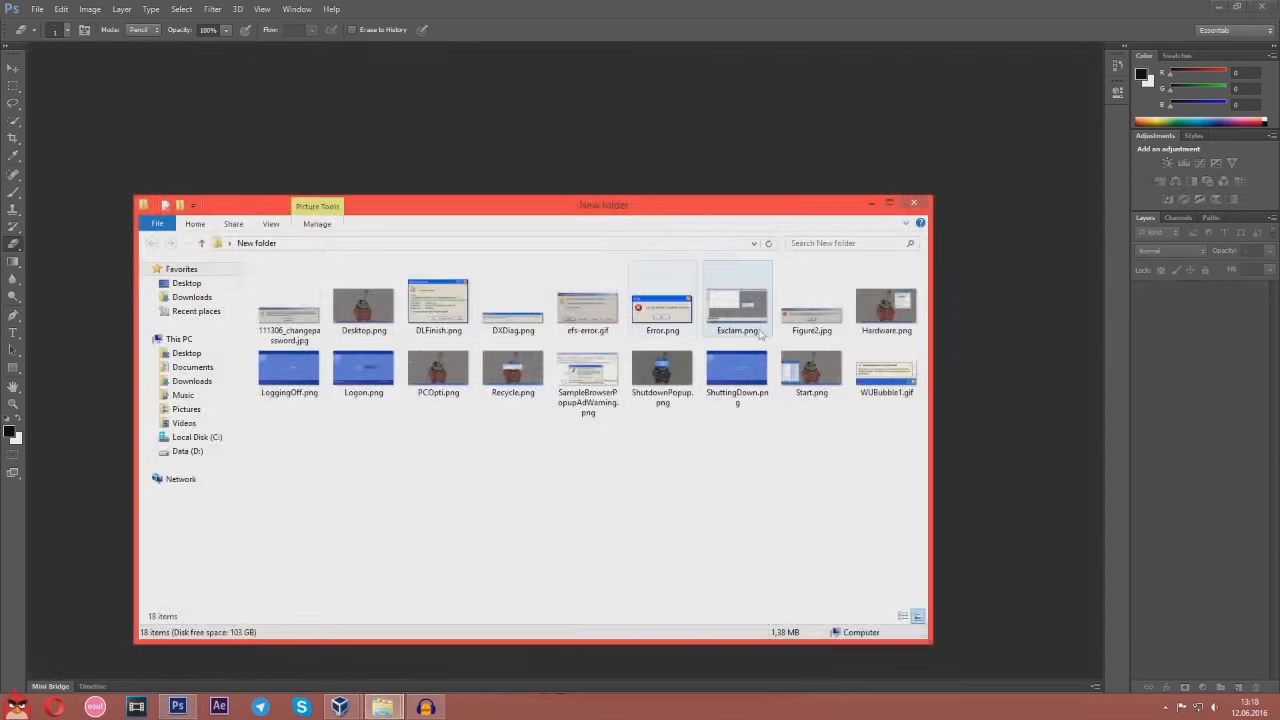
pyautogui.doubleClick(736, 296)
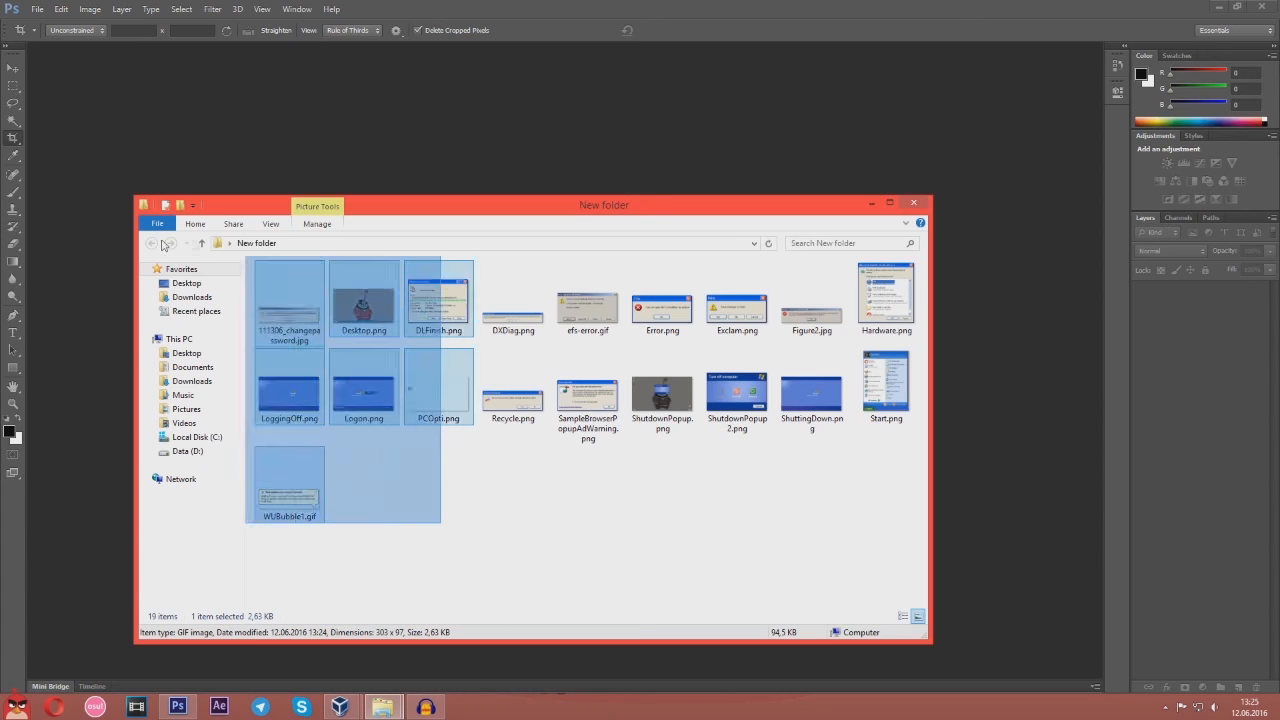
pyautogui.click(744, 442)
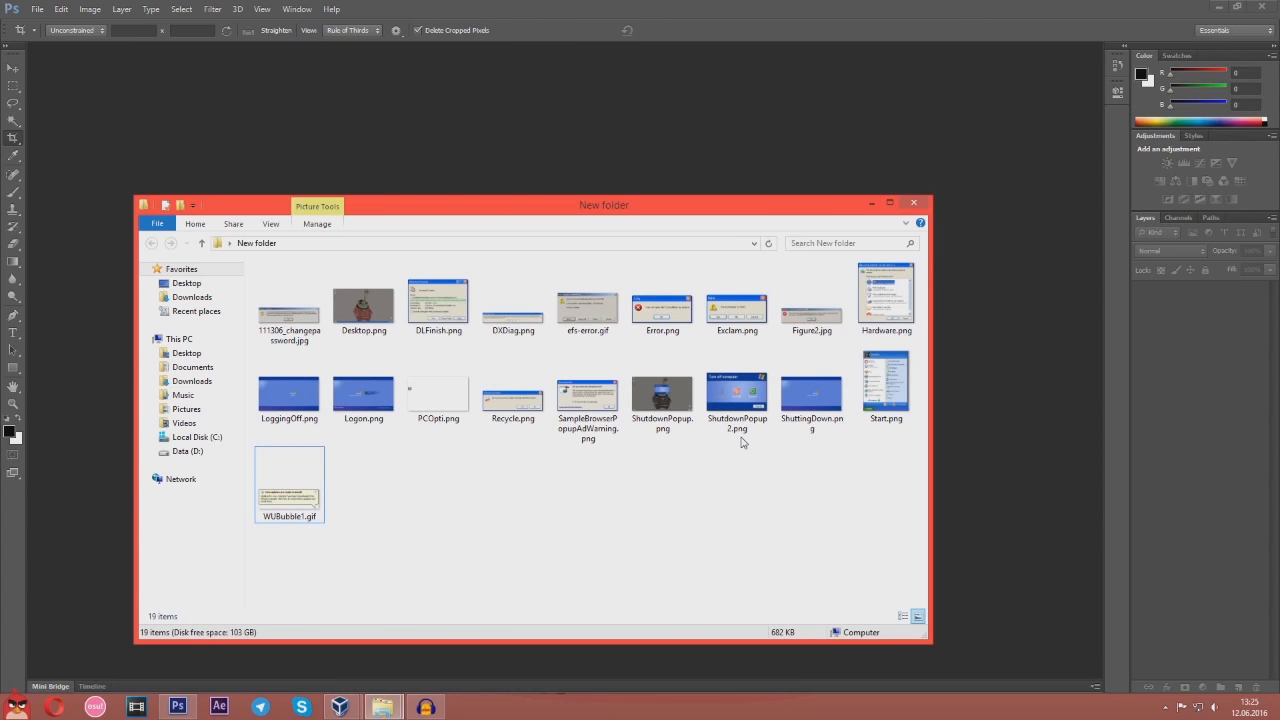
# Select DLFinish.png and open the Download complete screenshot in Photoshop
pyautogui.click(438, 300)
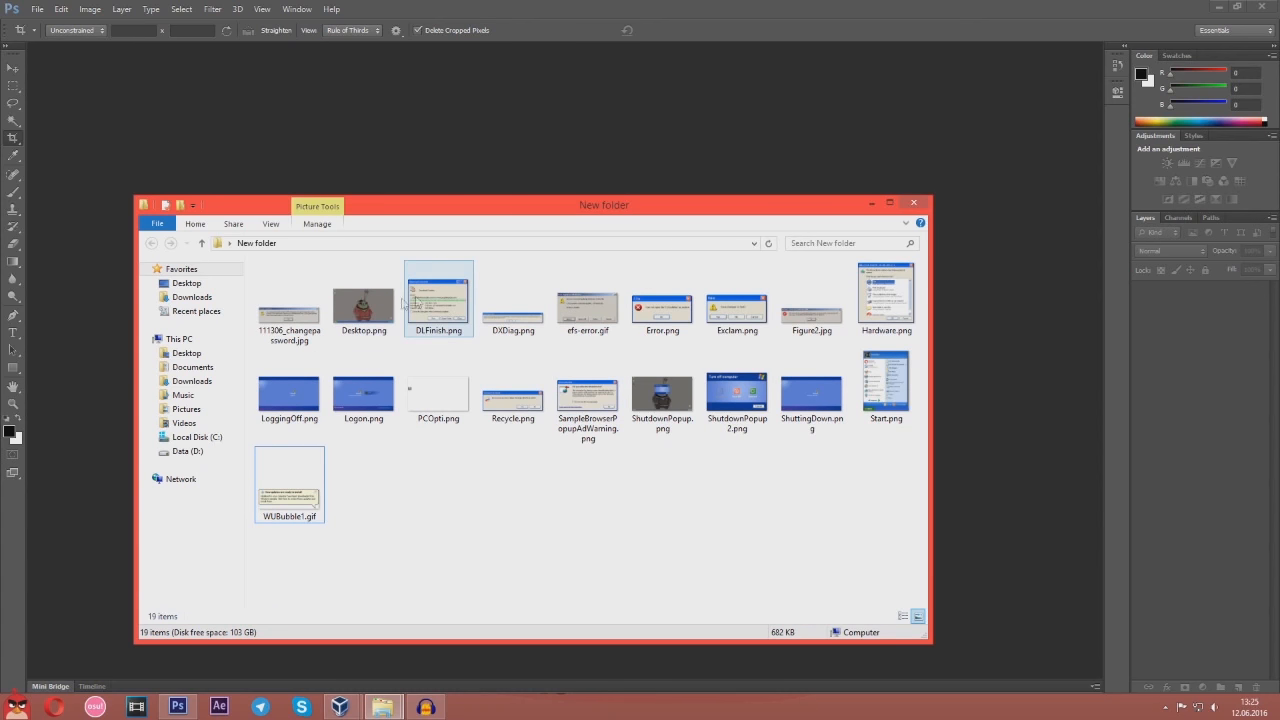
pyautogui.click(364, 388)
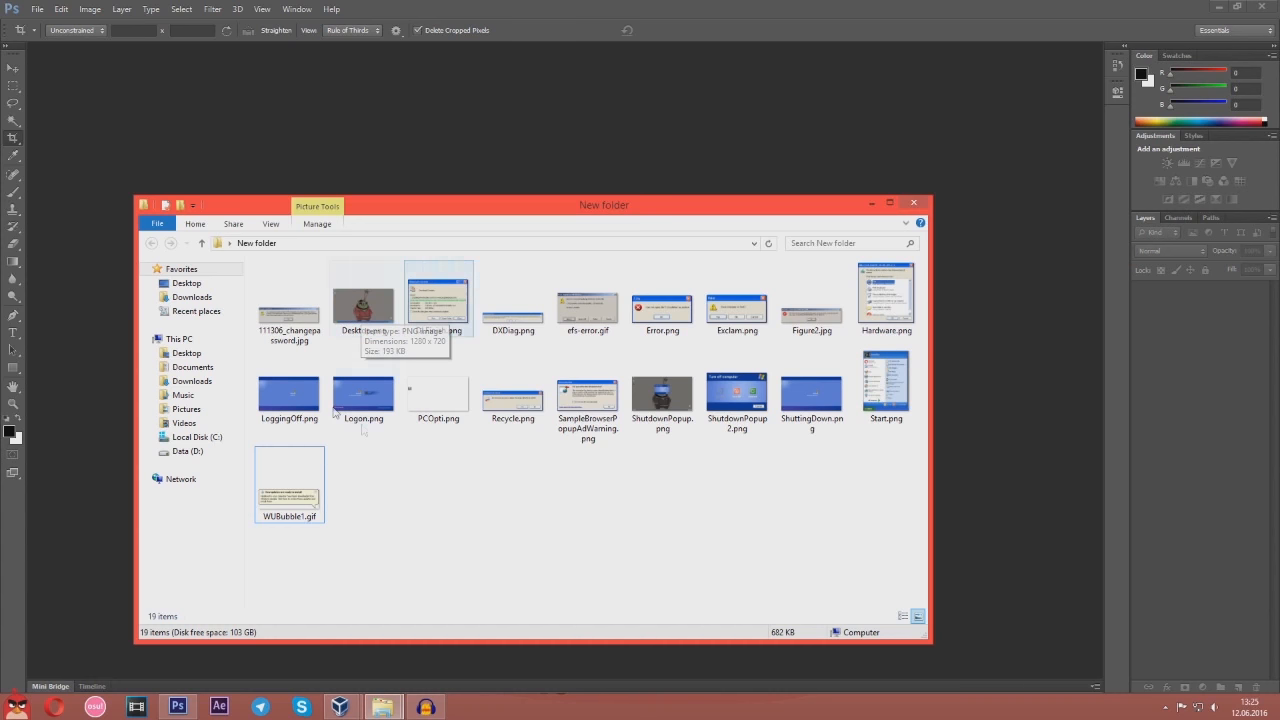
pyautogui.doubleClick(364, 290)
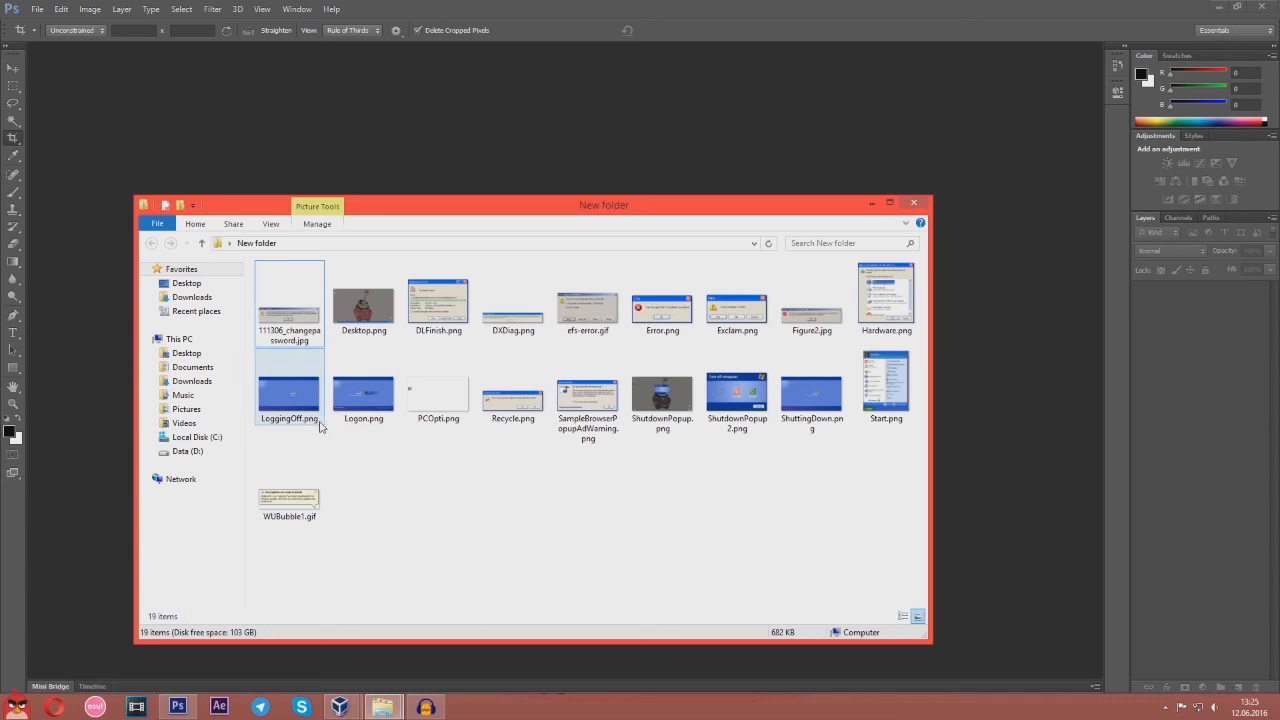
pyautogui.click(440, 300)
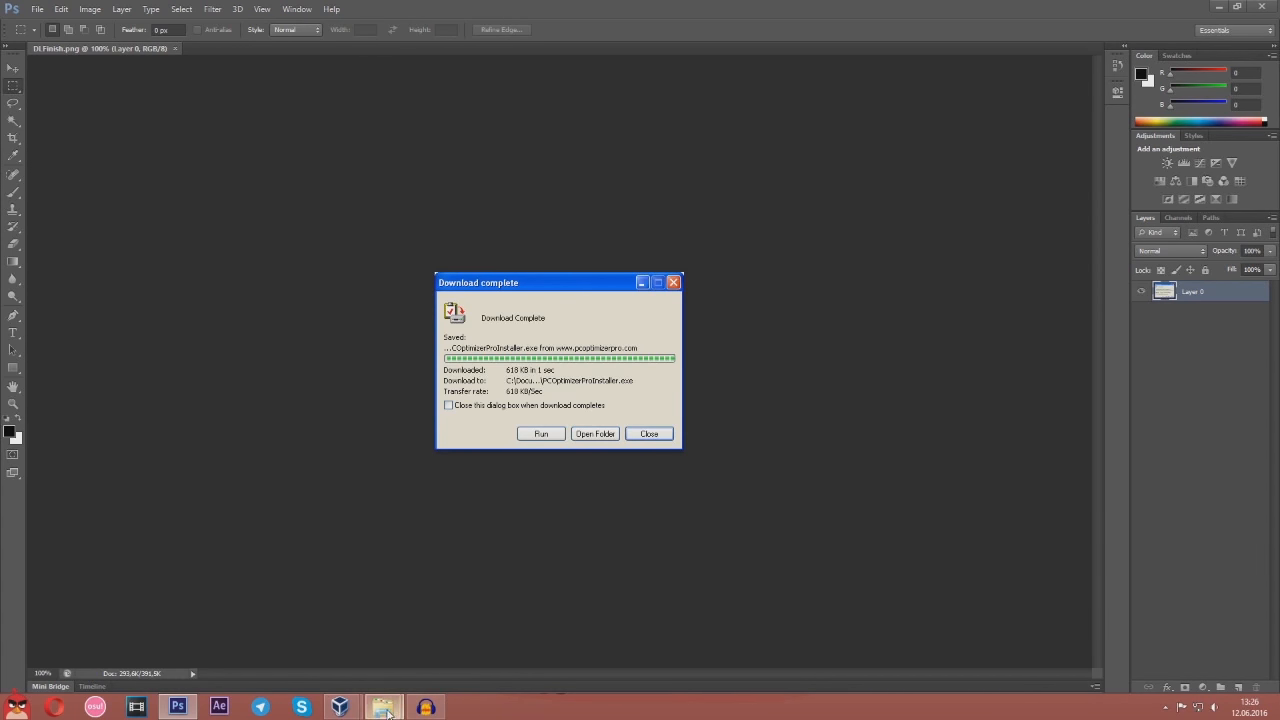
# Resize the Download complete screenshot's canvas through Canvas Size, entering 12 for the new dimension
pyautogui.click(648, 432)
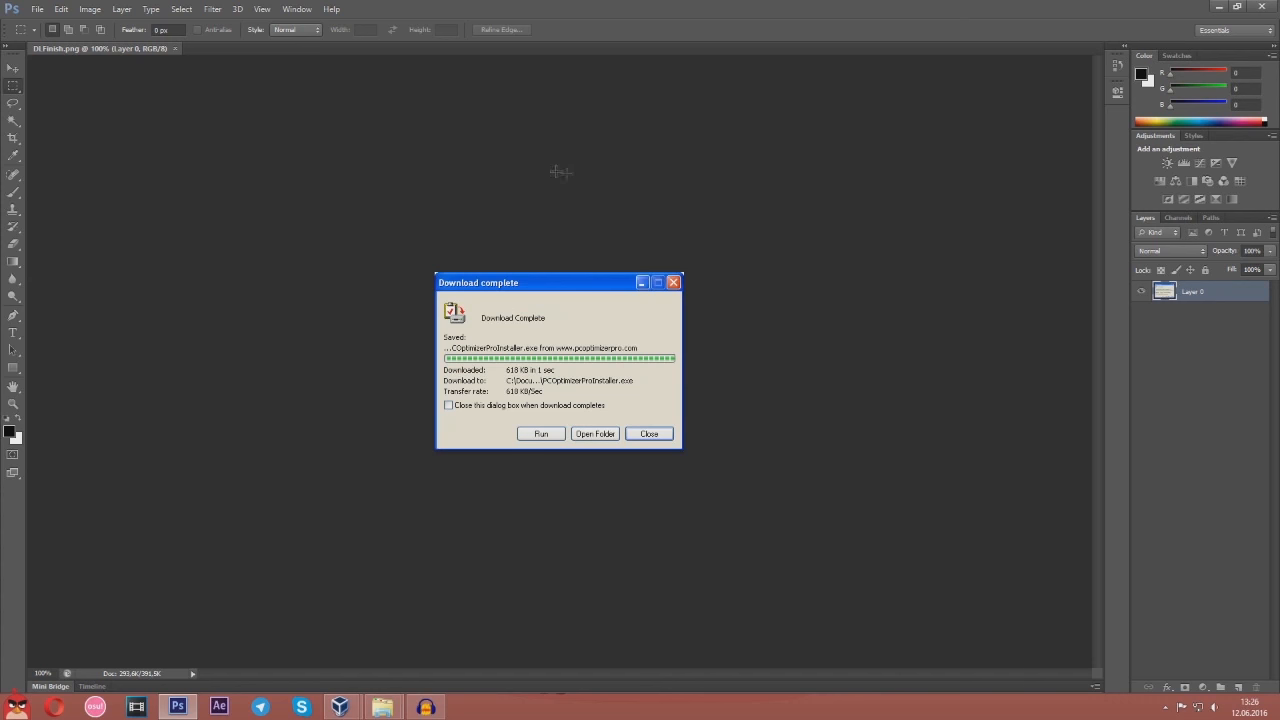
pyautogui.moveTo(472, 194)
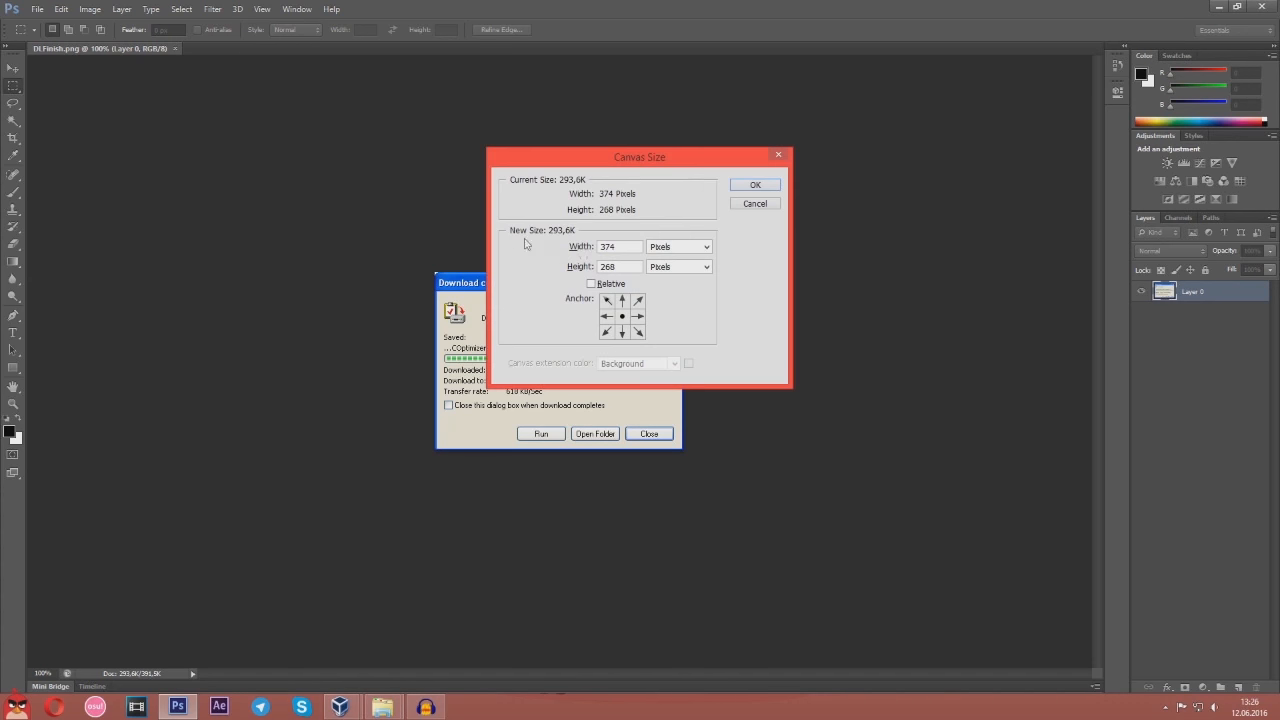
pyautogui.write('12')
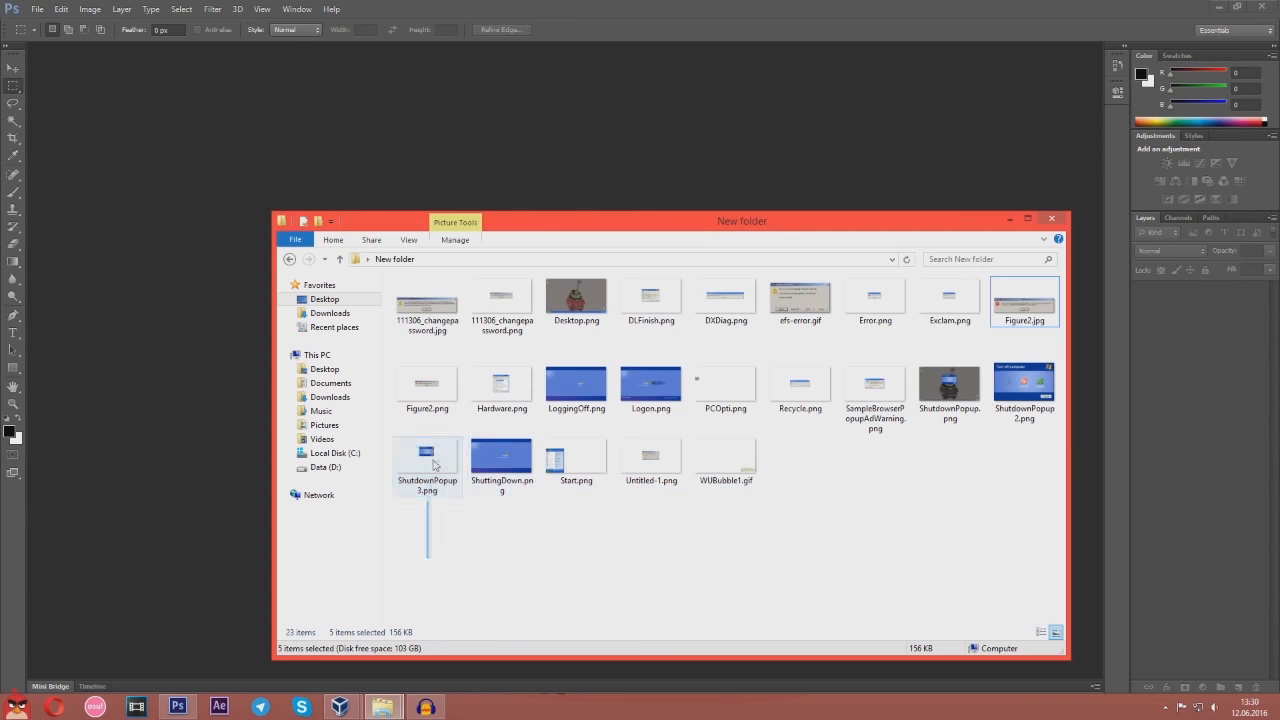
# Preview SampleBrowserPopupAdWarning.png in Photo Viewer, then close it and clear the selection
pyautogui.click(832, 556)
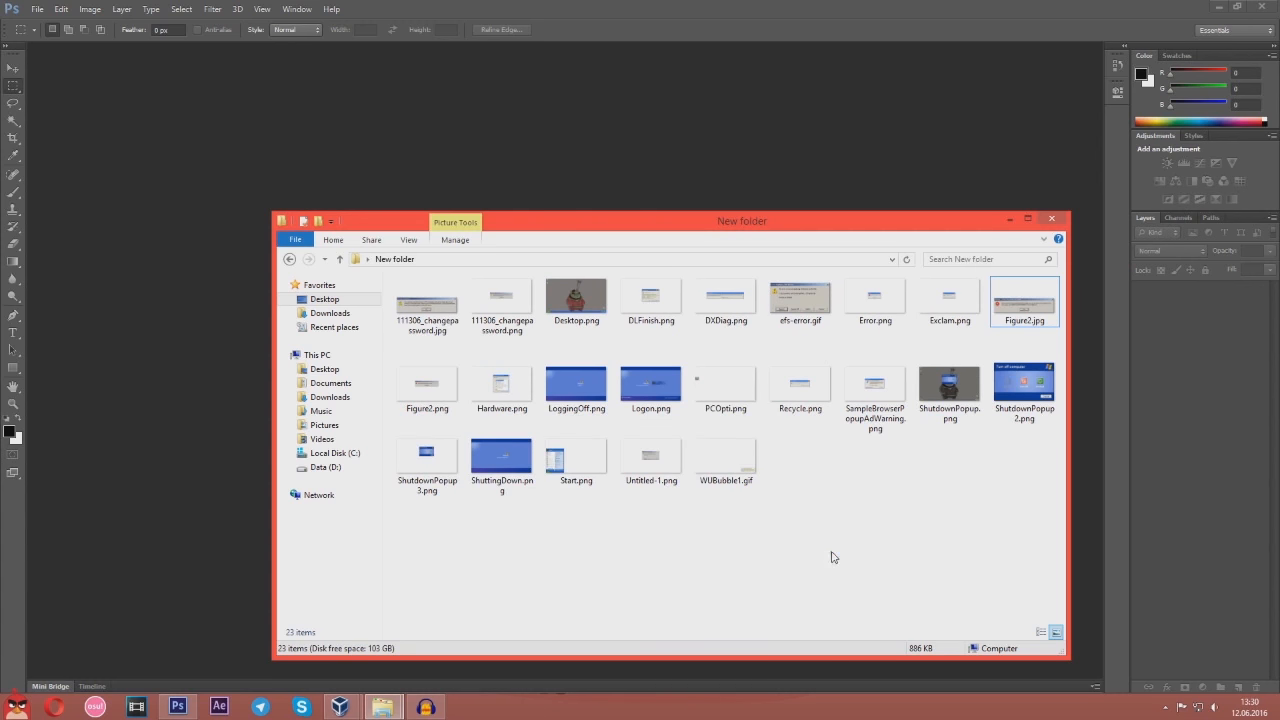
pyautogui.moveTo(856, 448)
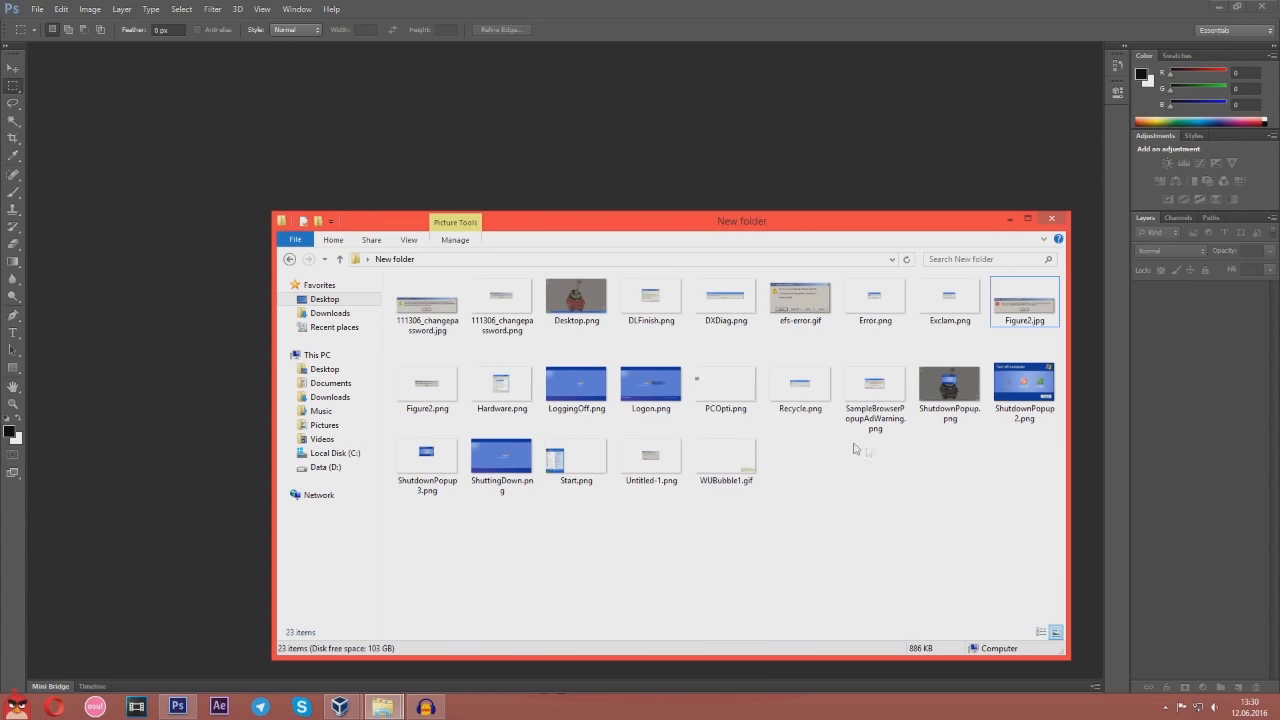
pyautogui.doubleClick(874, 384)
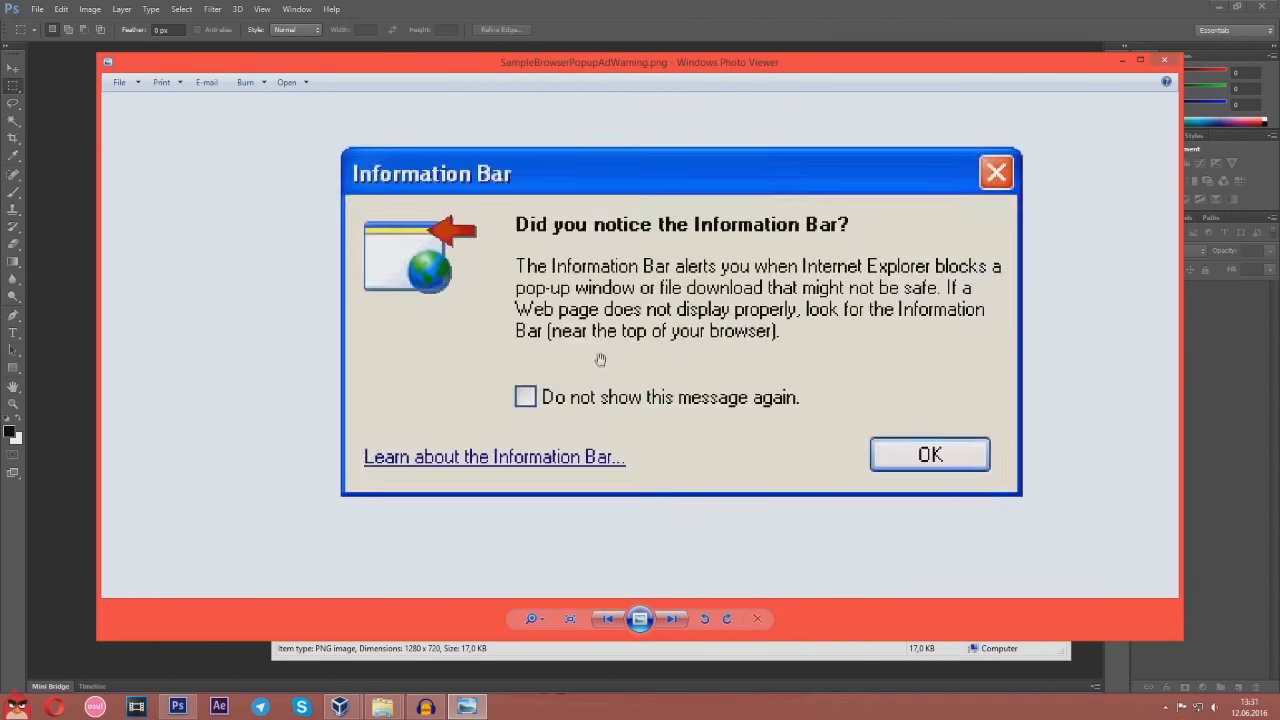
pyautogui.click(930, 454)
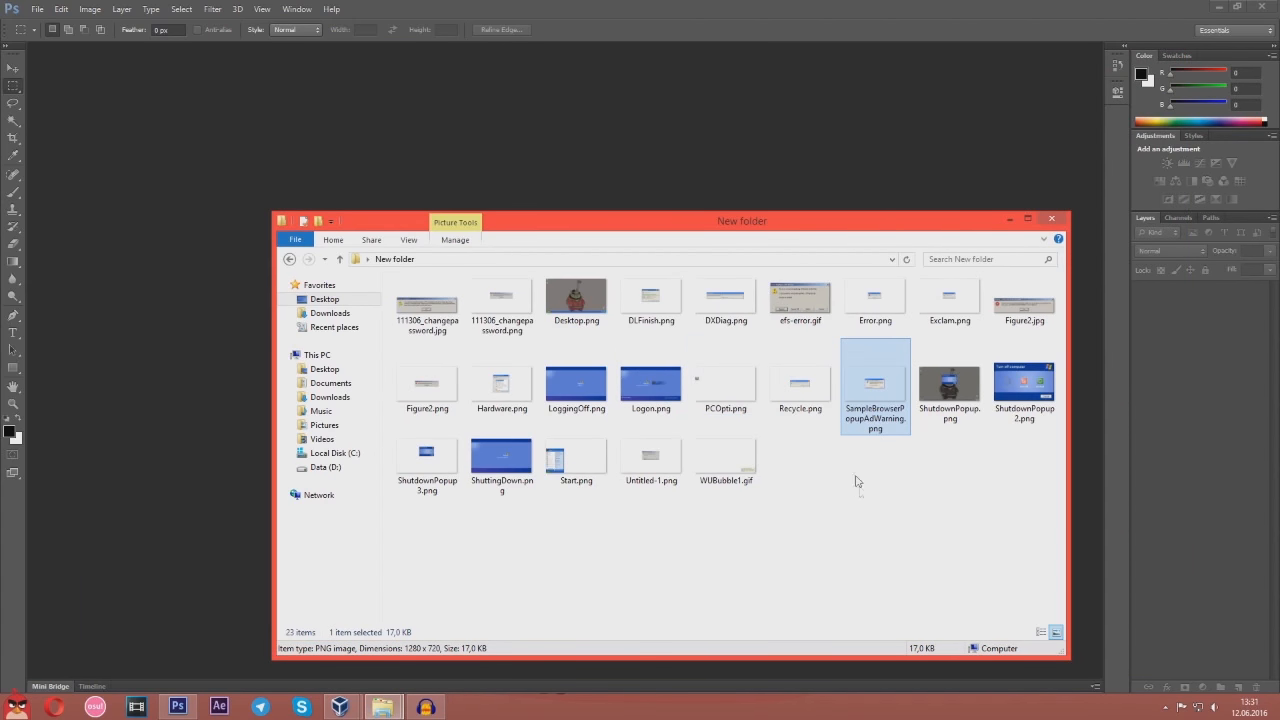
pyautogui.click(940, 504)
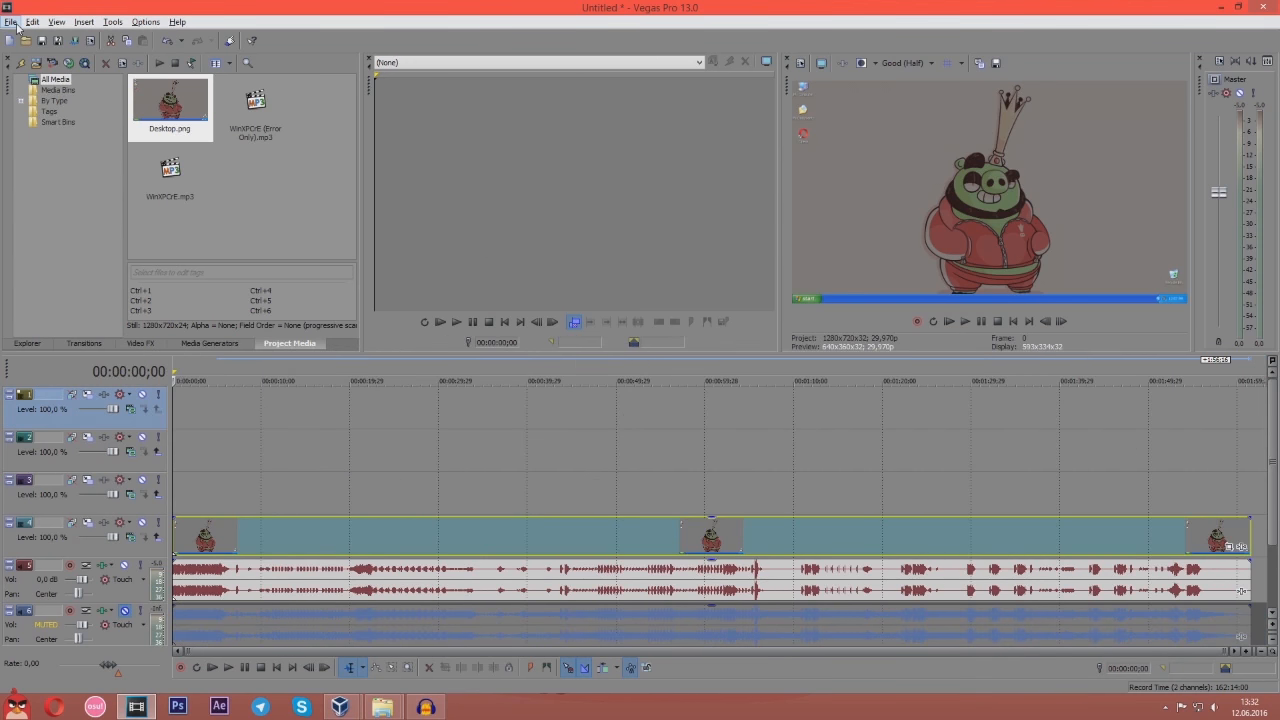
# Save the current project to the Desktop as Final.veg
pyautogui.click(12, 20)
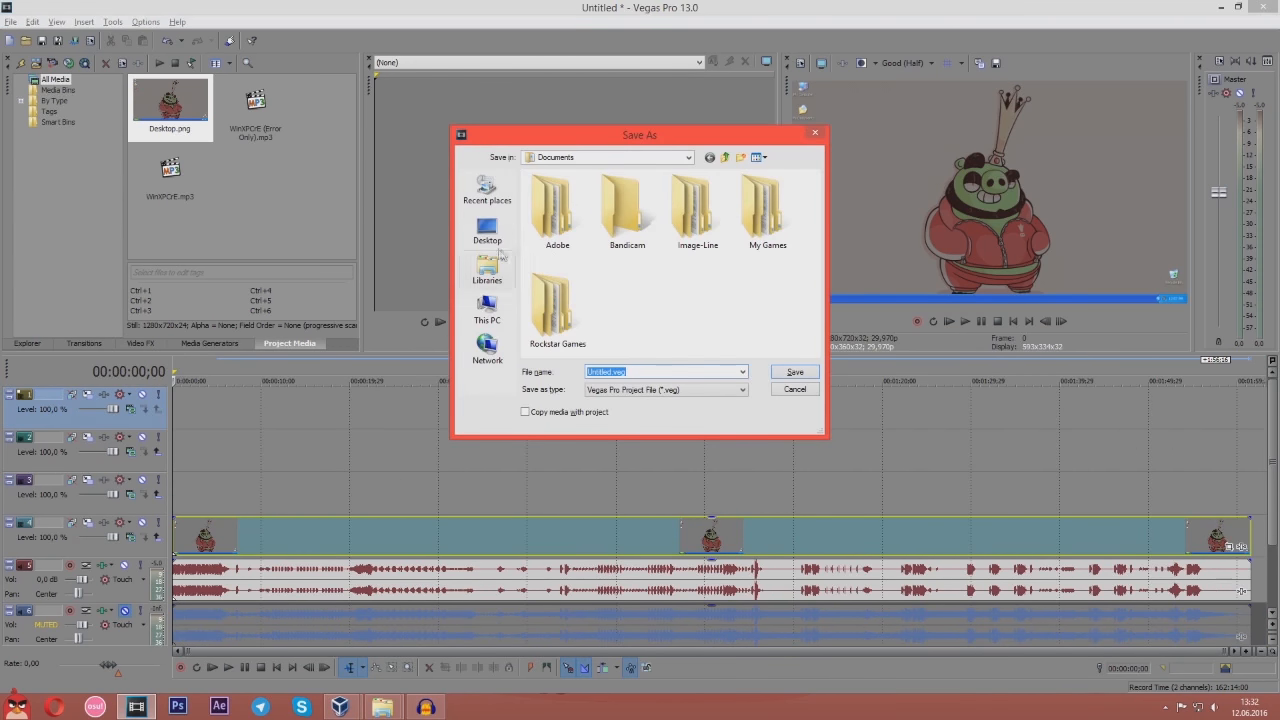
pyautogui.click(488, 228)
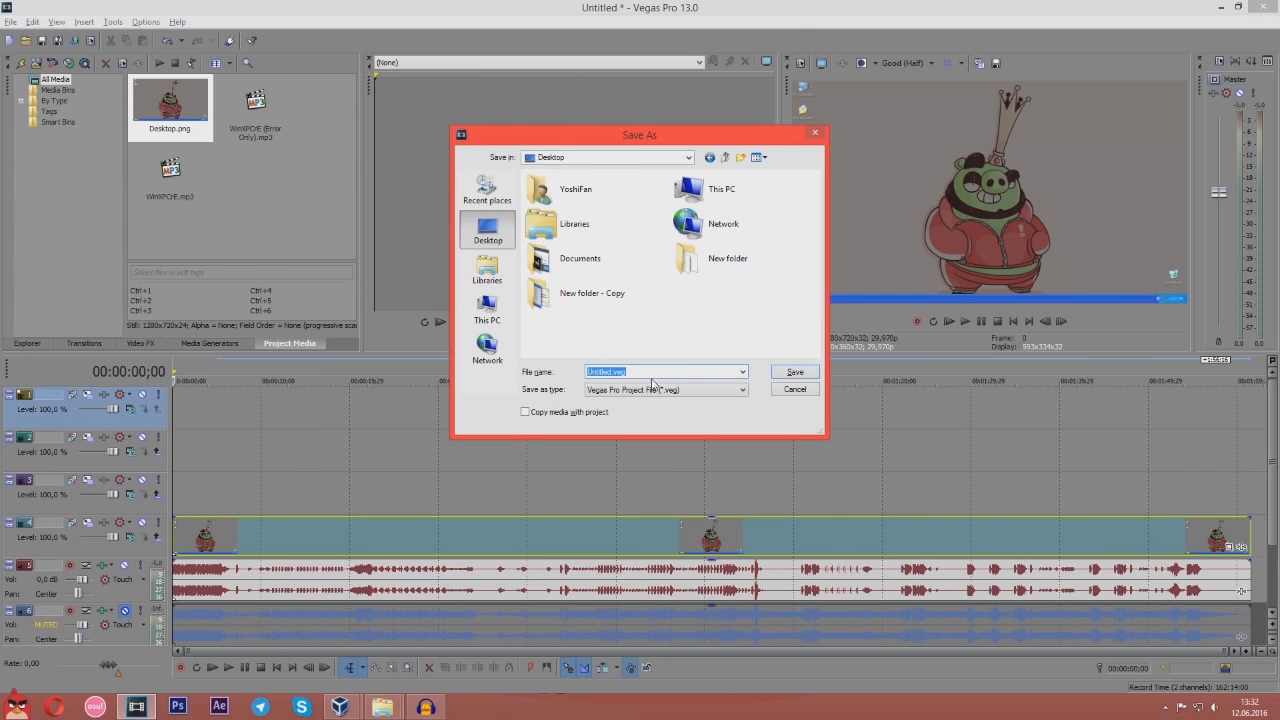
pyautogui.click(794, 370)
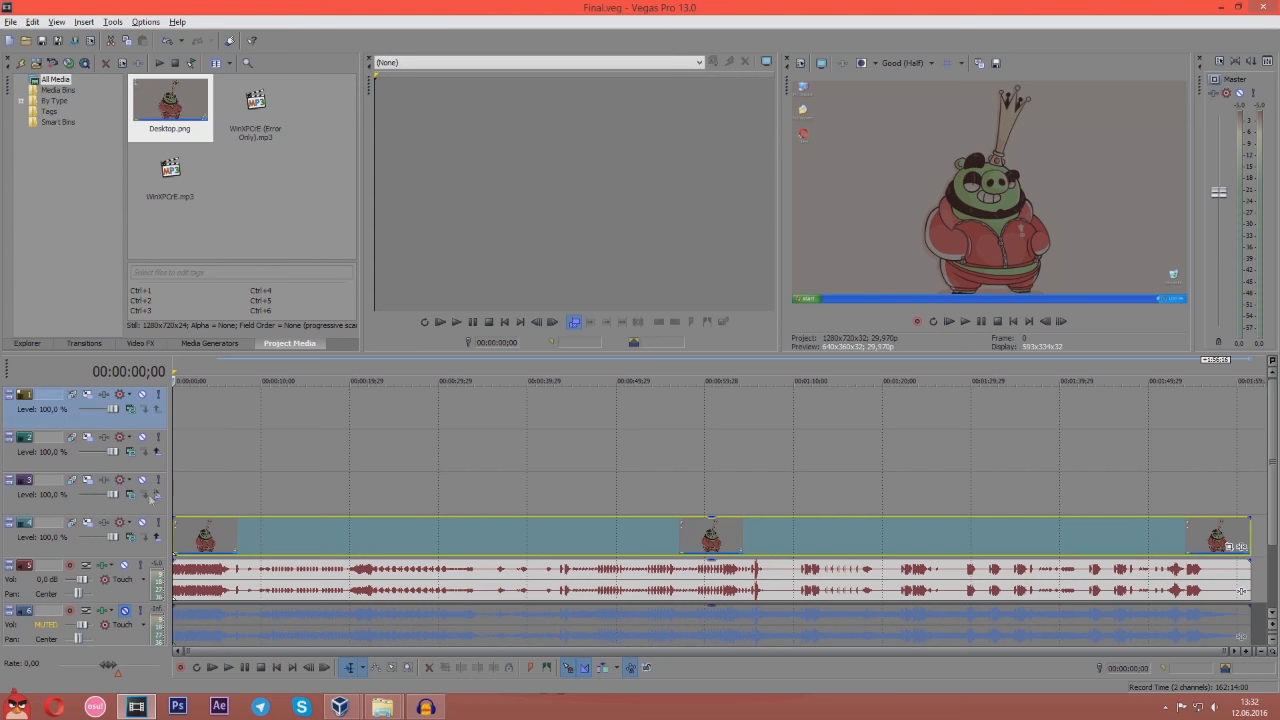
pyautogui.moveTo(6, 88)
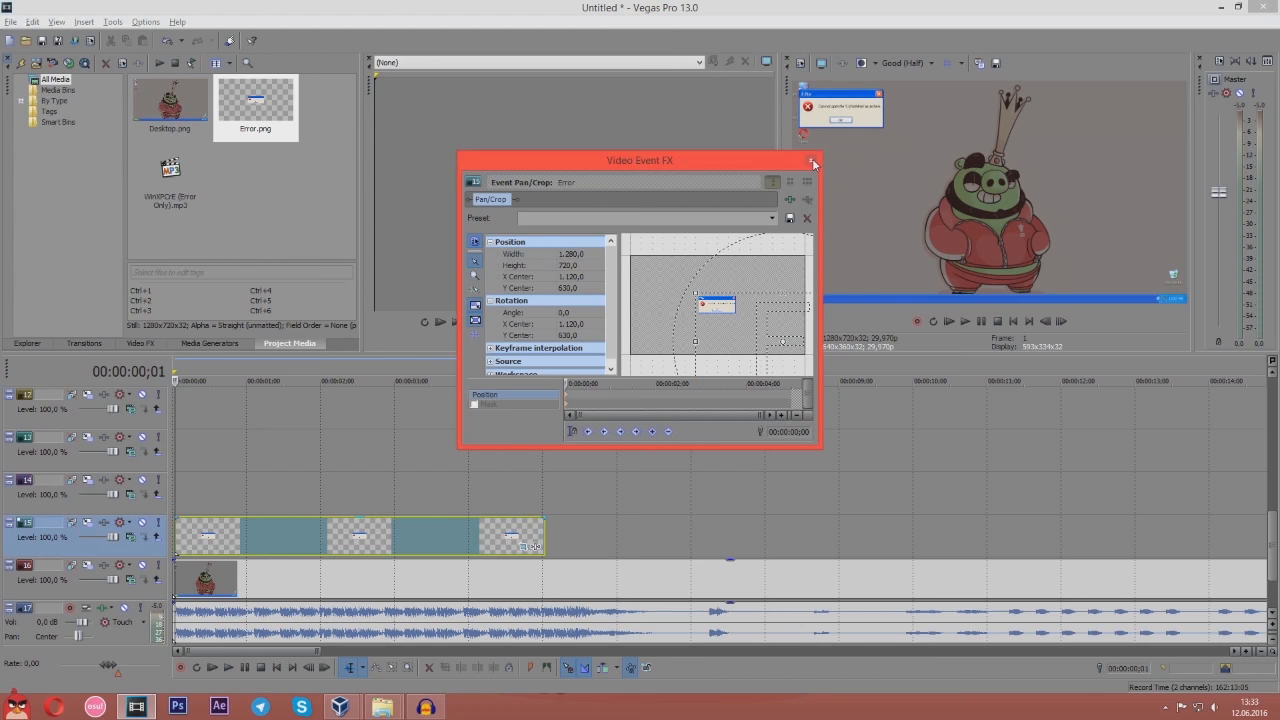
# Offset the Error.png events with Event Pan/Crop so the popups cascade across the tracks
pyautogui.click(812, 162)
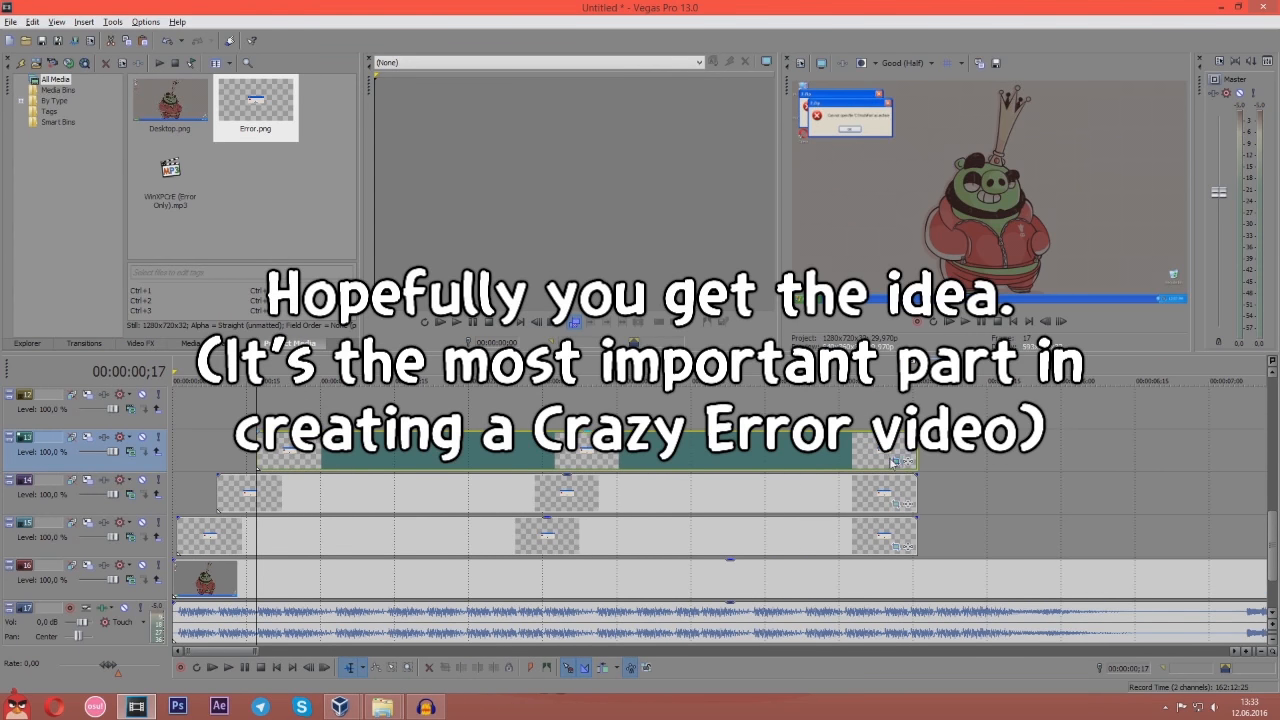
pyautogui.click(892, 460)
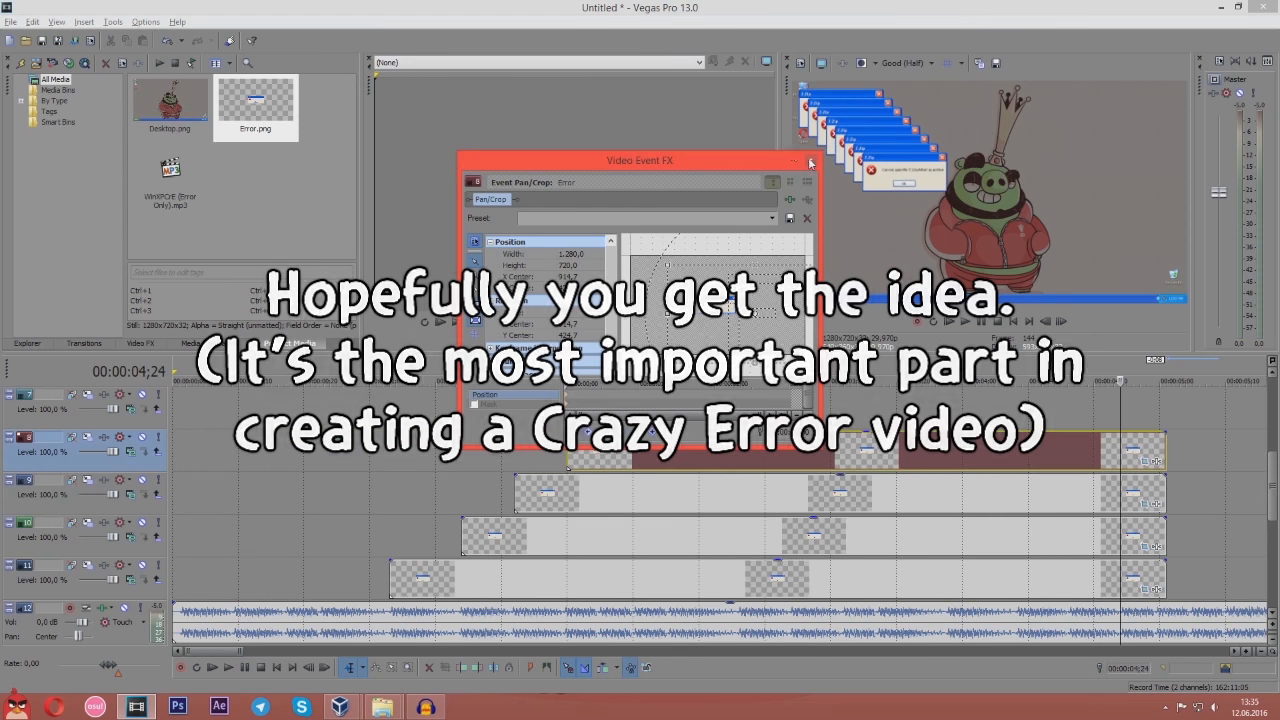
pyautogui.click(808, 160)
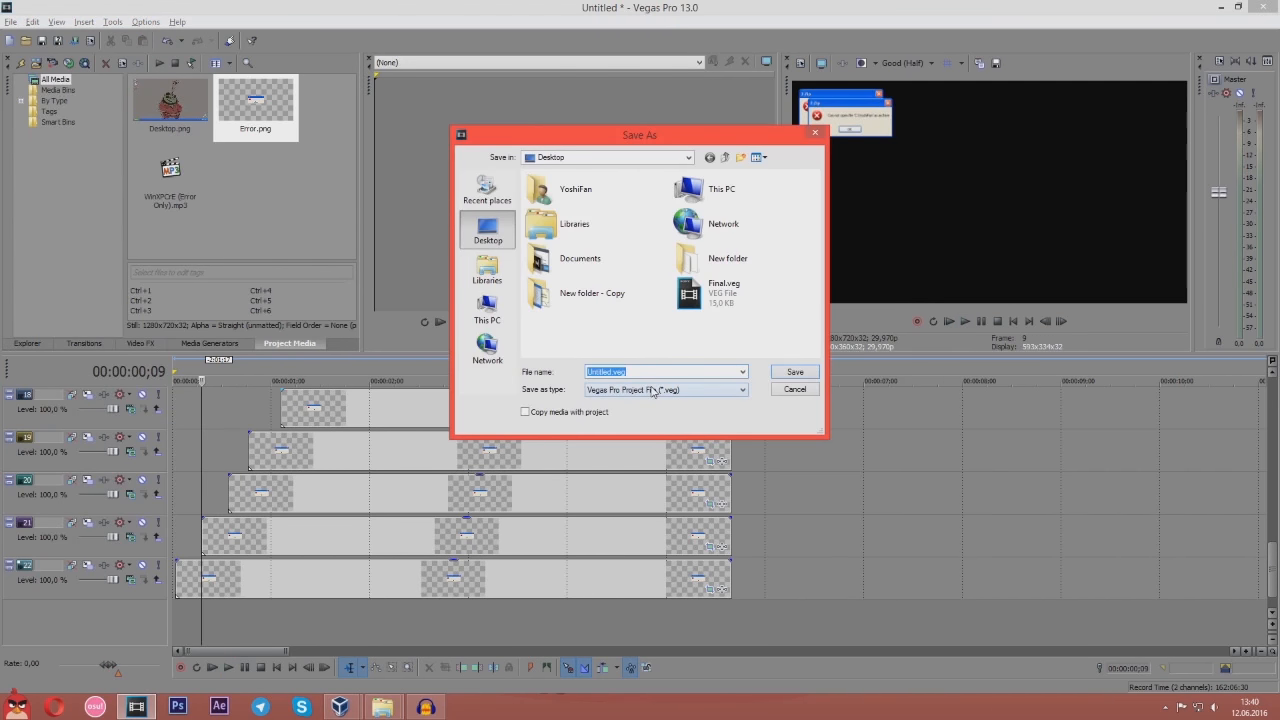
# Name the project Intro and save it to the Desktop as Intro.veg
pyautogui.write('Intr')
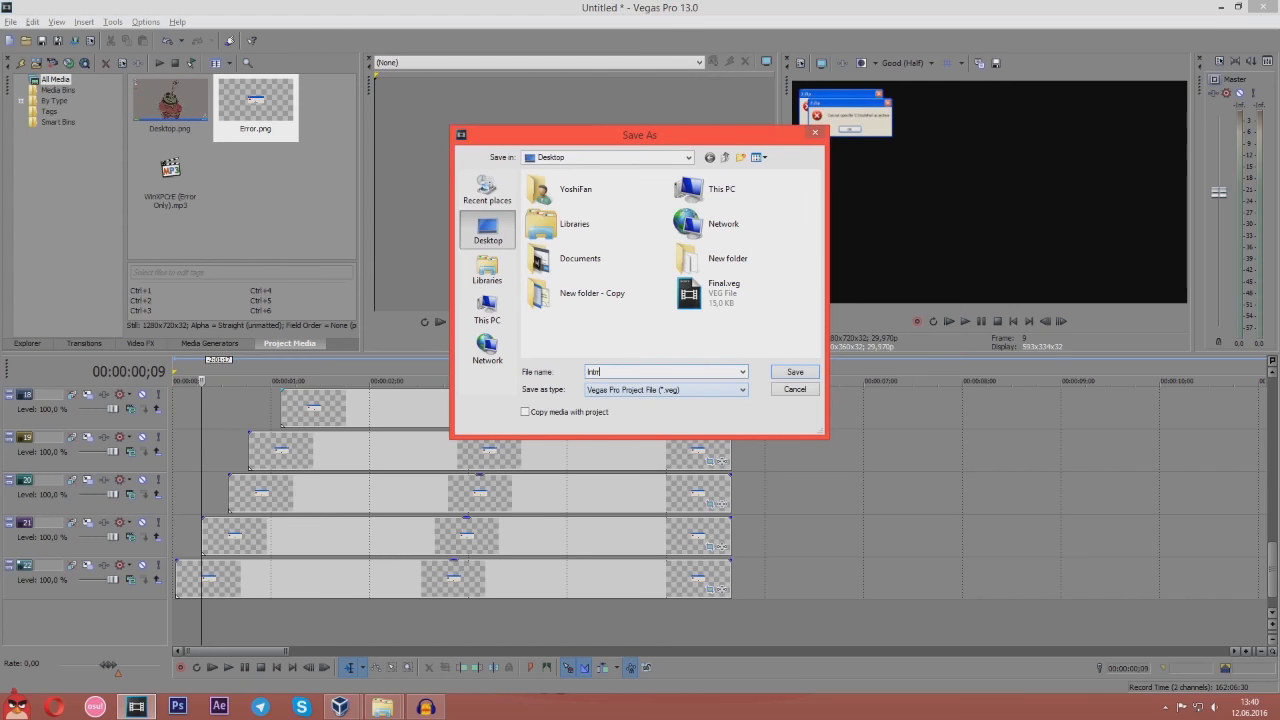
pyautogui.click(796, 370)
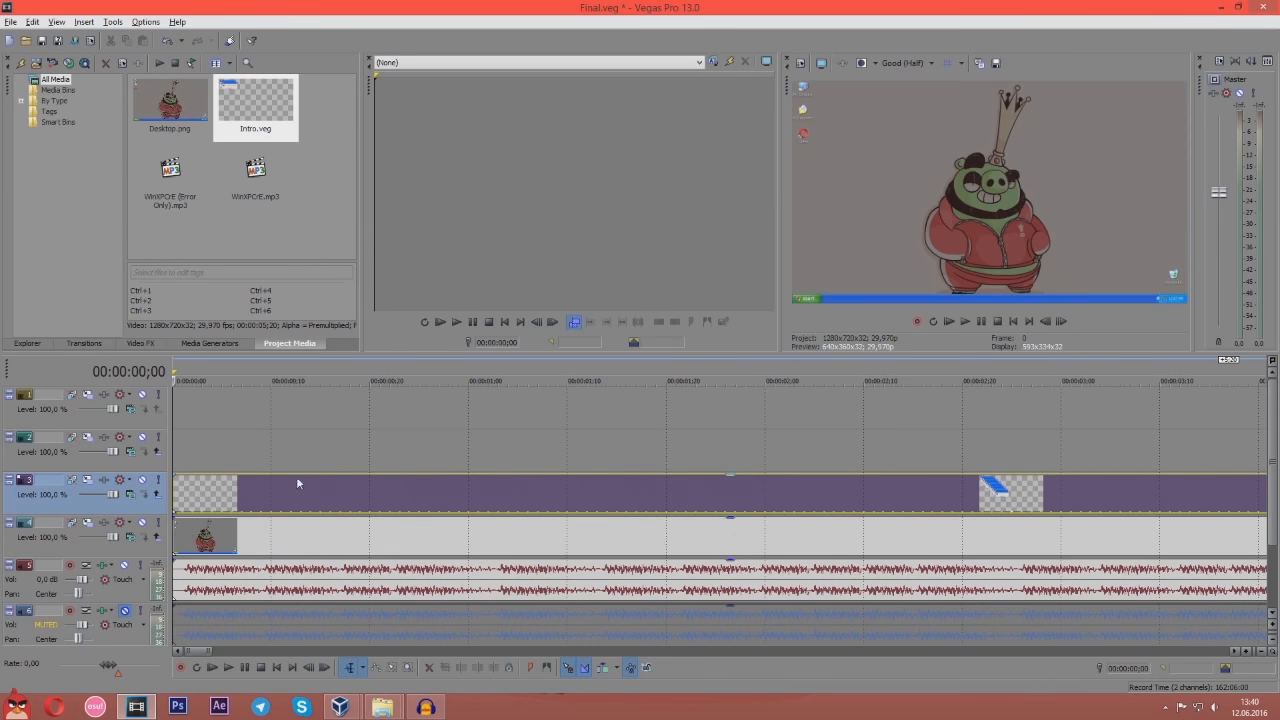
pyautogui.moveTo(196, 498)
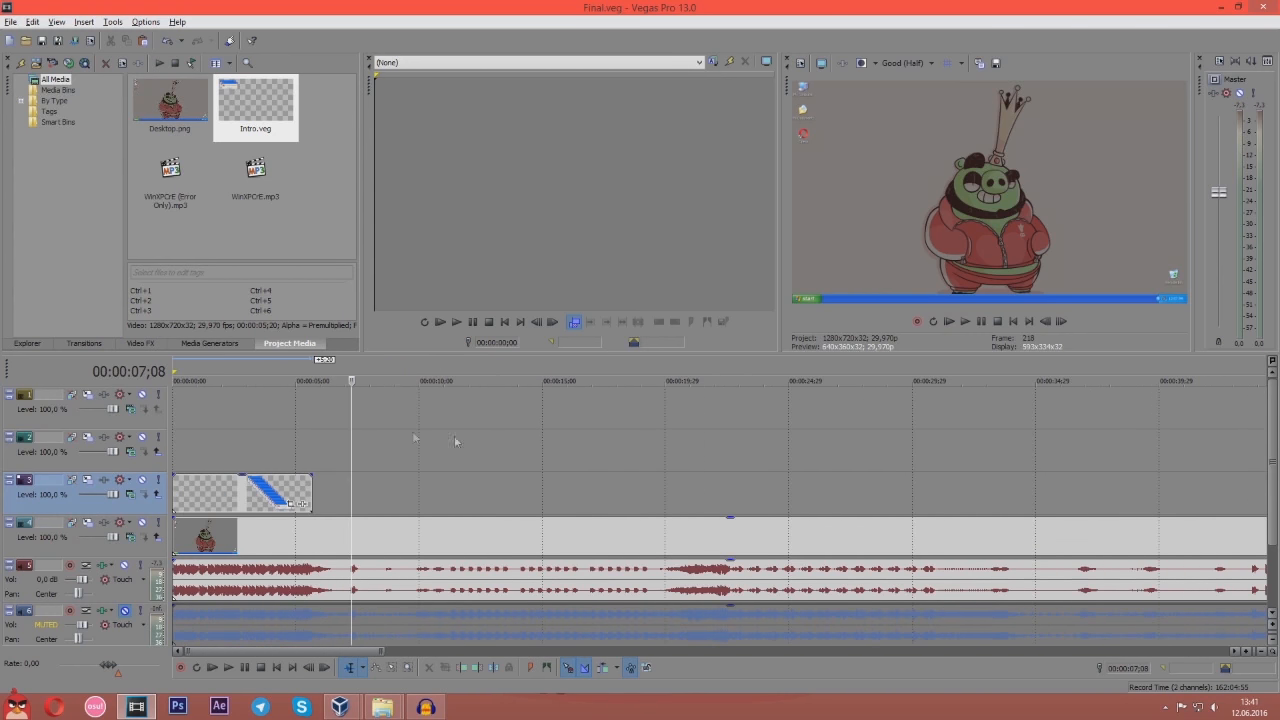
pyautogui.moveTo(496, 478)
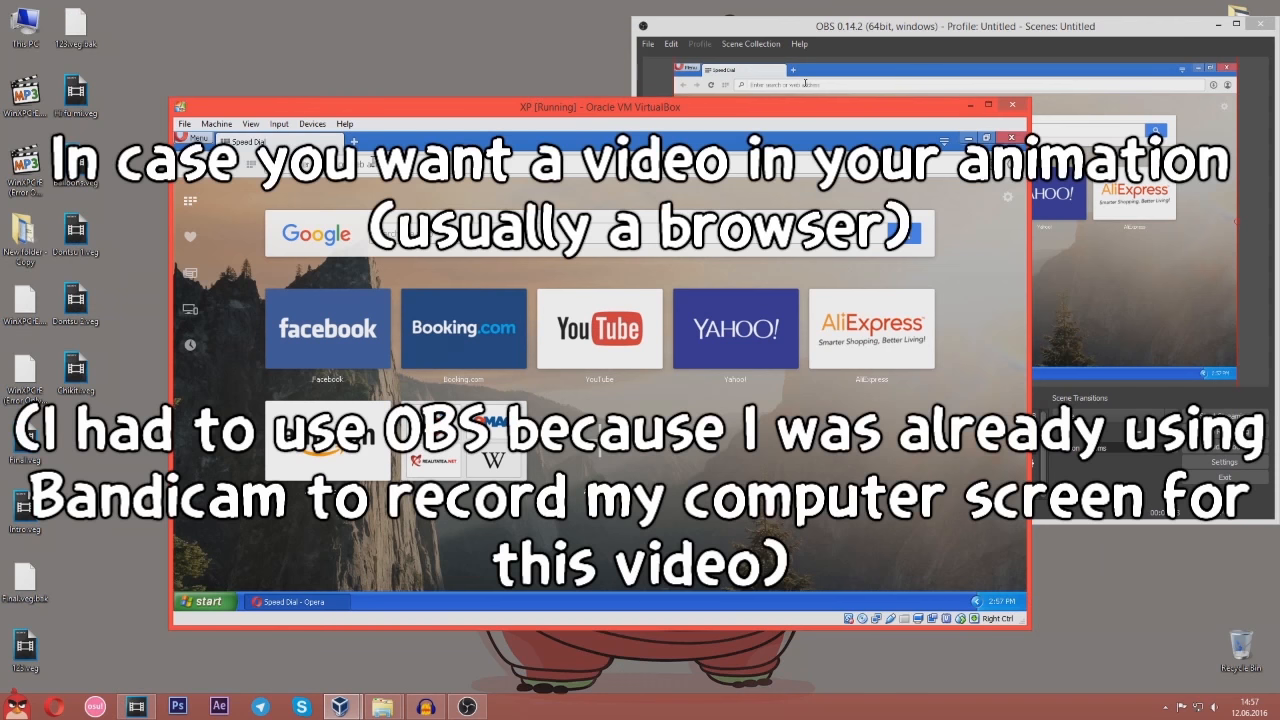
# Search YouTube in the XP VM's Opera browser for 'marisa stole the precious thing'
pyautogui.click(600, 328)
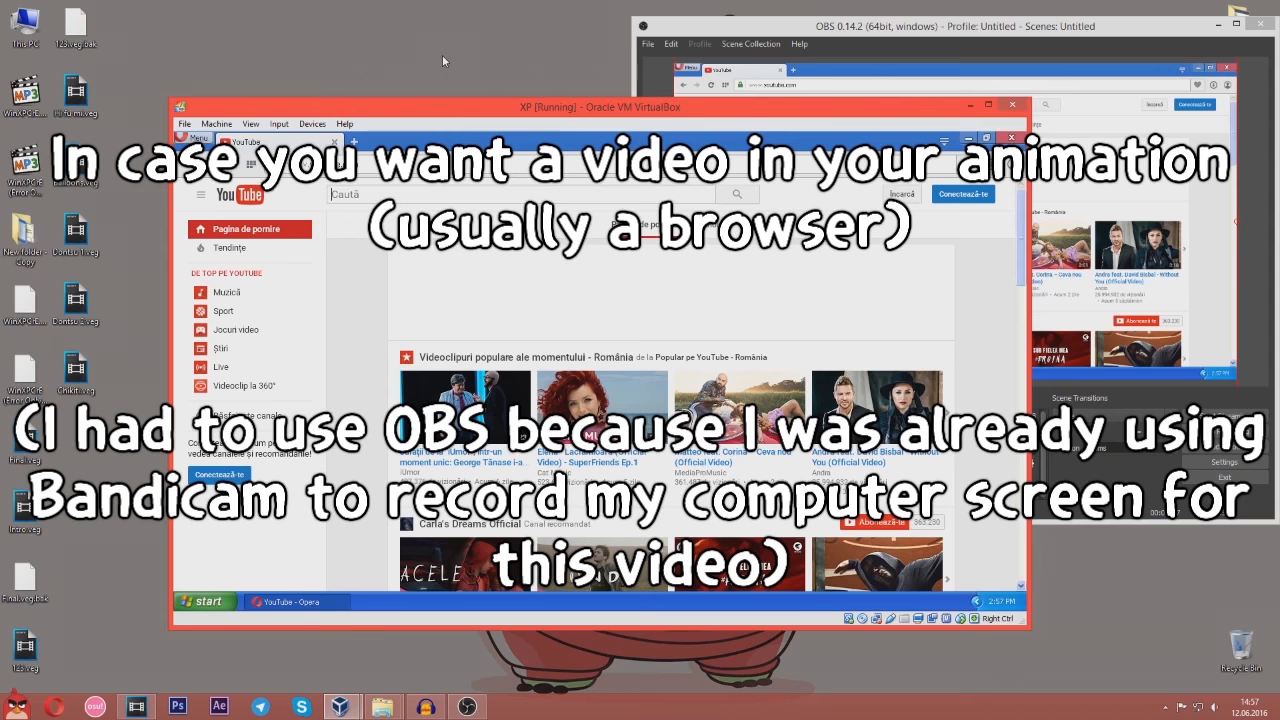
pyautogui.write('mario')
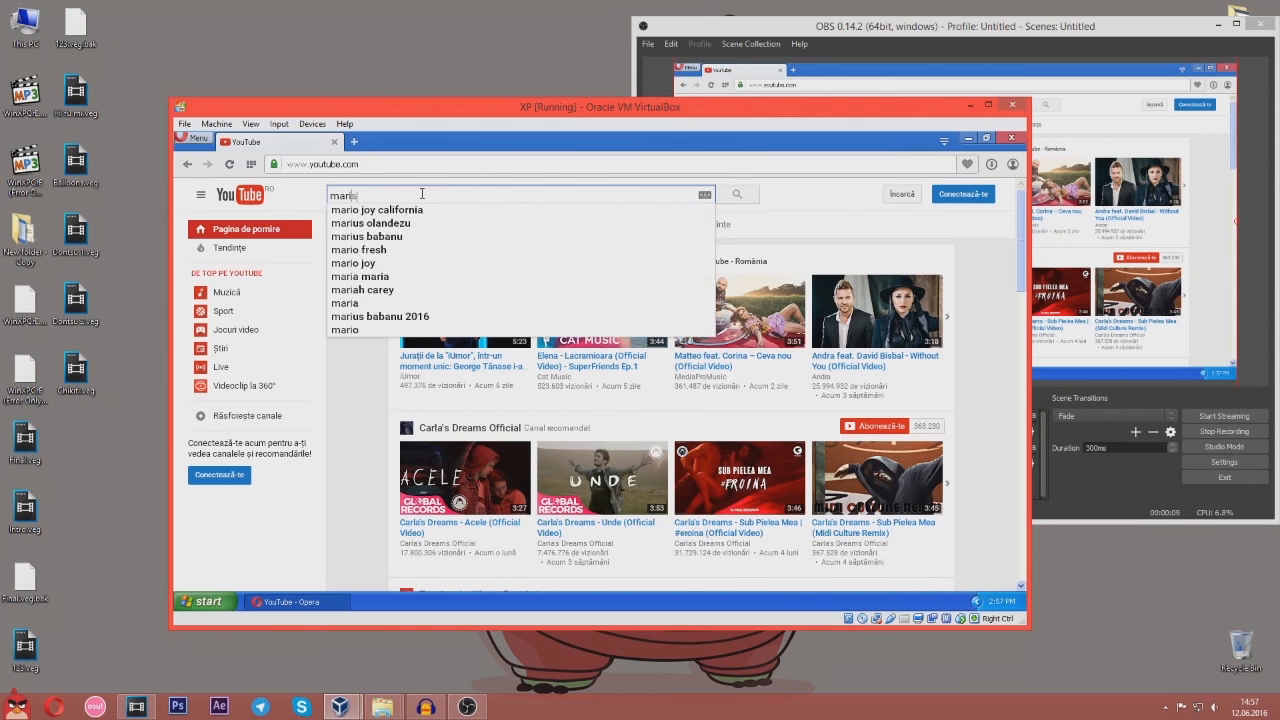
pyautogui.write('marisa stole the precious thing')
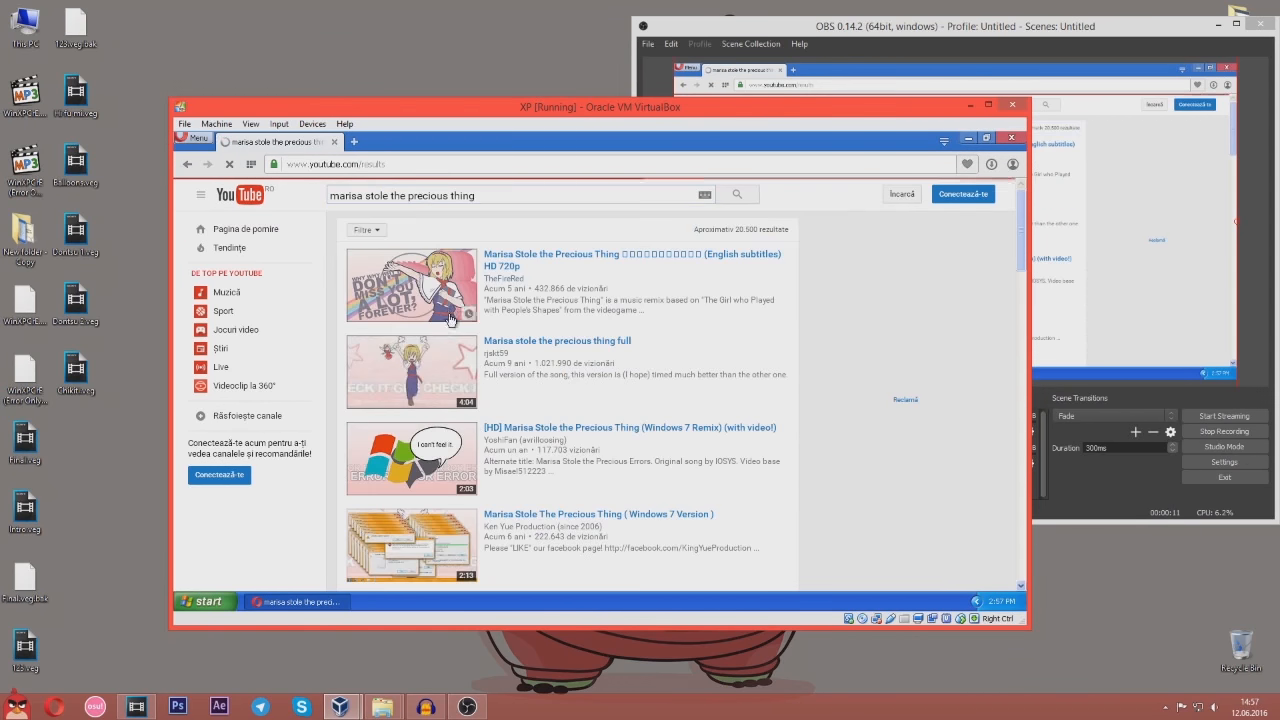
pyautogui.click(412, 288)
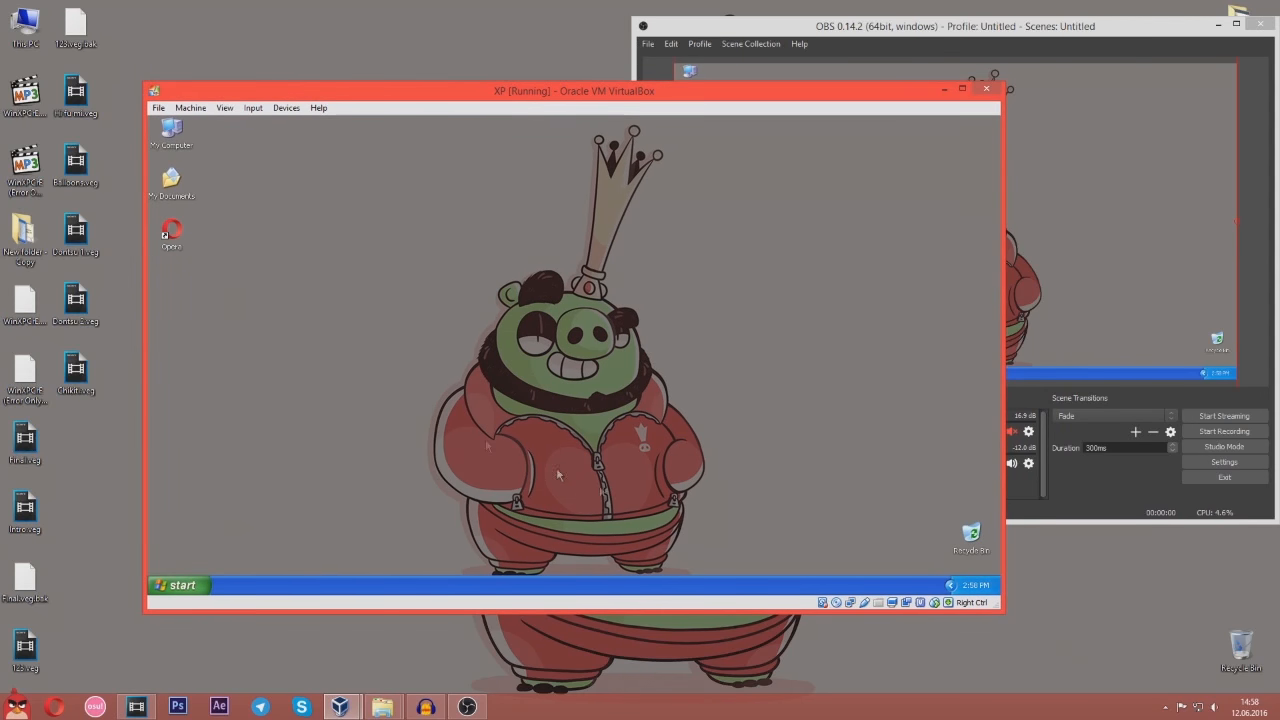
# Bring OBS to the front and close the VirtualBox and OBS windows
pyautogui.click(880, 28)
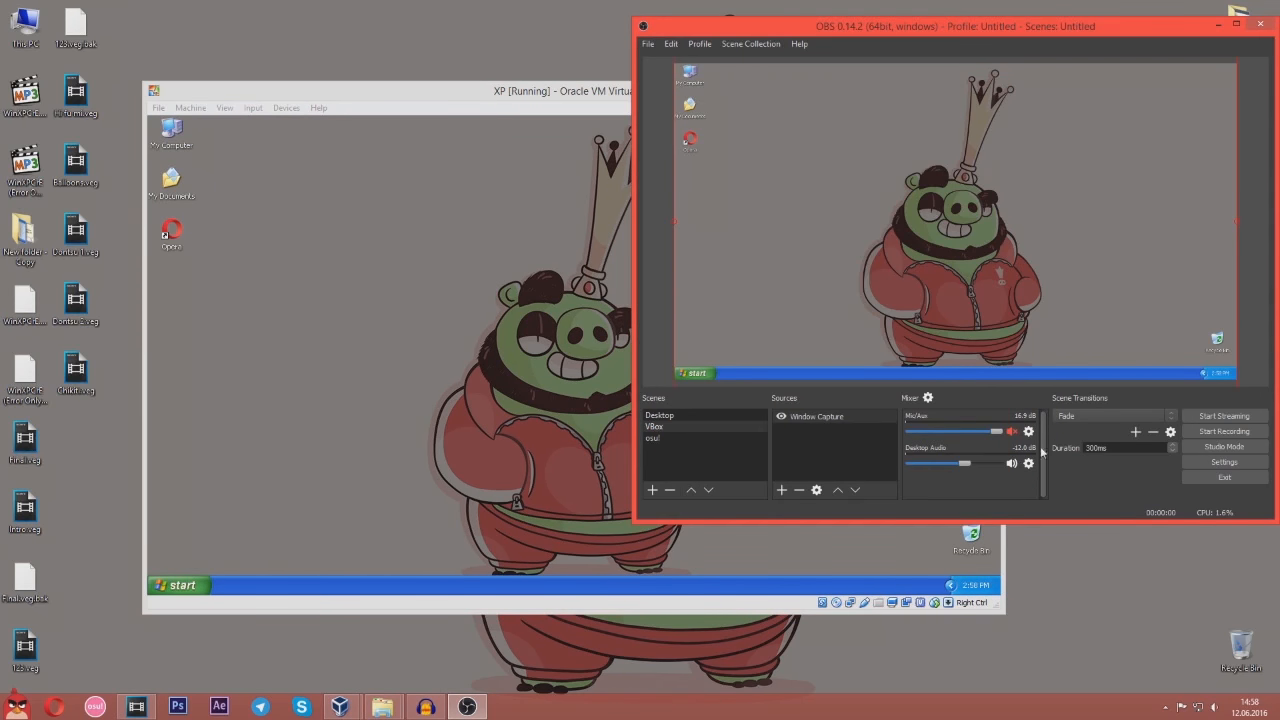
pyautogui.click(1256, 30)
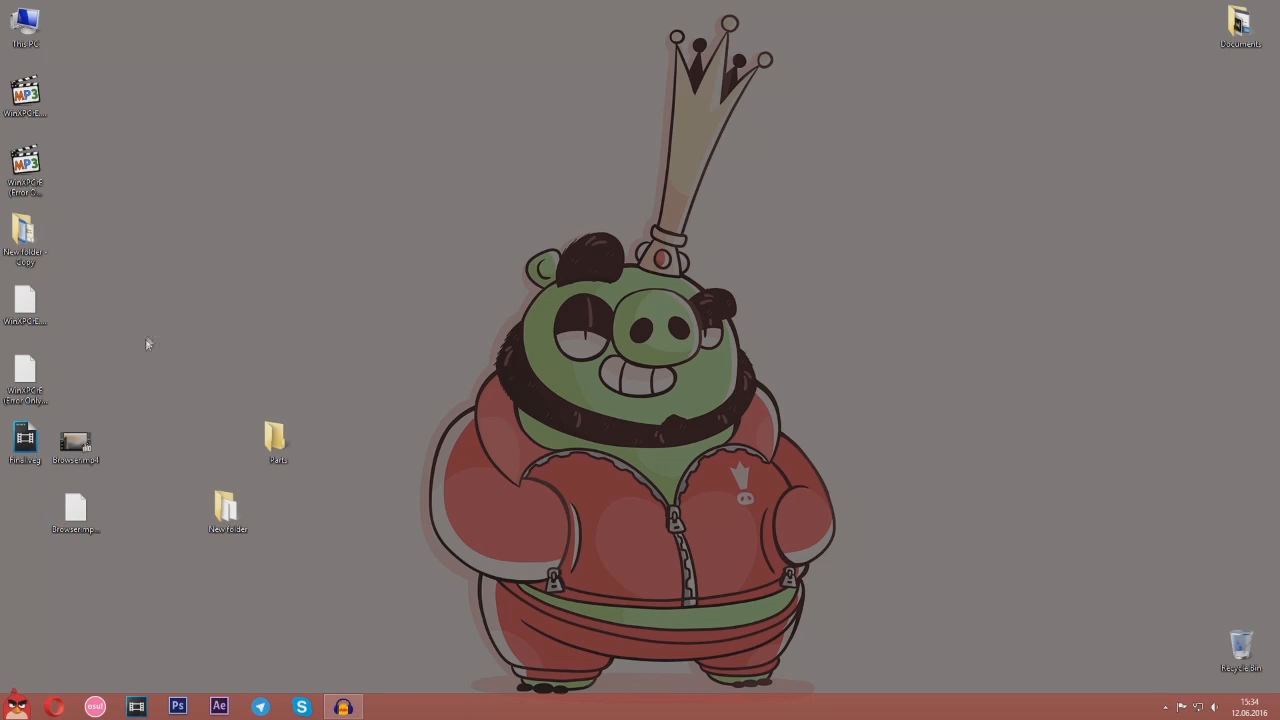
# Return to Vegas Pro with Final.veg open from the taskbar
pyautogui.click(24, 440)
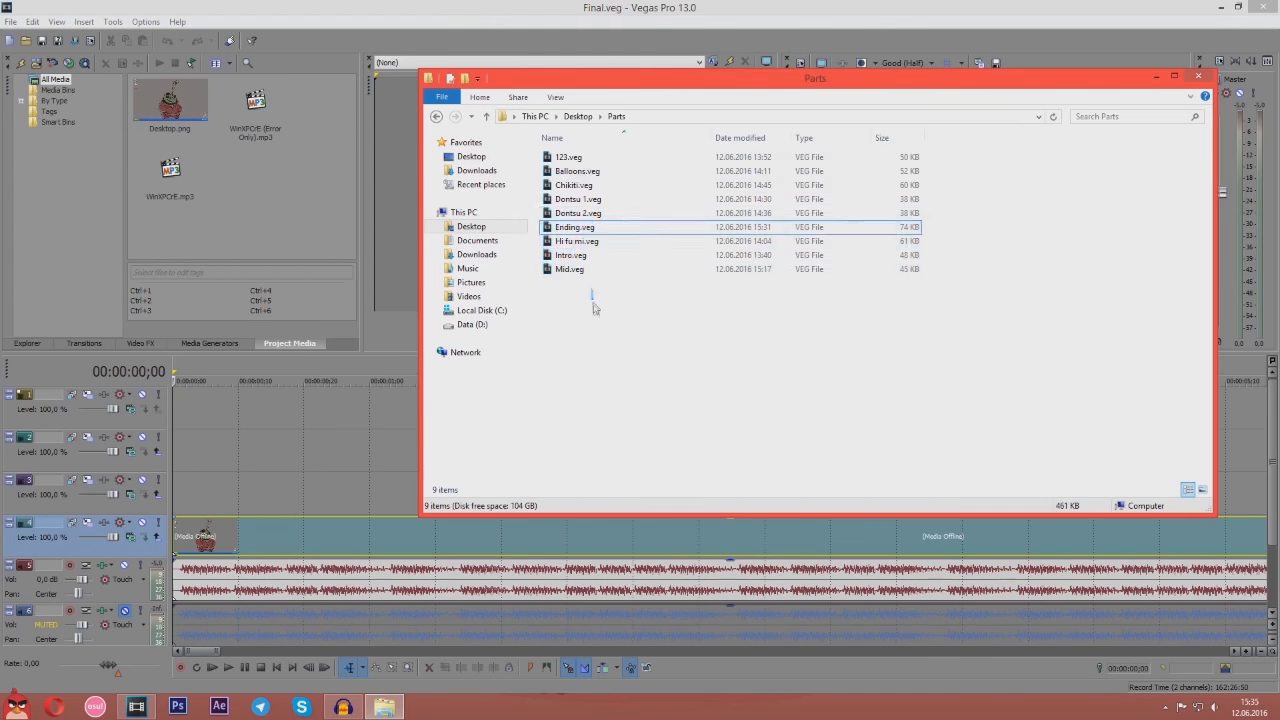
# Import the Ending part project from Parts, then navigate to the Desktop folder
pyautogui.click(572, 256)
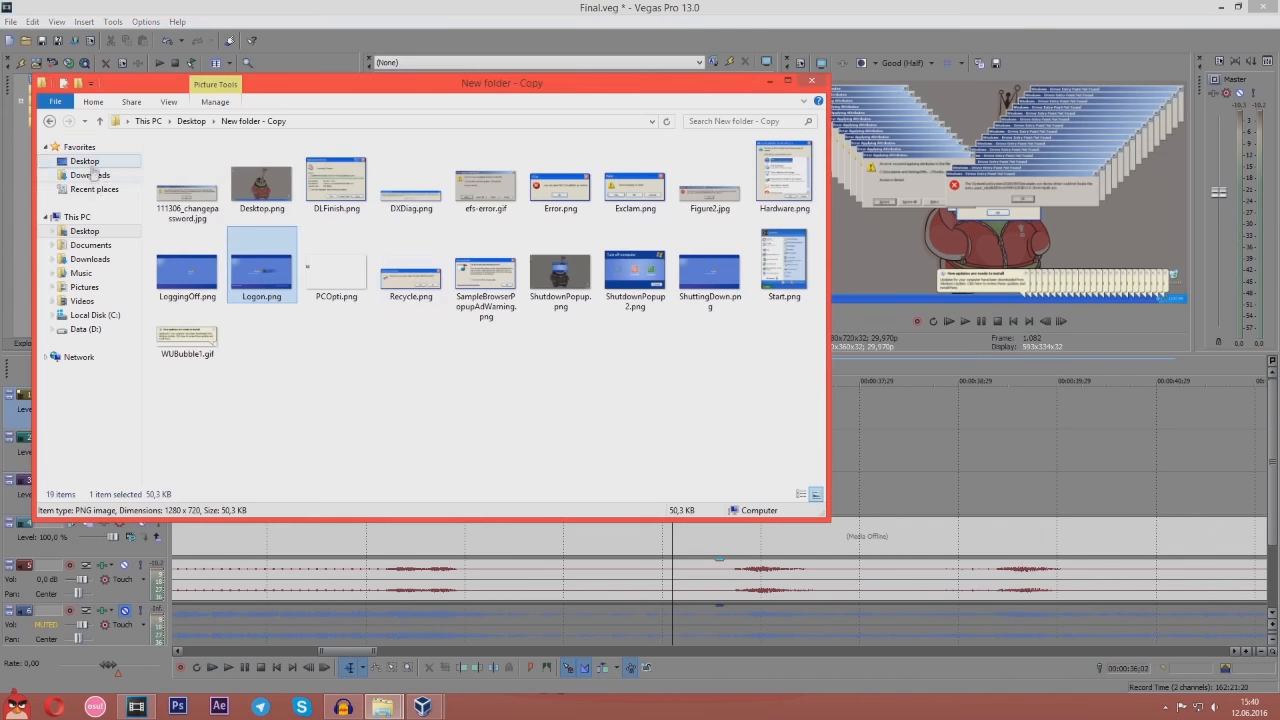
pyautogui.click(812, 80)
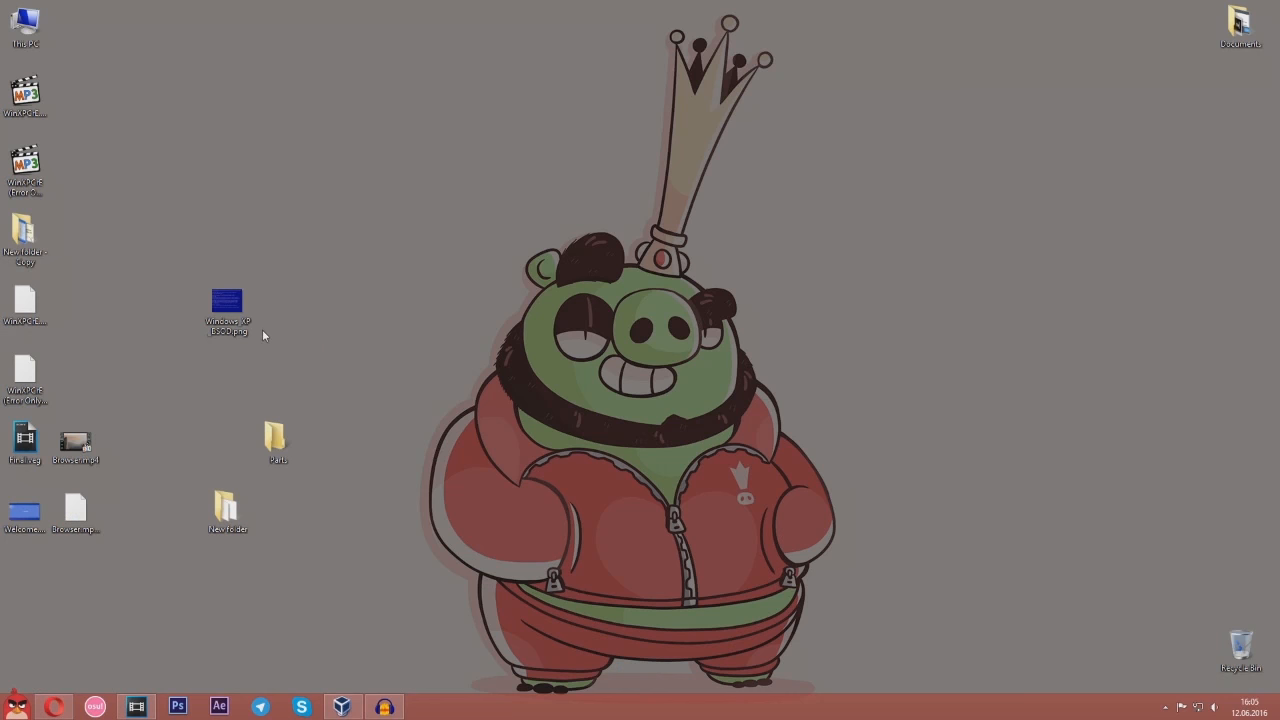
# Return to the Final.veg session to place the BSOD image and solid colour clip
pyautogui.click(188, 700)
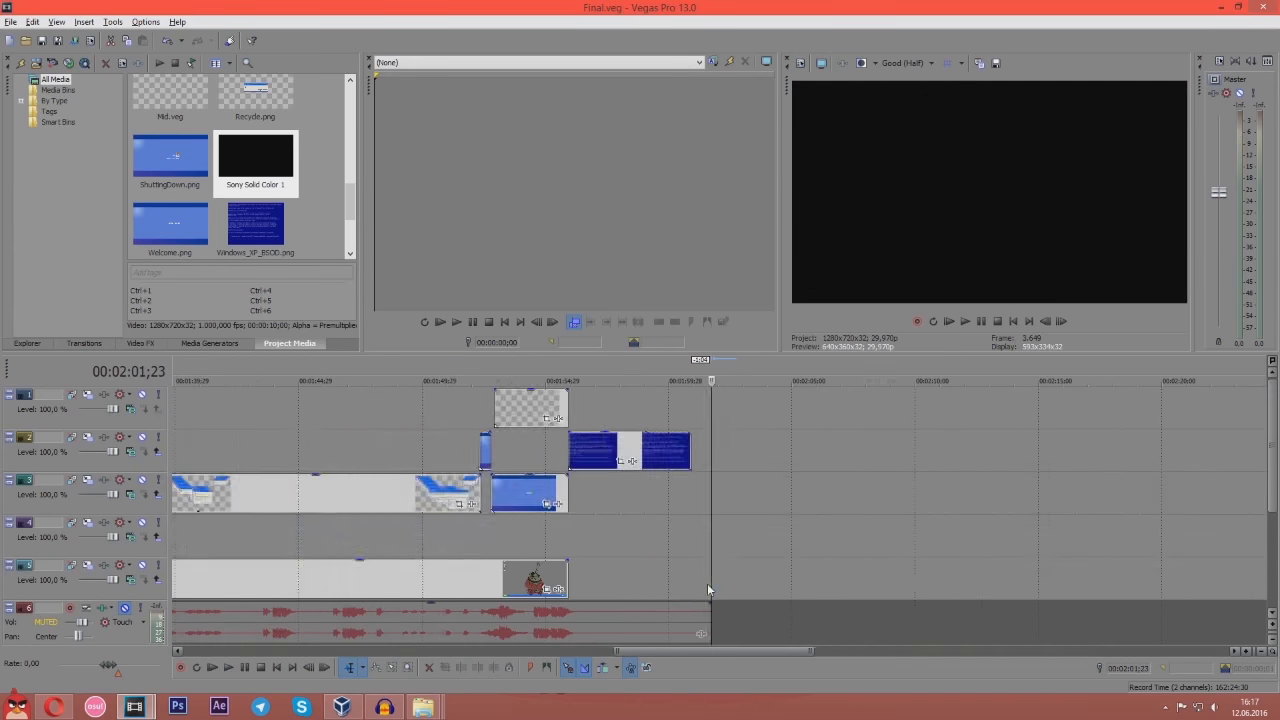
# Apply Sony Levels with the Computer RGB to Studio RGB preset to the video track
pyautogui.click(12, 22)
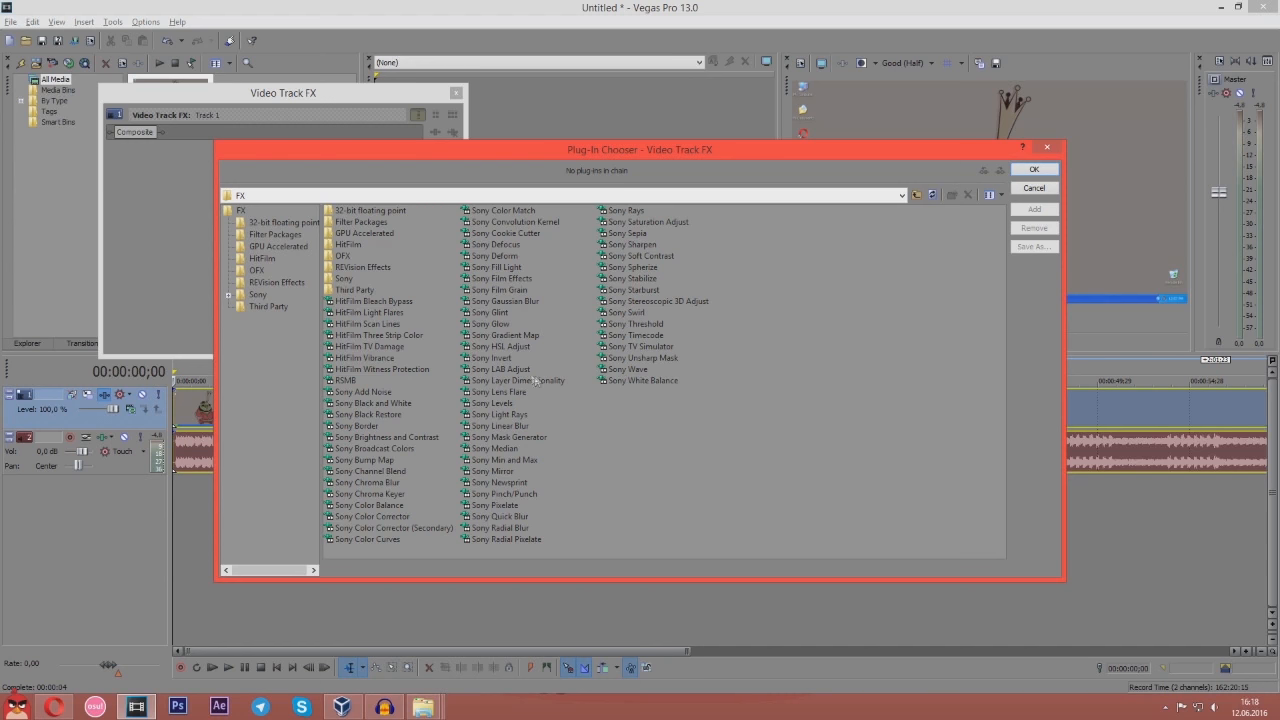
pyautogui.moveTo(520, 396)
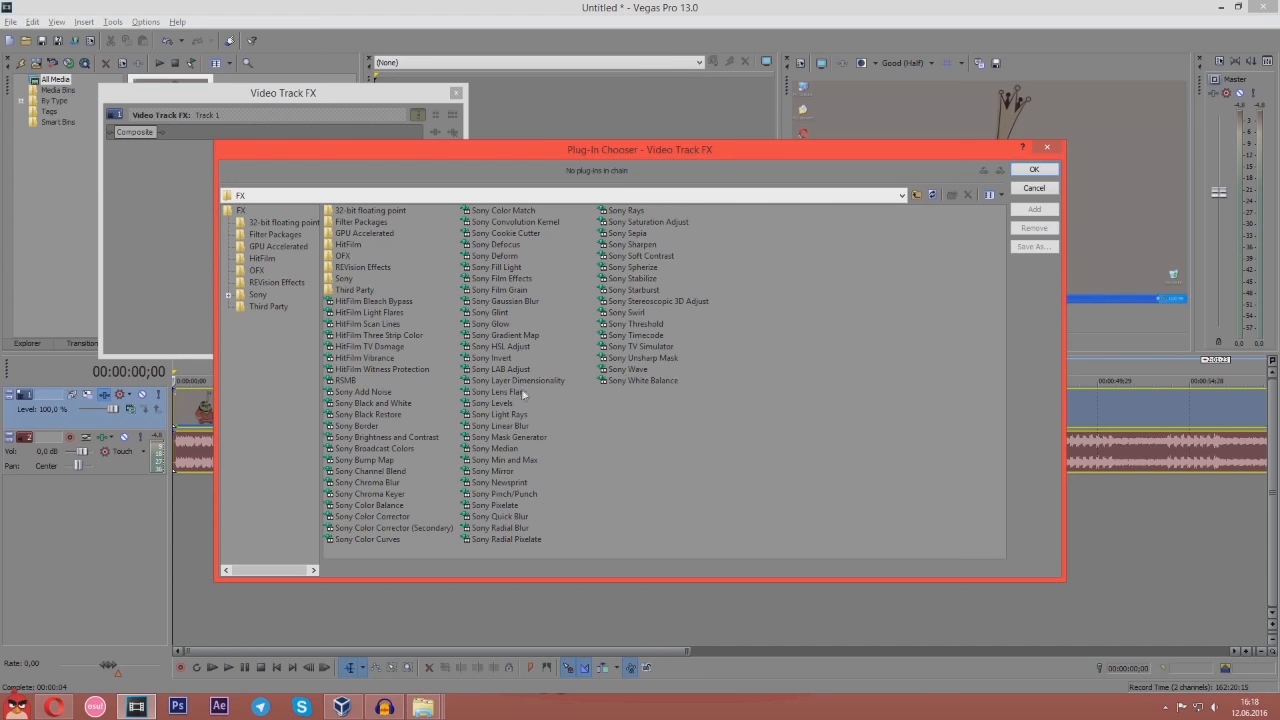
pyautogui.click(492, 404)
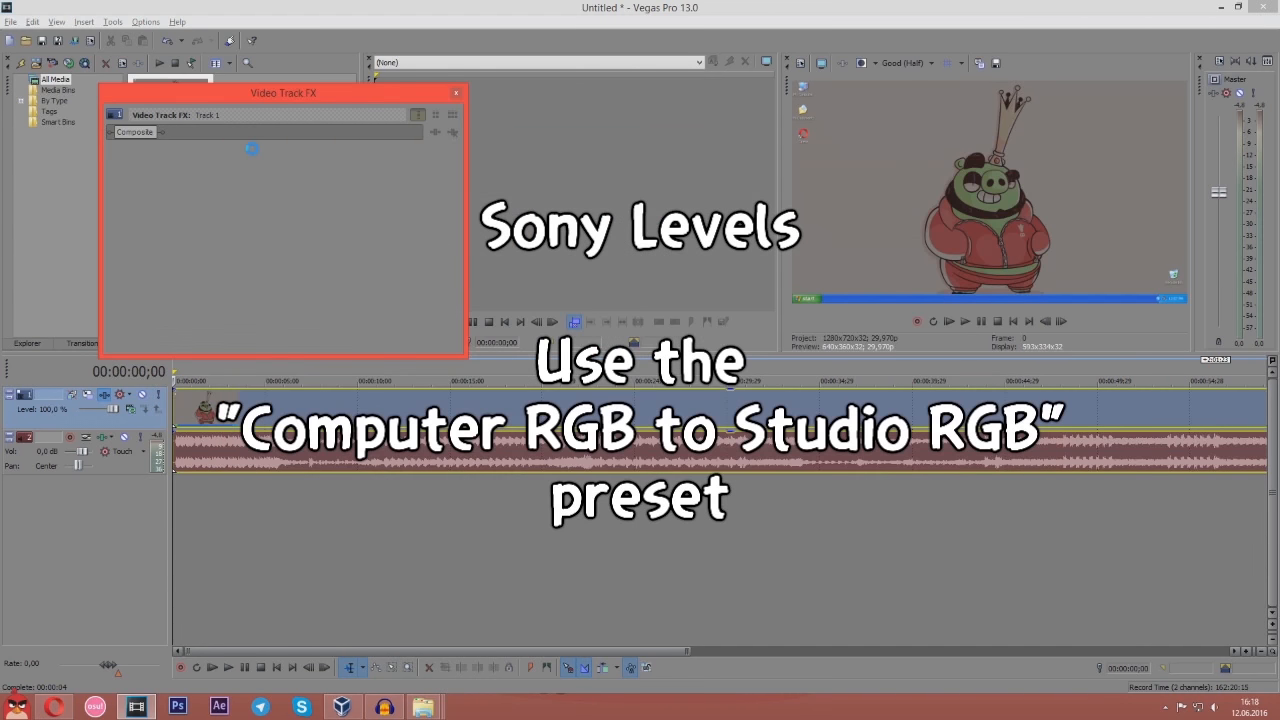
pyautogui.click(252, 148)
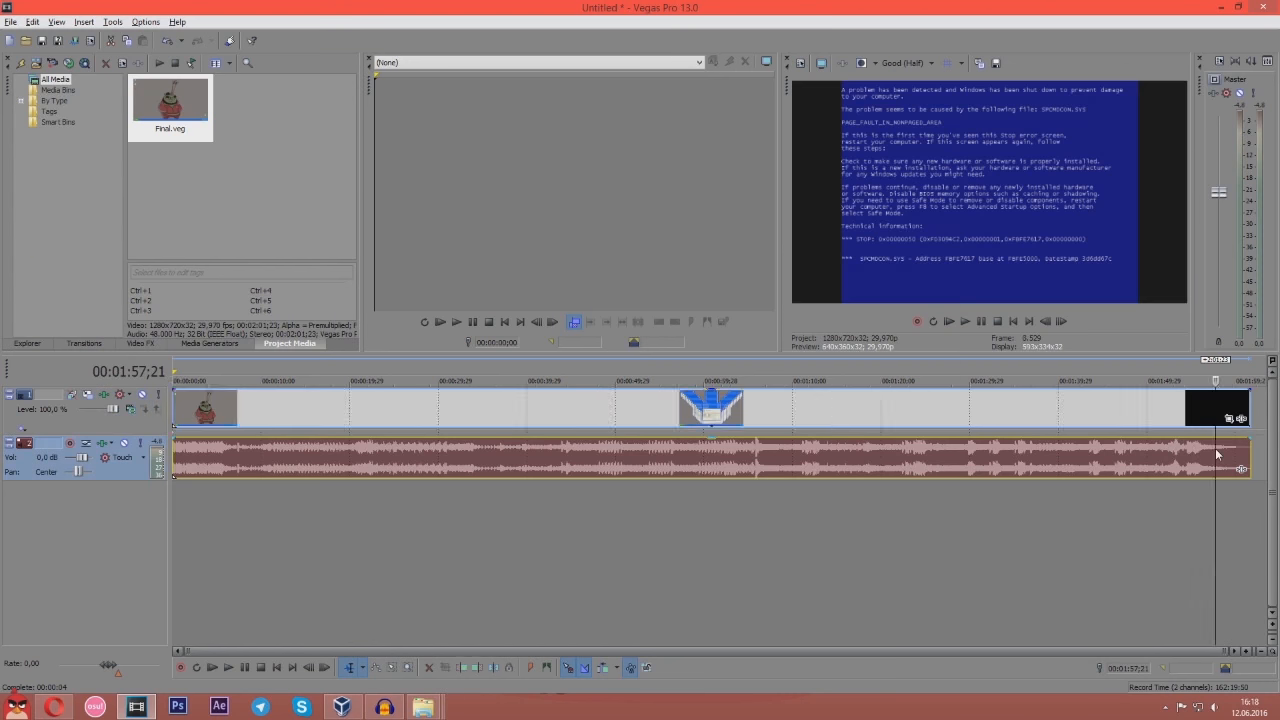
# Choose the Sony AVC/MVC MP4 format with the Internet 1280x720-30p render template
pyautogui.click(964, 320)
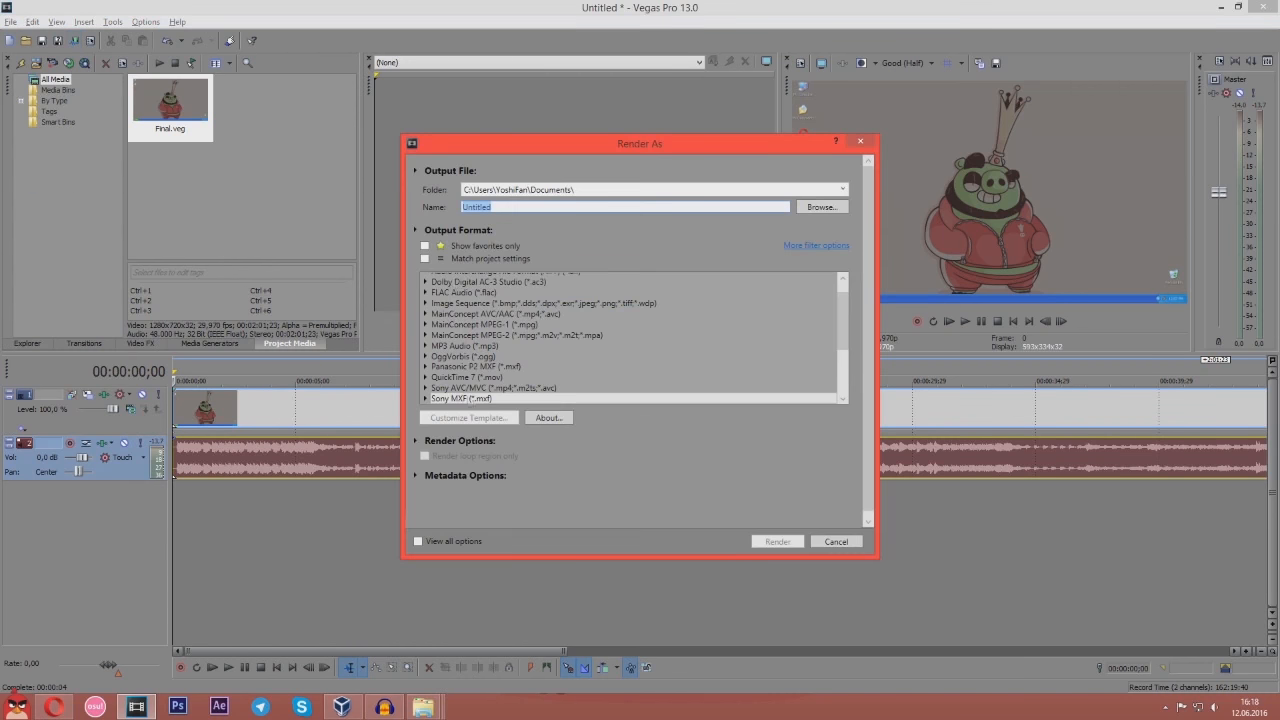
pyautogui.click(512, 364)
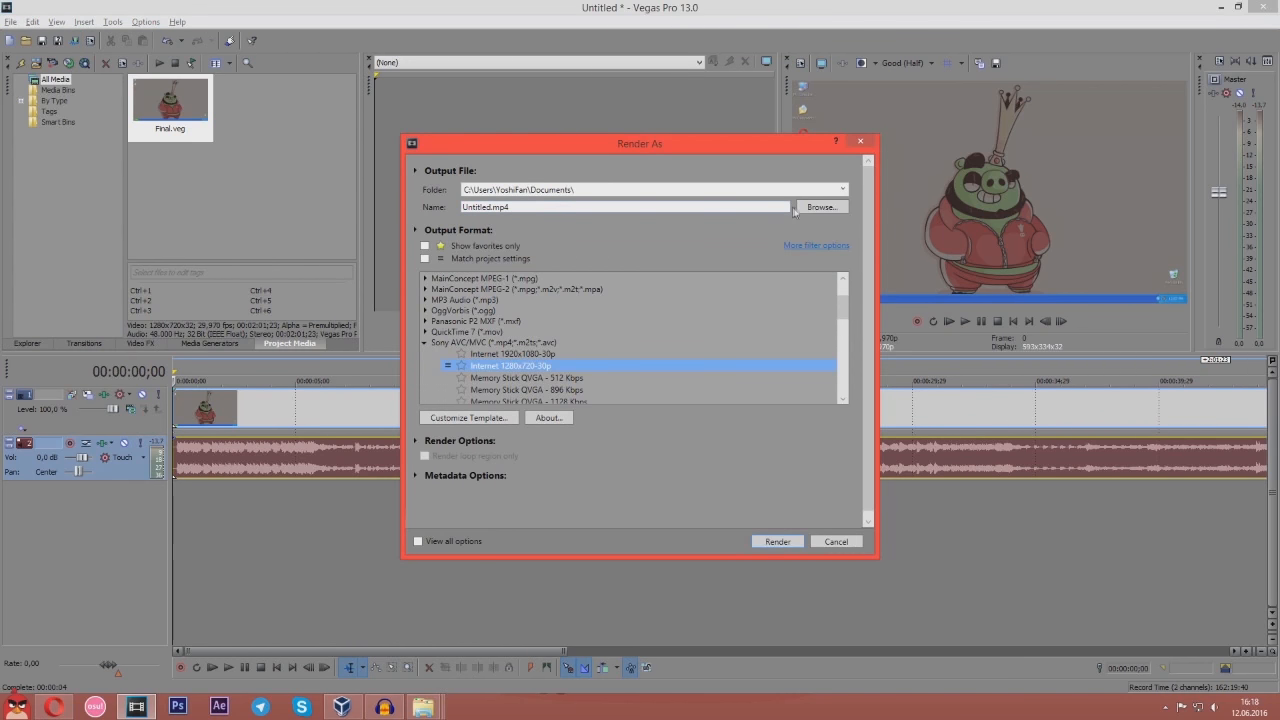
pyautogui.click(822, 206)
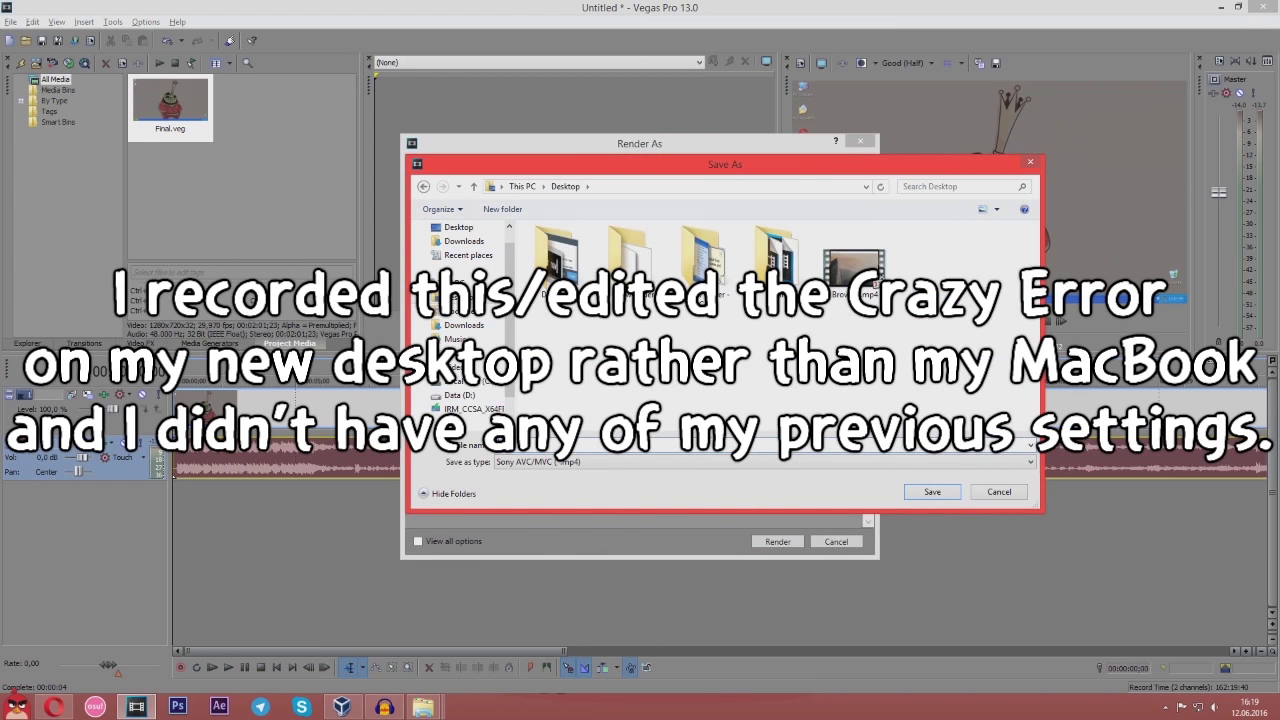
# Render to the Desktop as 'WinXP' and play the finished MP4
pyautogui.write('WinXPCrEV')
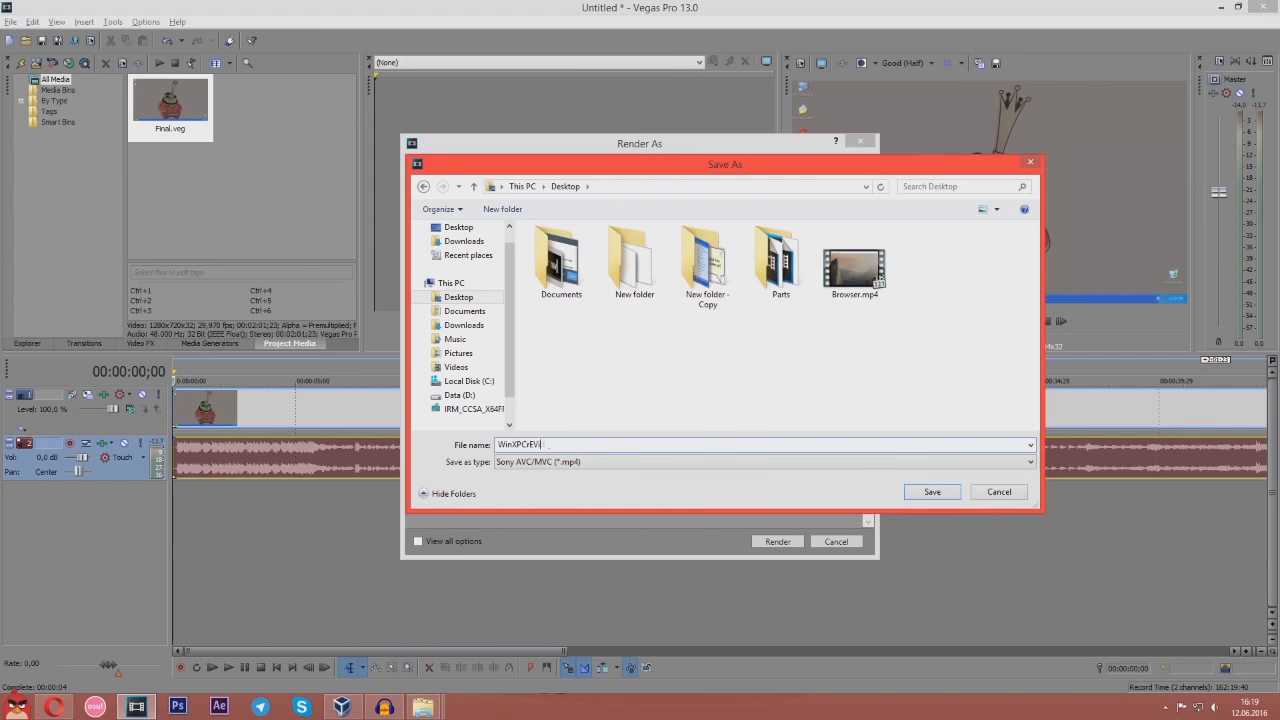
pyautogui.click(932, 492)
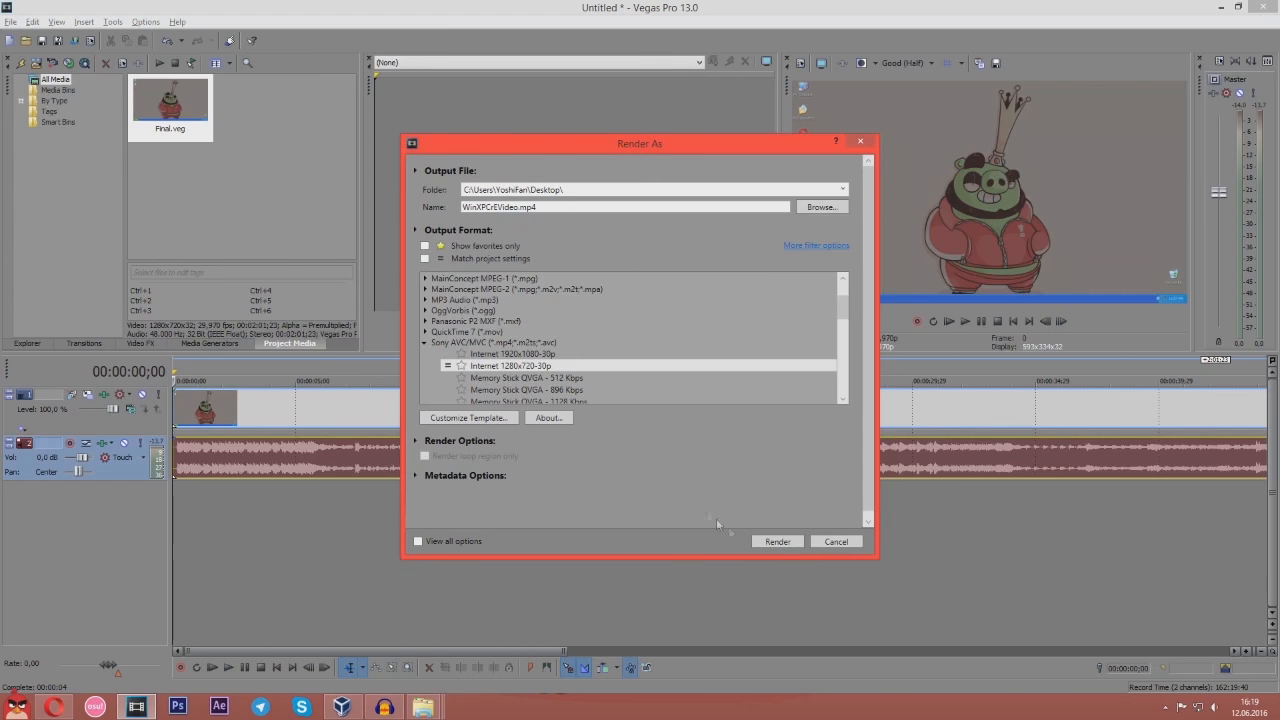
pyautogui.click(776, 540)
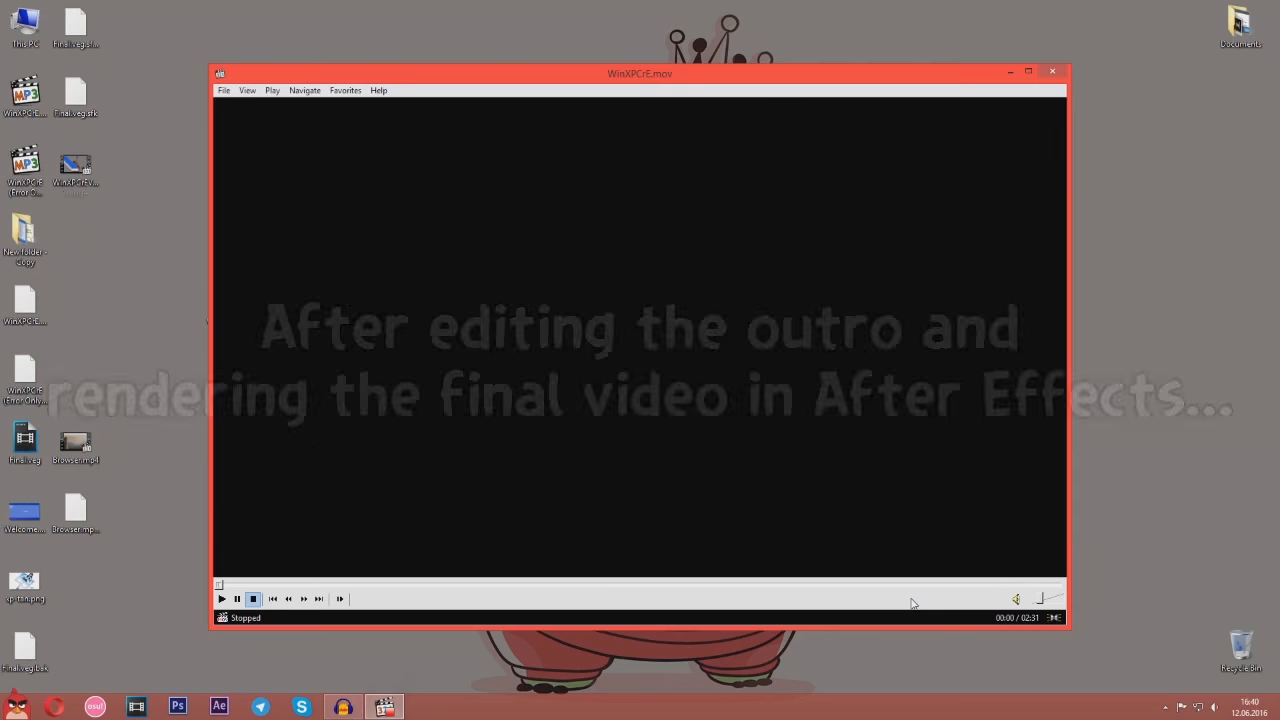
pyautogui.click(220, 600)
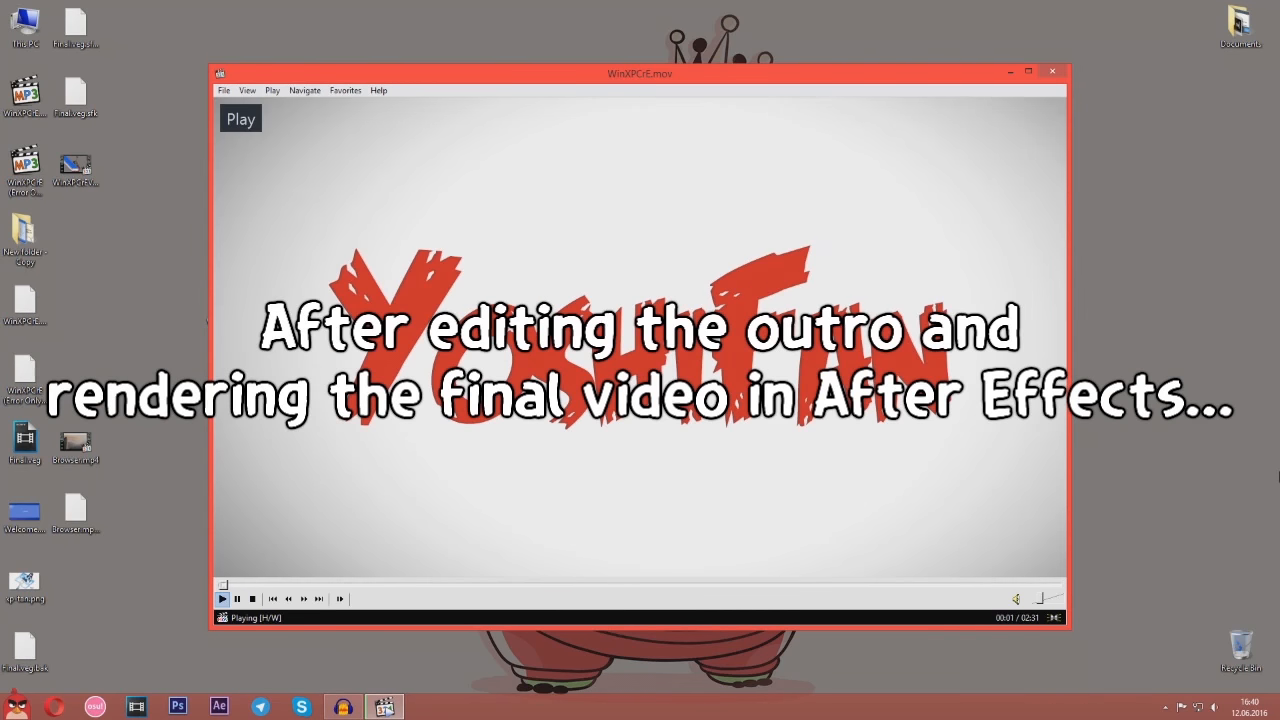